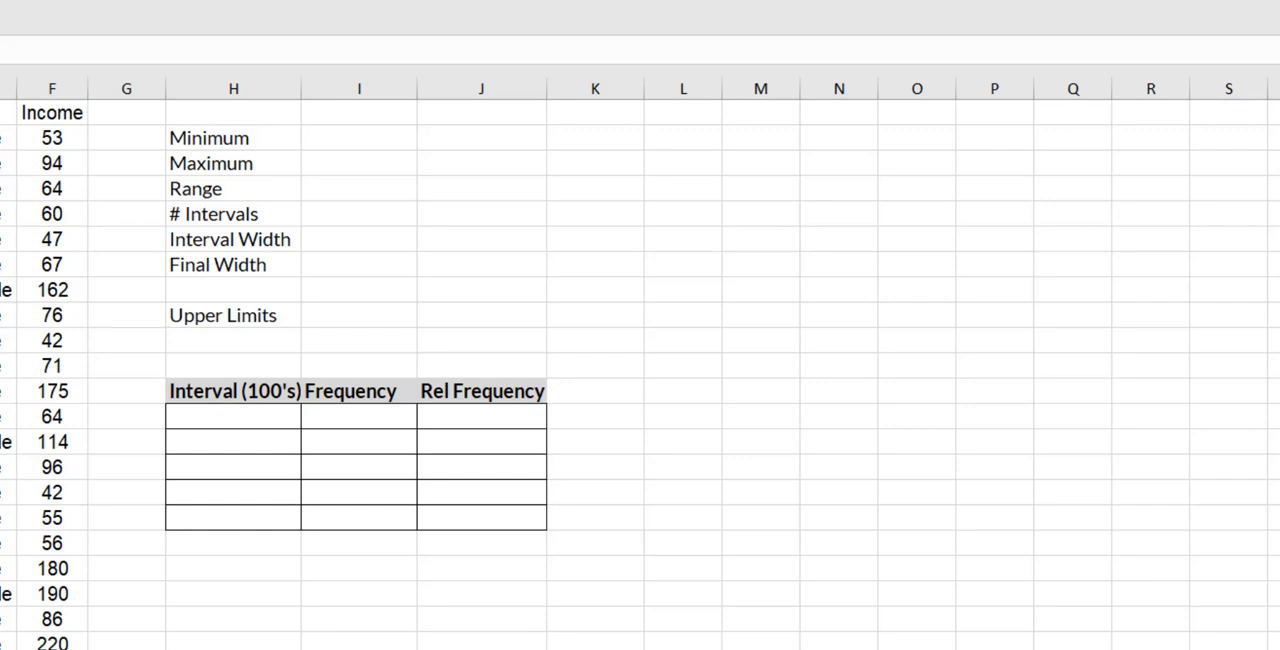
Move the Upper Limits label up into J2 beside the Minimum row
left_click(596, 316)
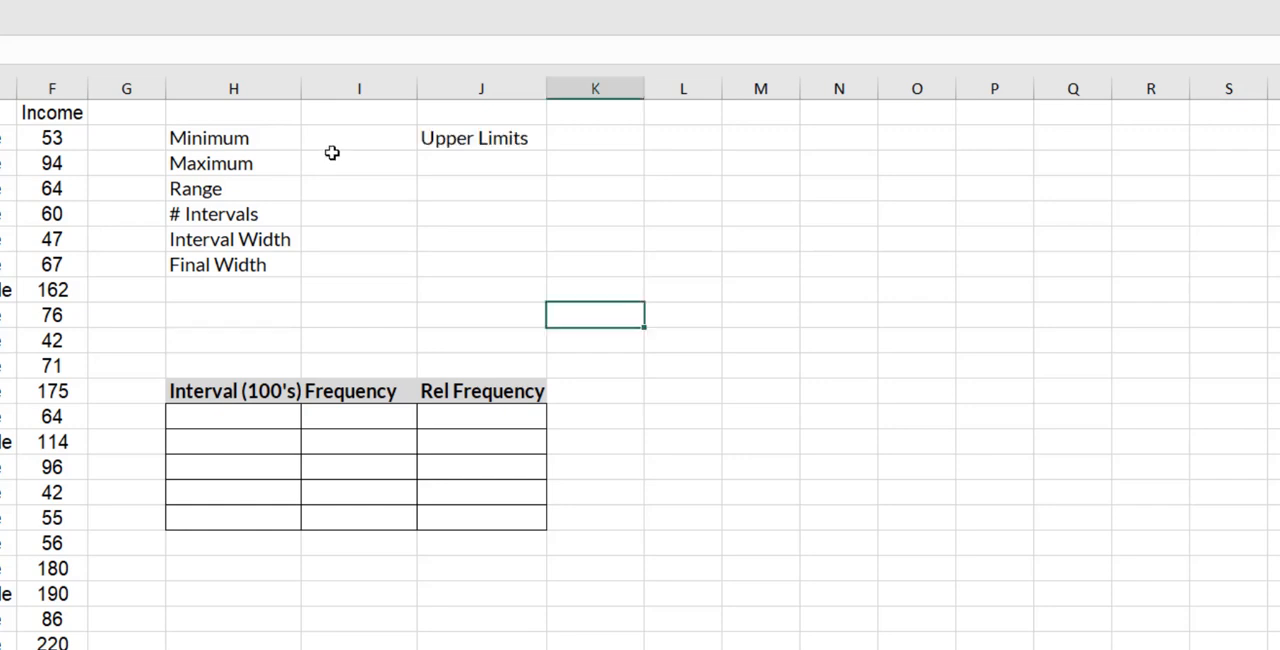
Compute the minimum and maximum Income with =MIN(F:F) and =MAX(F:F), giving 31 and 240
left_click(358, 138)
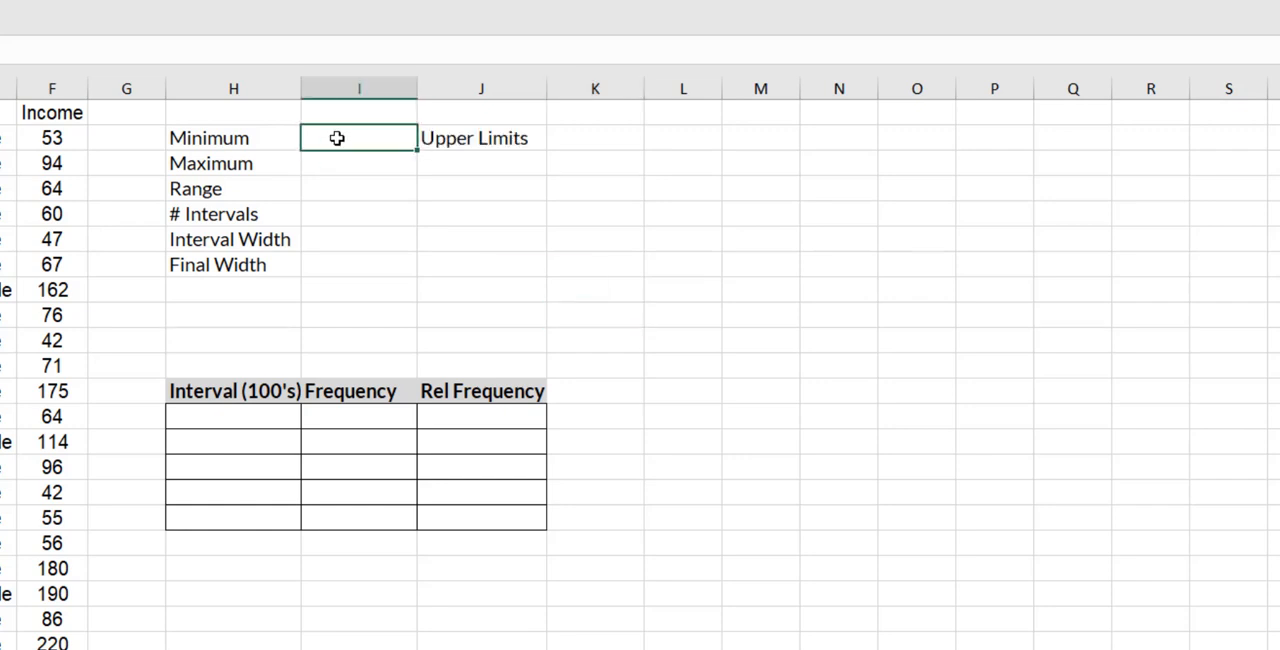
type("=")
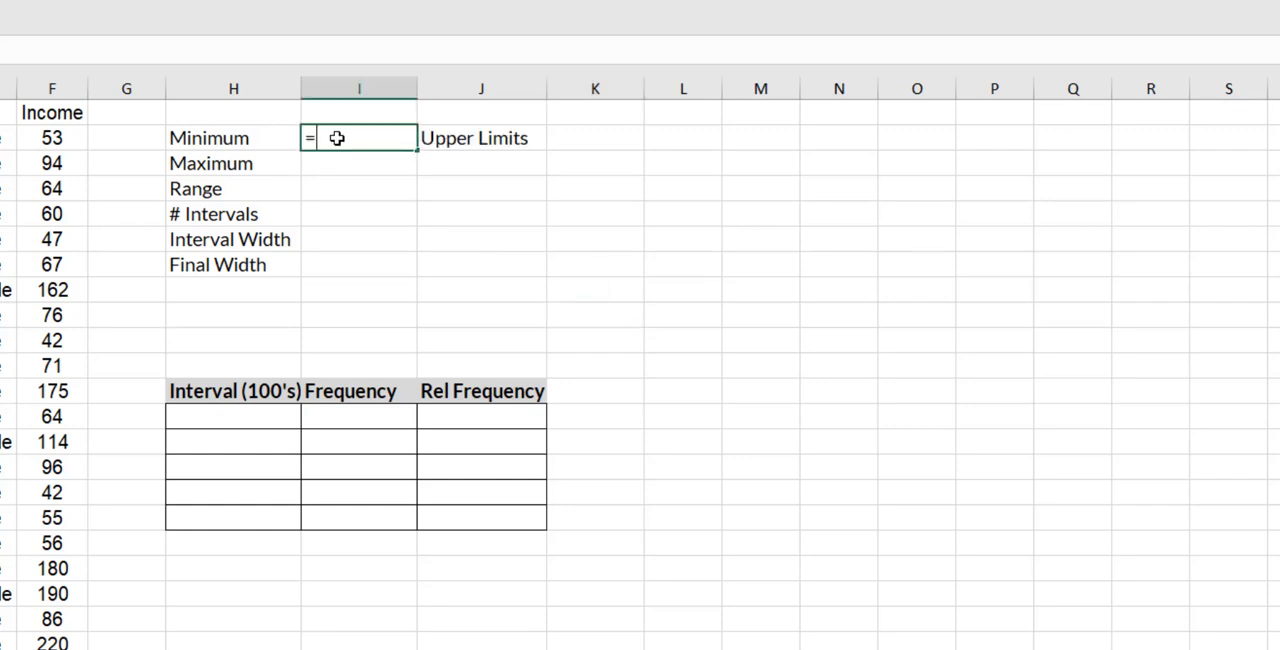
type("MIN(F:F")
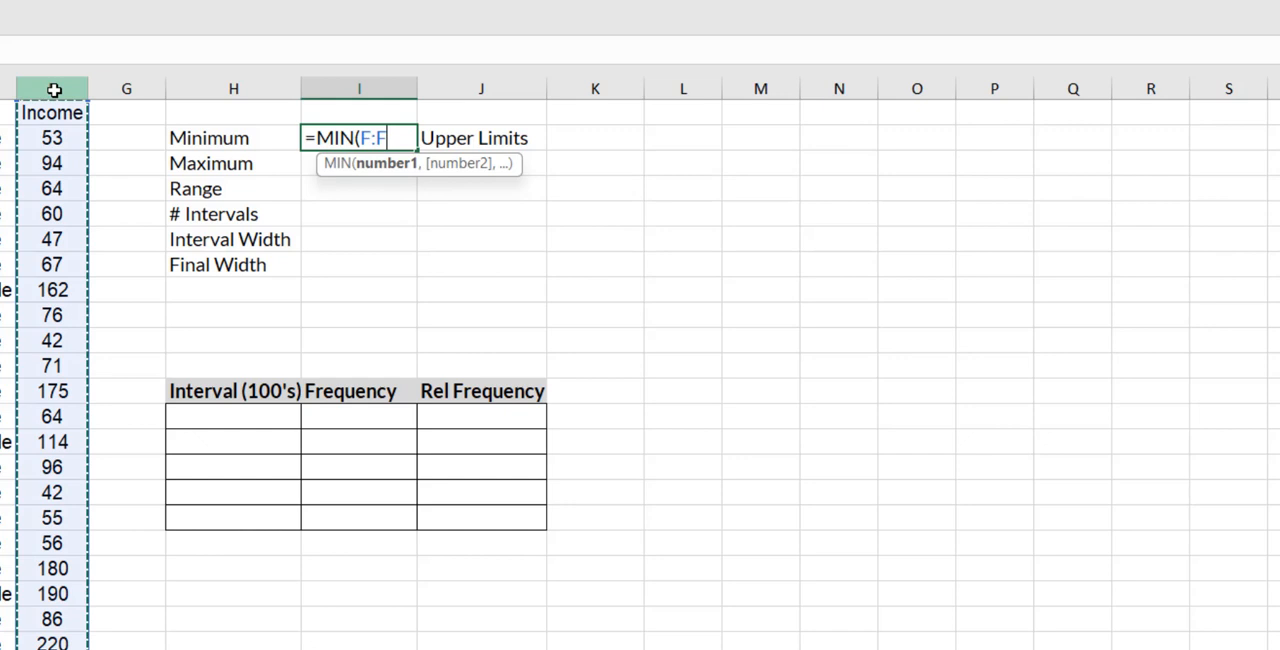
key("Return")
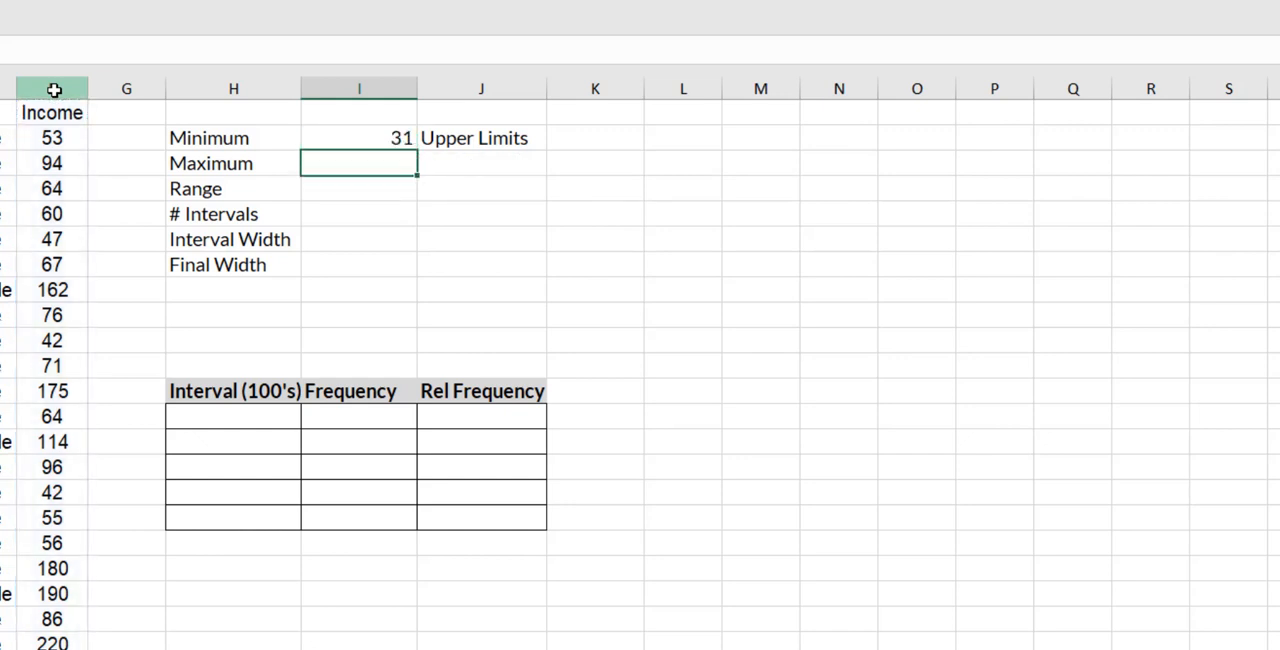
type("=MAX(F:F")
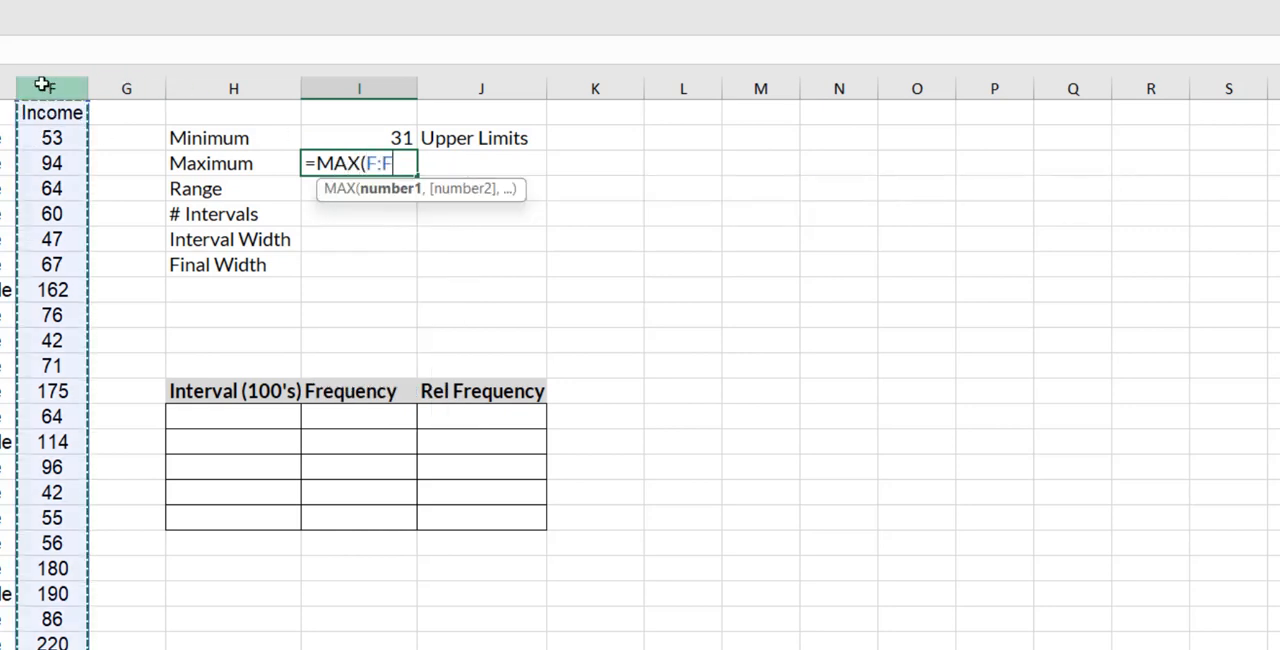
key("Return")
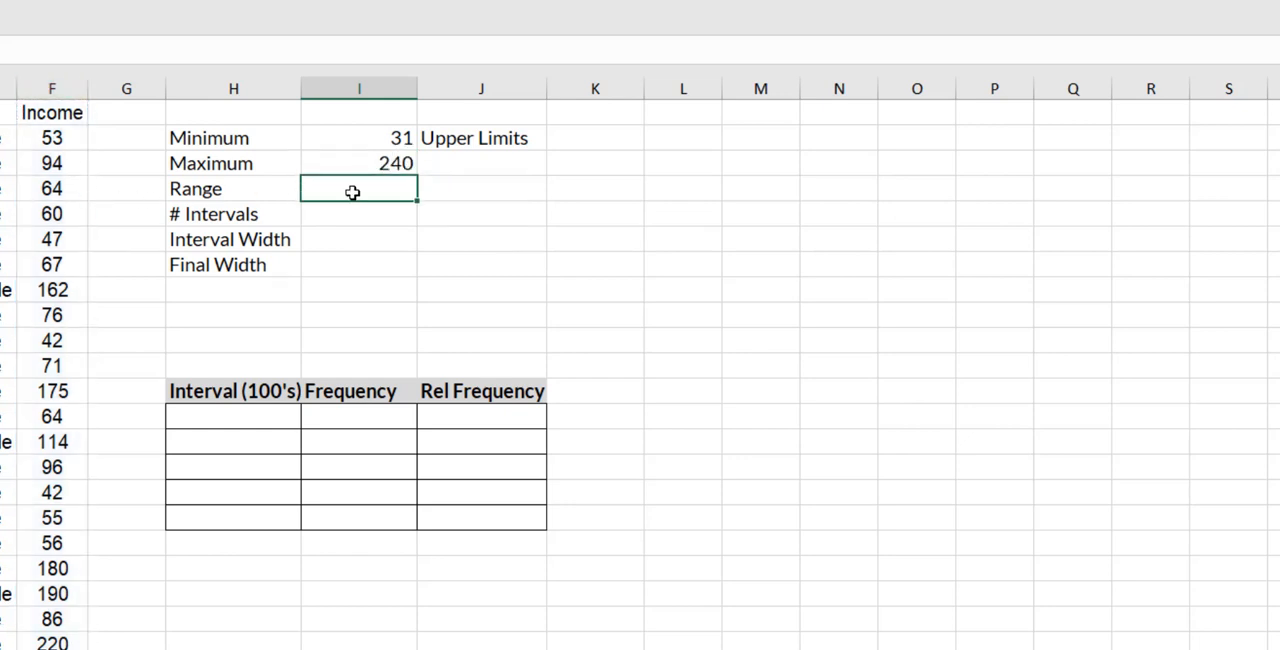
Compute the range as maximum minus minimum, giving 209
type("=I3-")
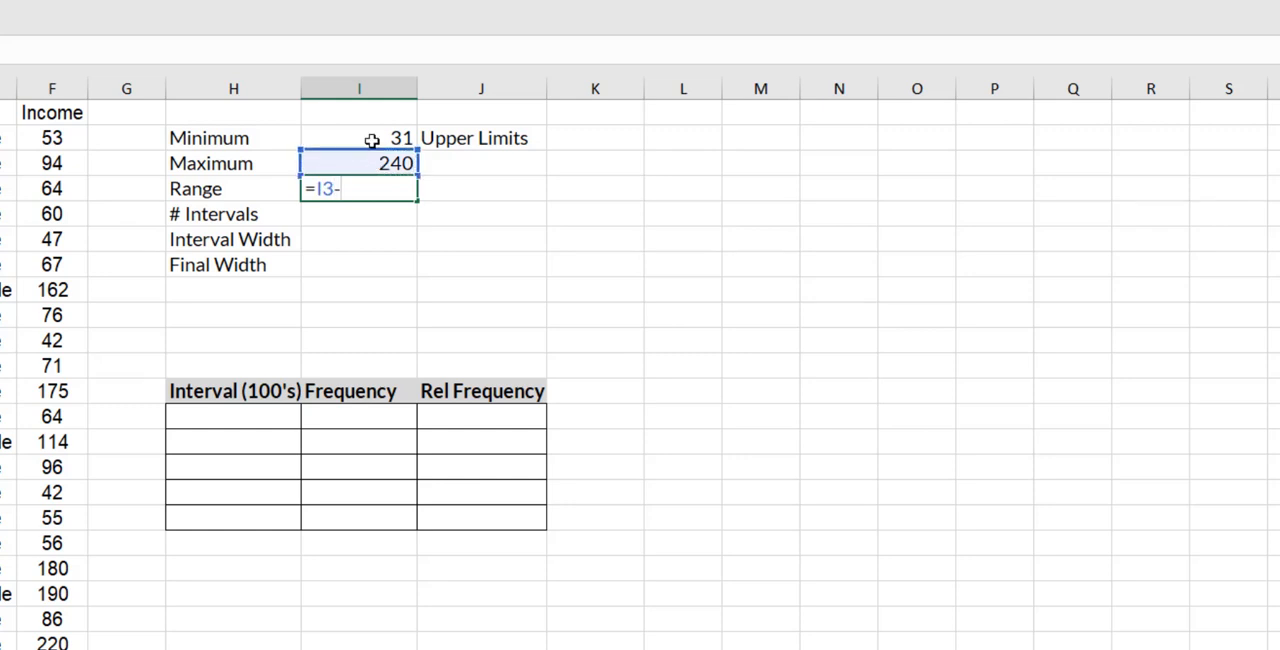
key("Return")
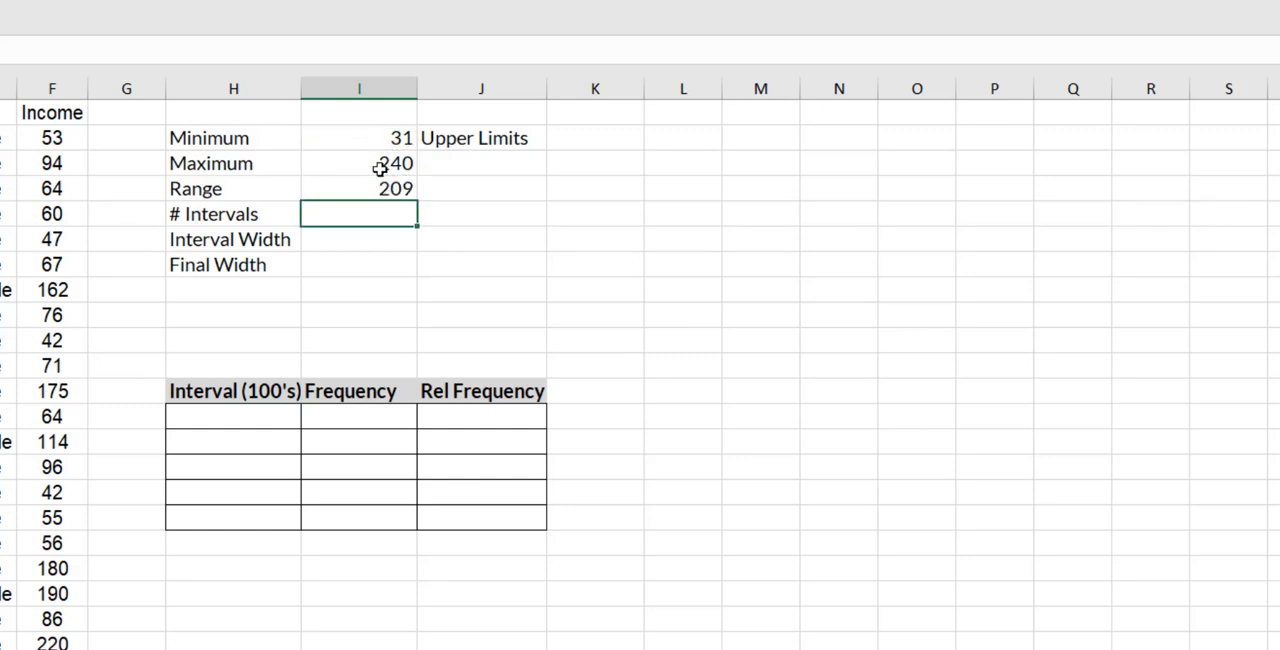
left_click(358, 188)
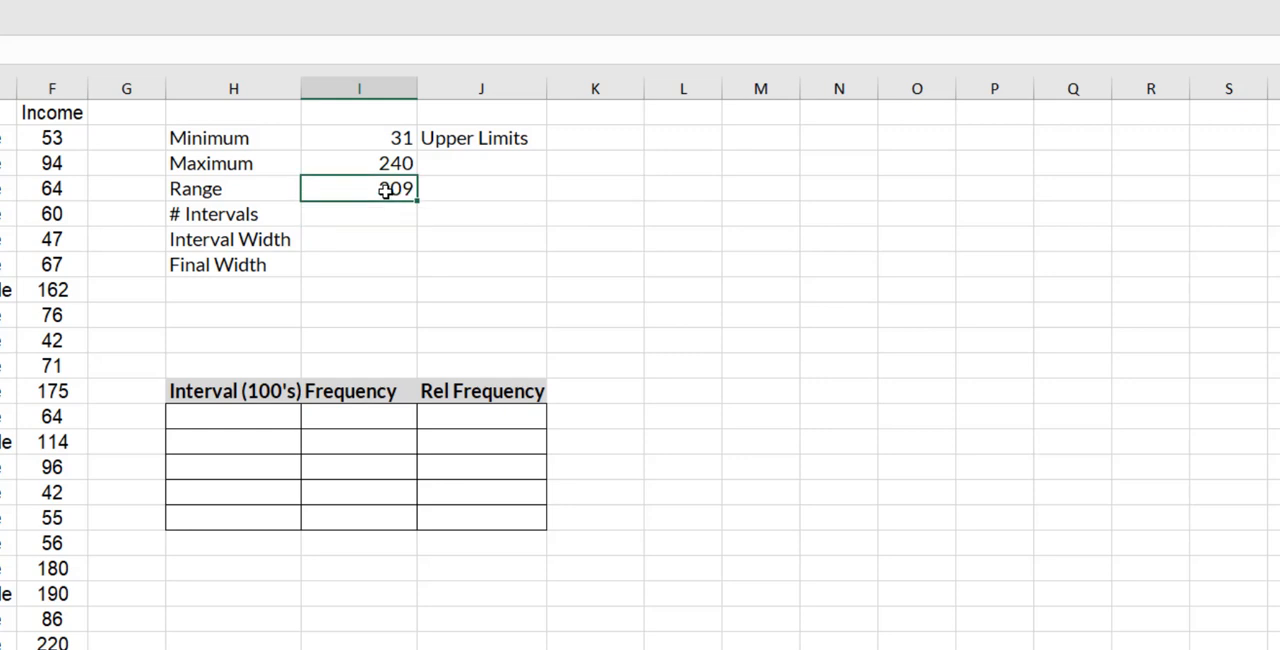
Enter 5 intervals, width =I4/I5 (41.8) and final width 50, then centre the column I values
left_click(358, 214)
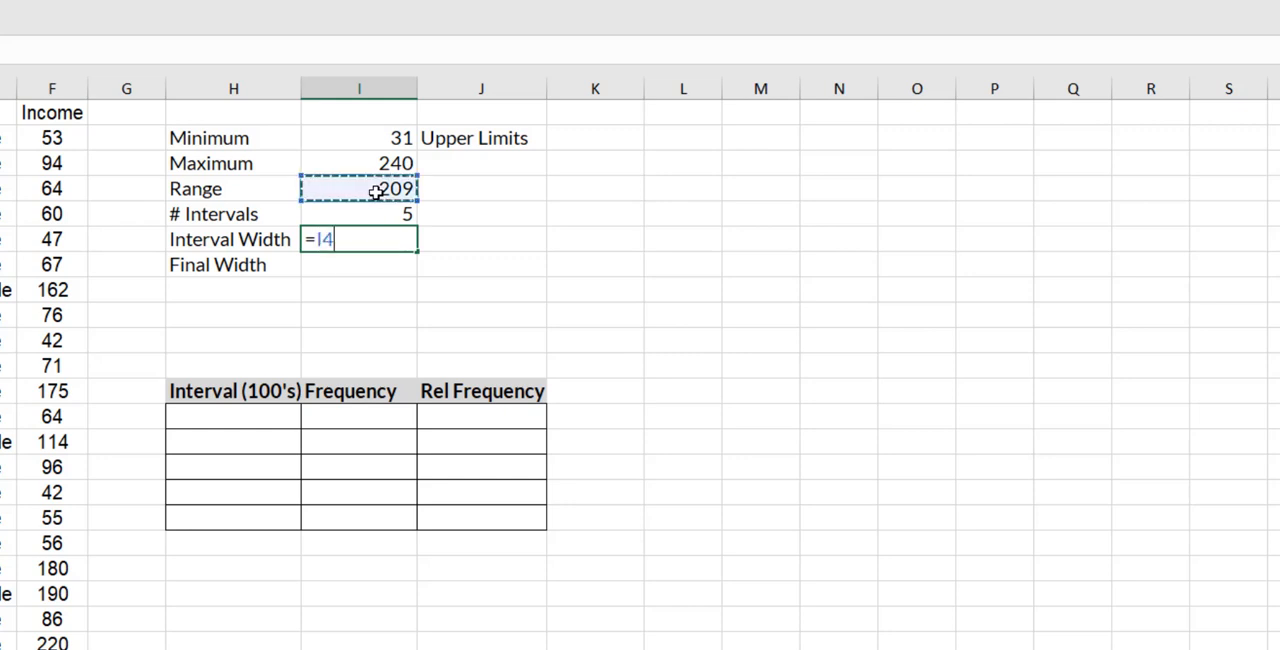
left_click(358, 212)
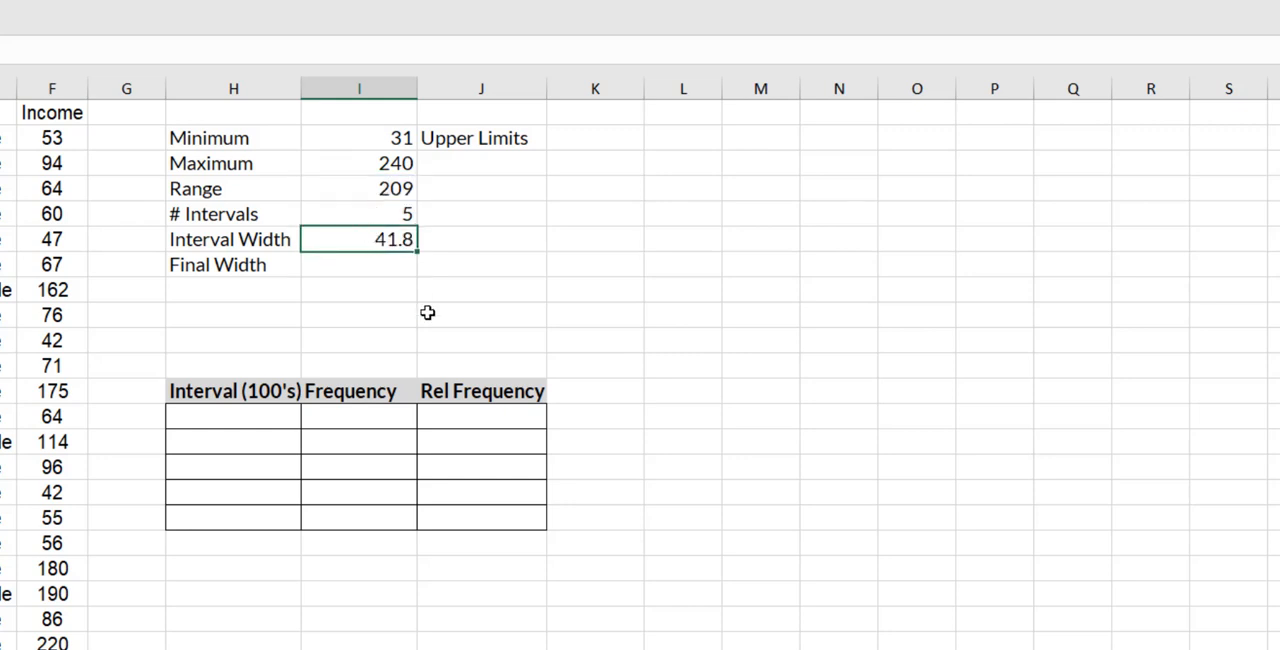
mouse_move(390, 282)
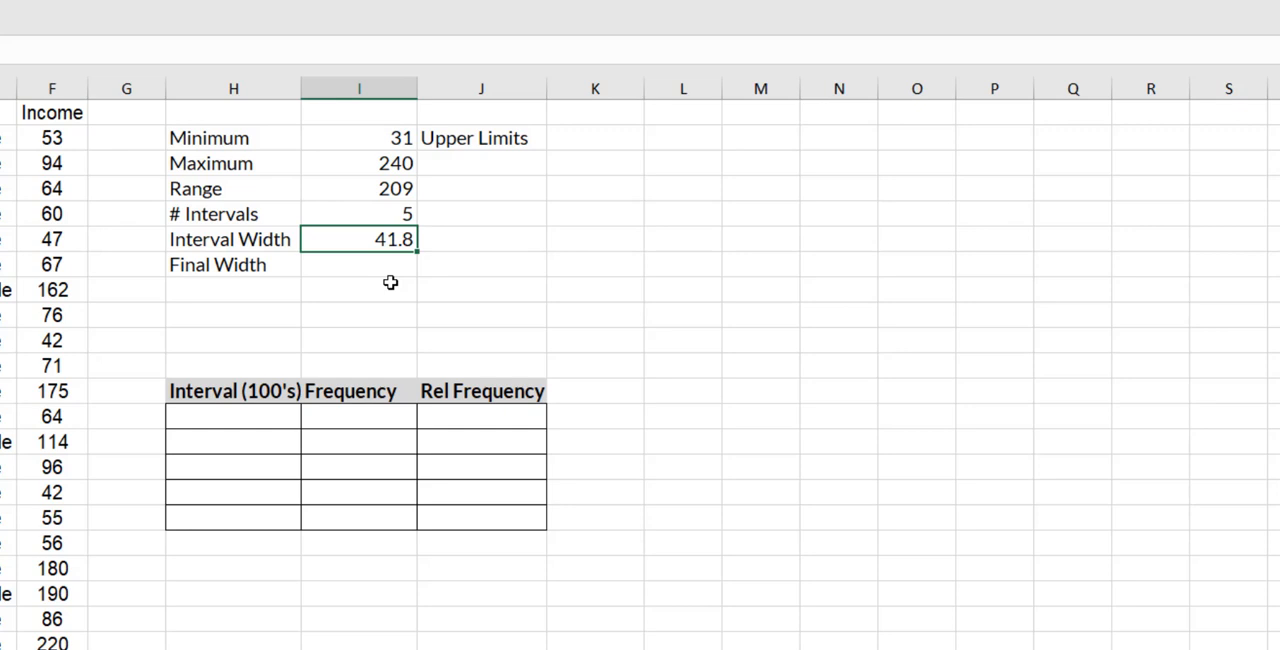
mouse_move(386, 264)
type("50")
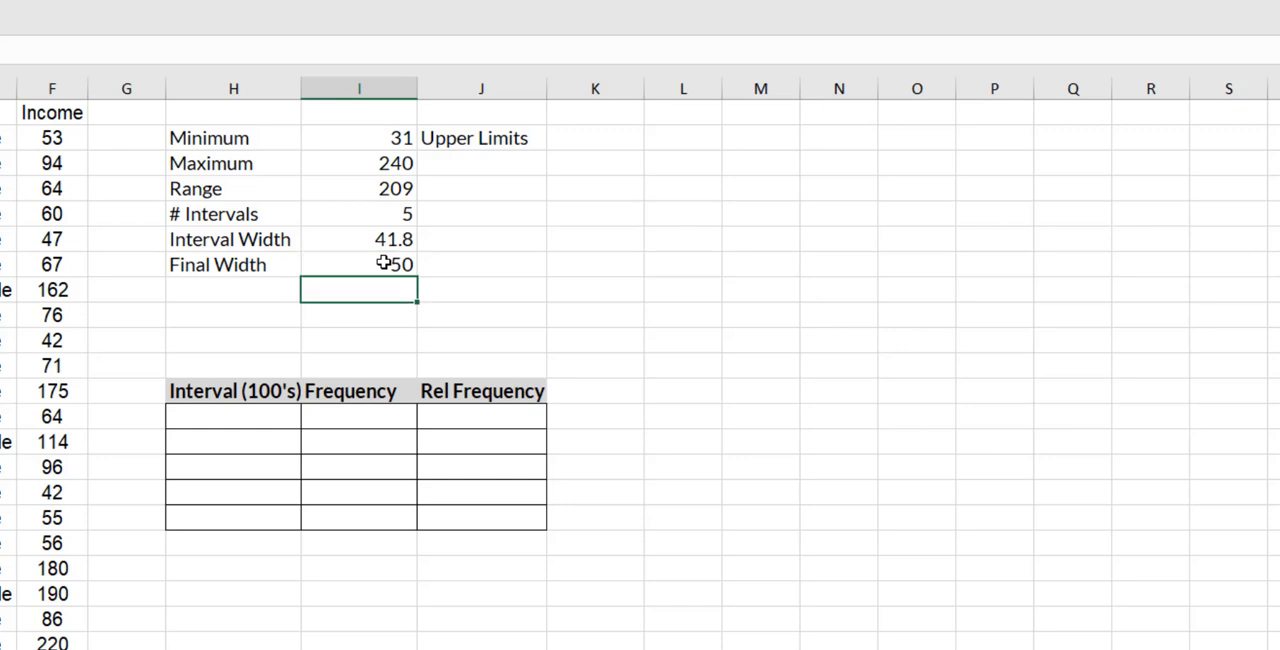
mouse_move(384, 168)
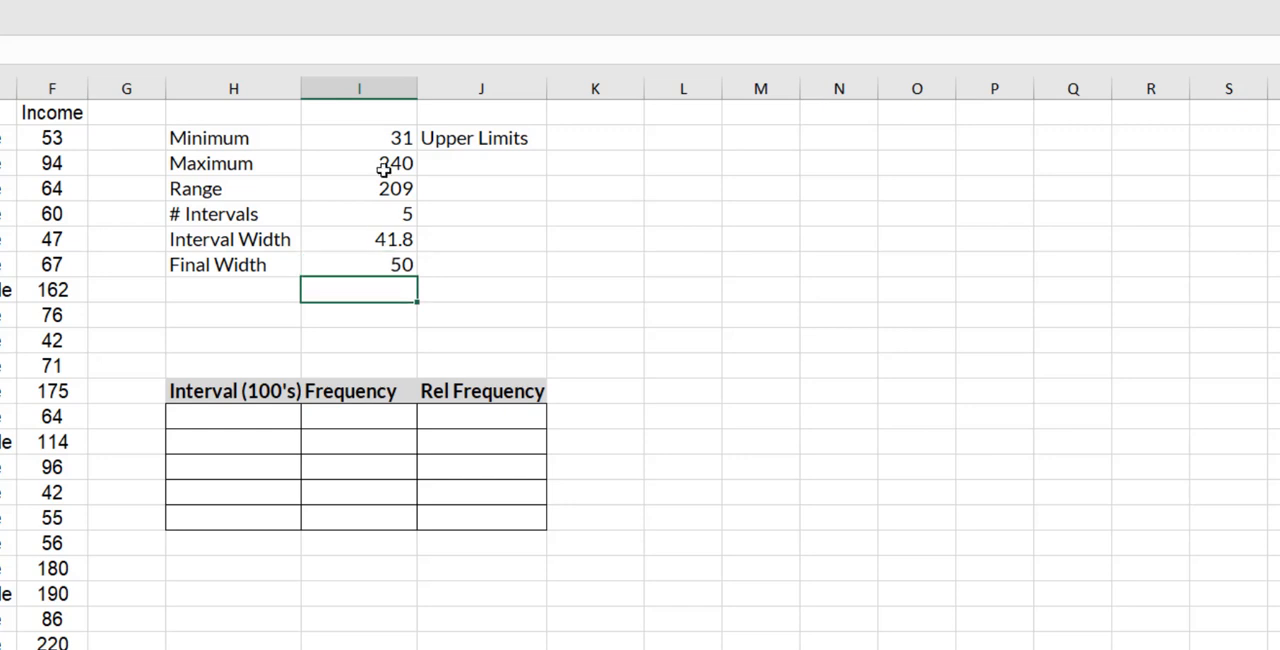
left_click(358, 88)
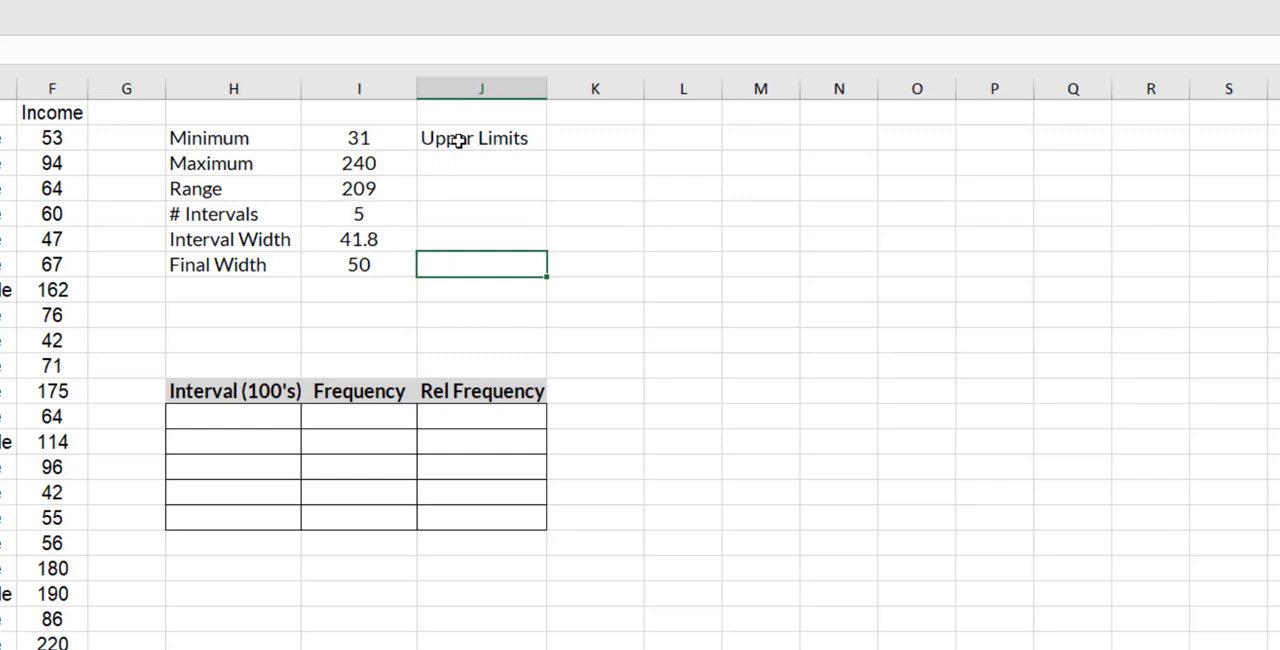
Enter upper limits 50, 100, 150, 200 and 250 below the Upper Limits heading
left_click(480, 138)
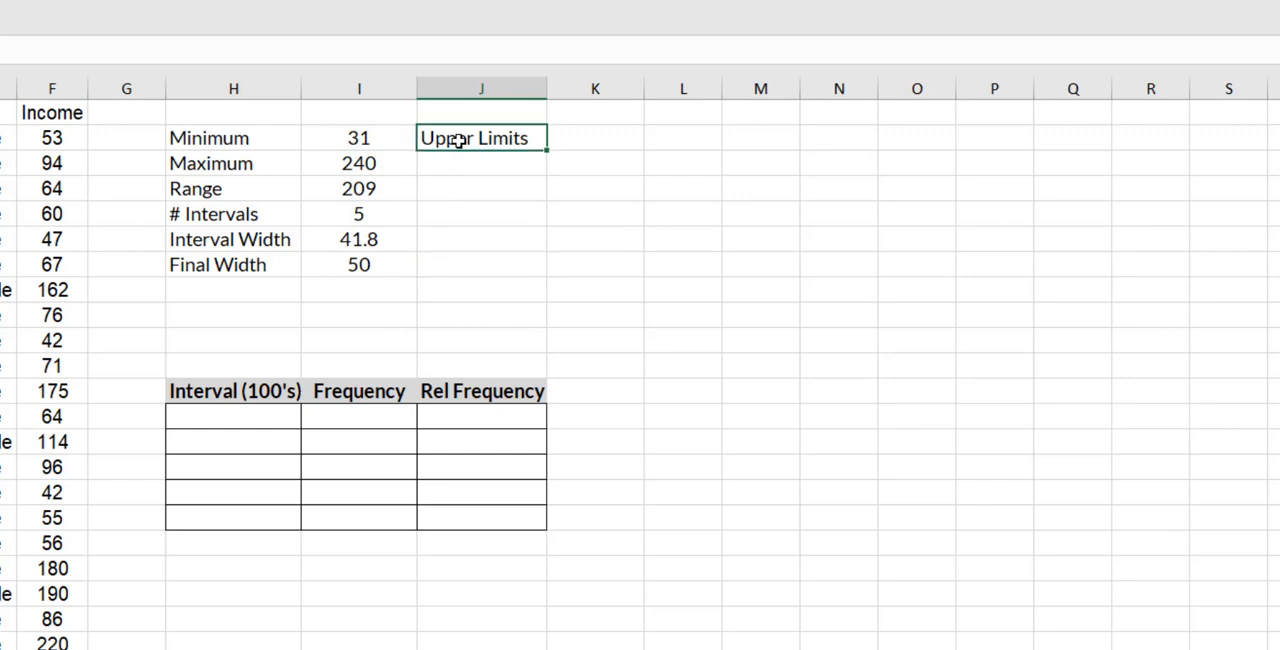
left_click(480, 162)
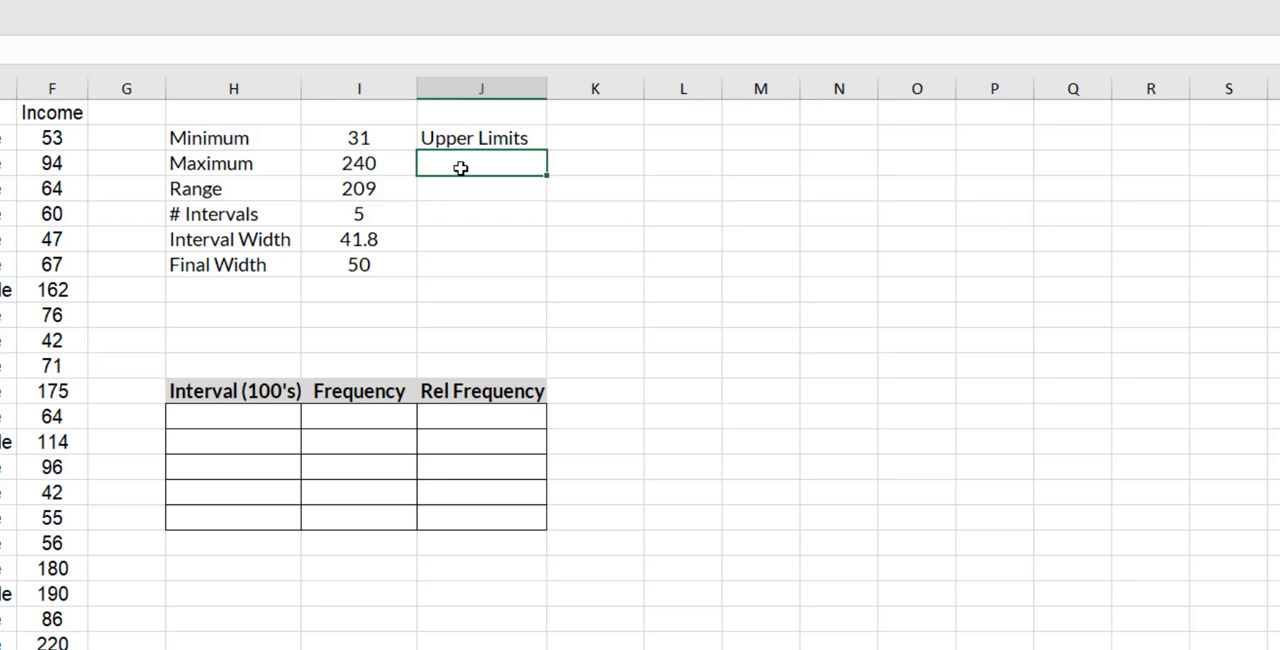
type("50")
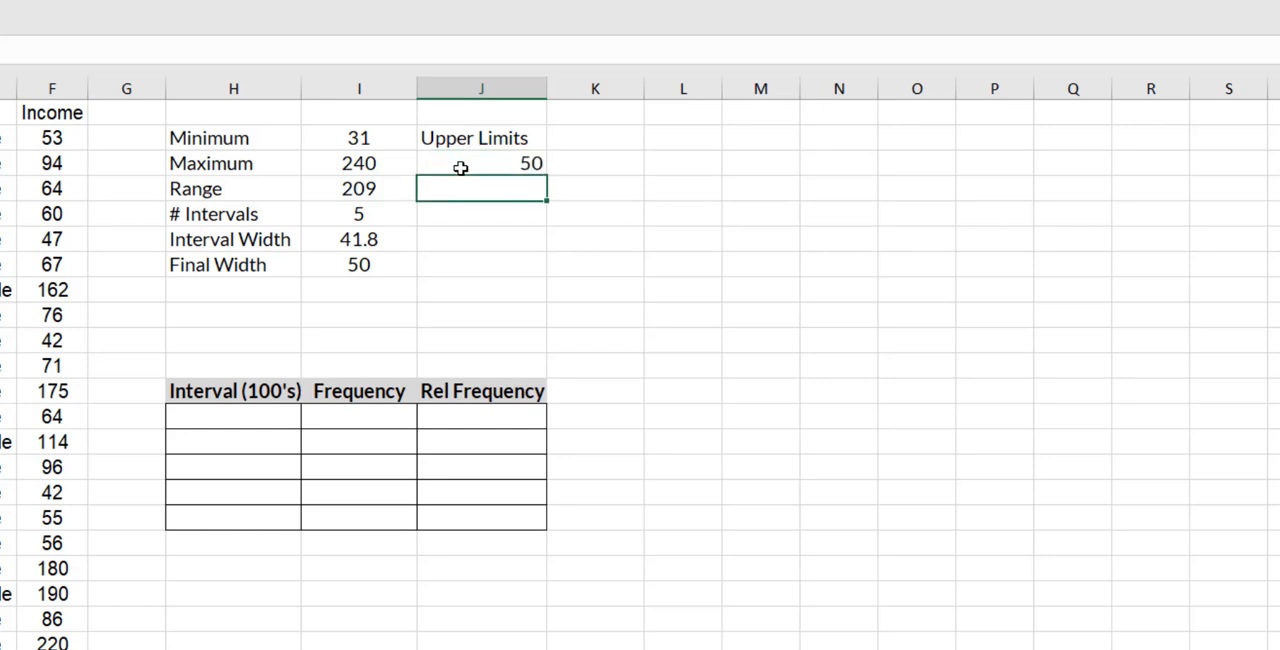
type("100")
left_click(482, 214)
type("150")
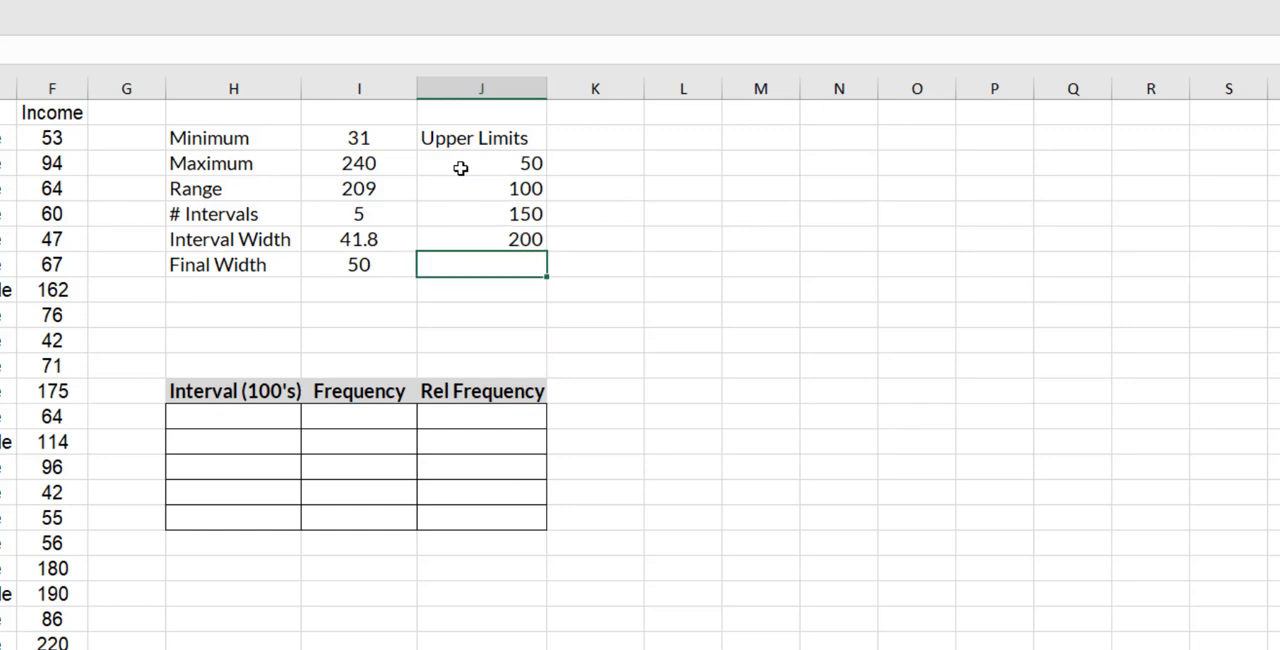
type("250")
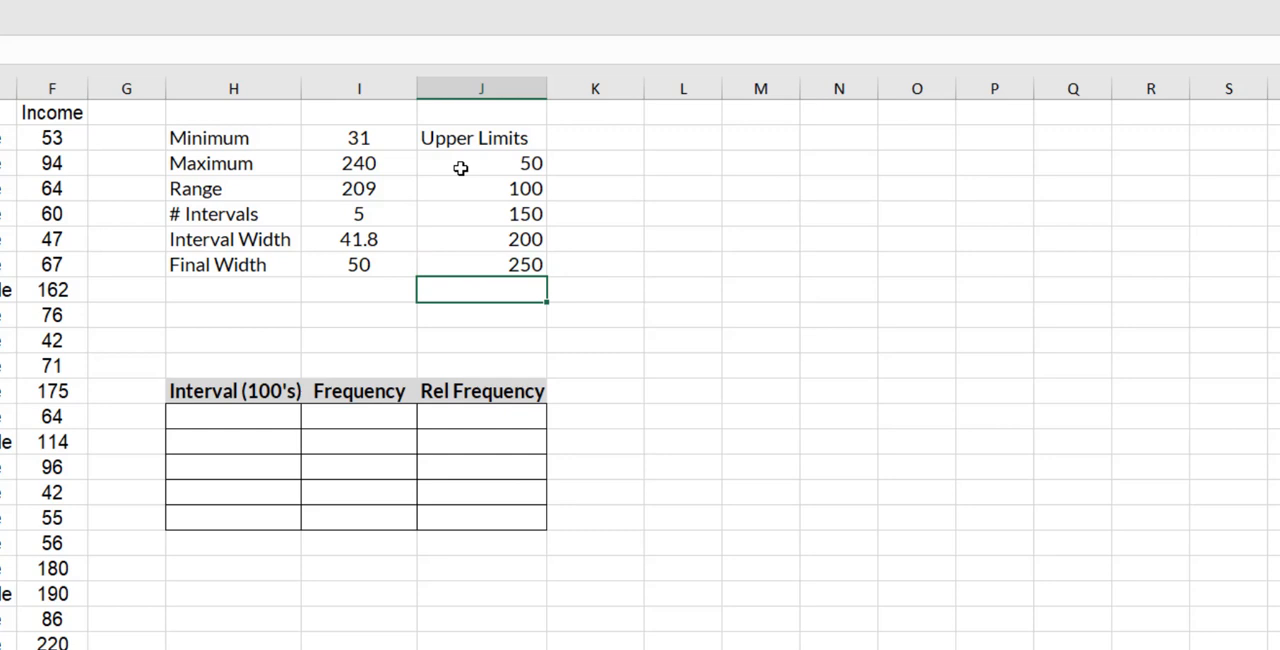
left_click(480, 238)
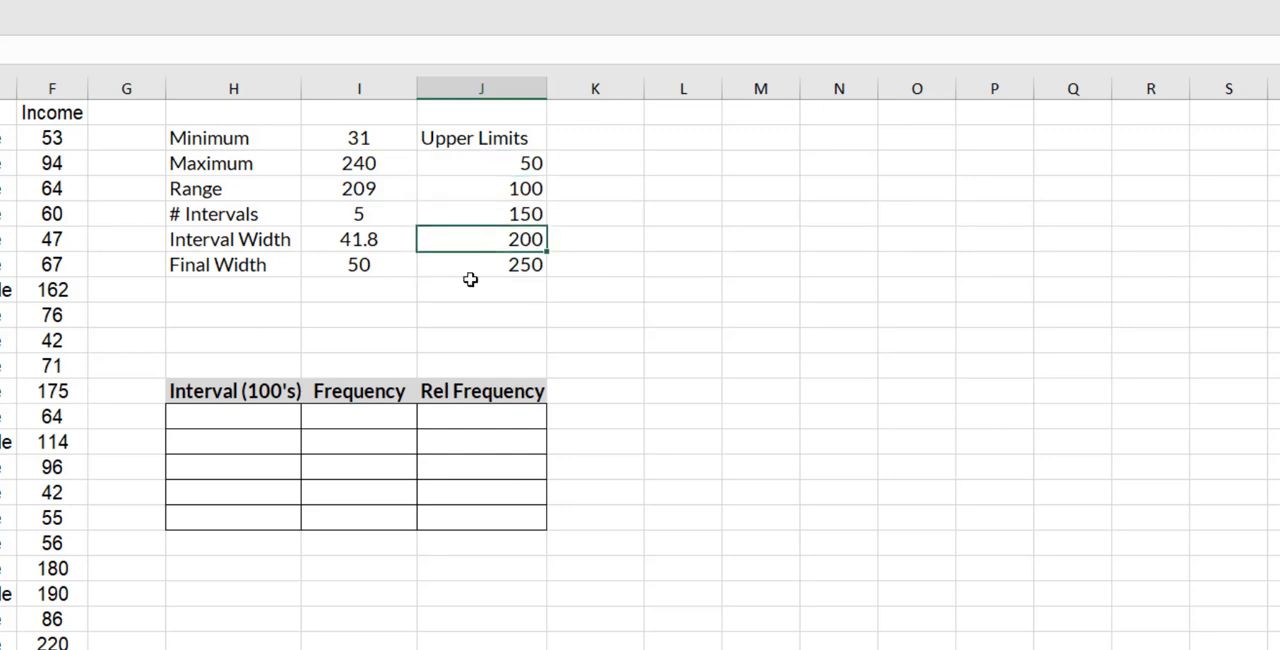
left_click(480, 314)
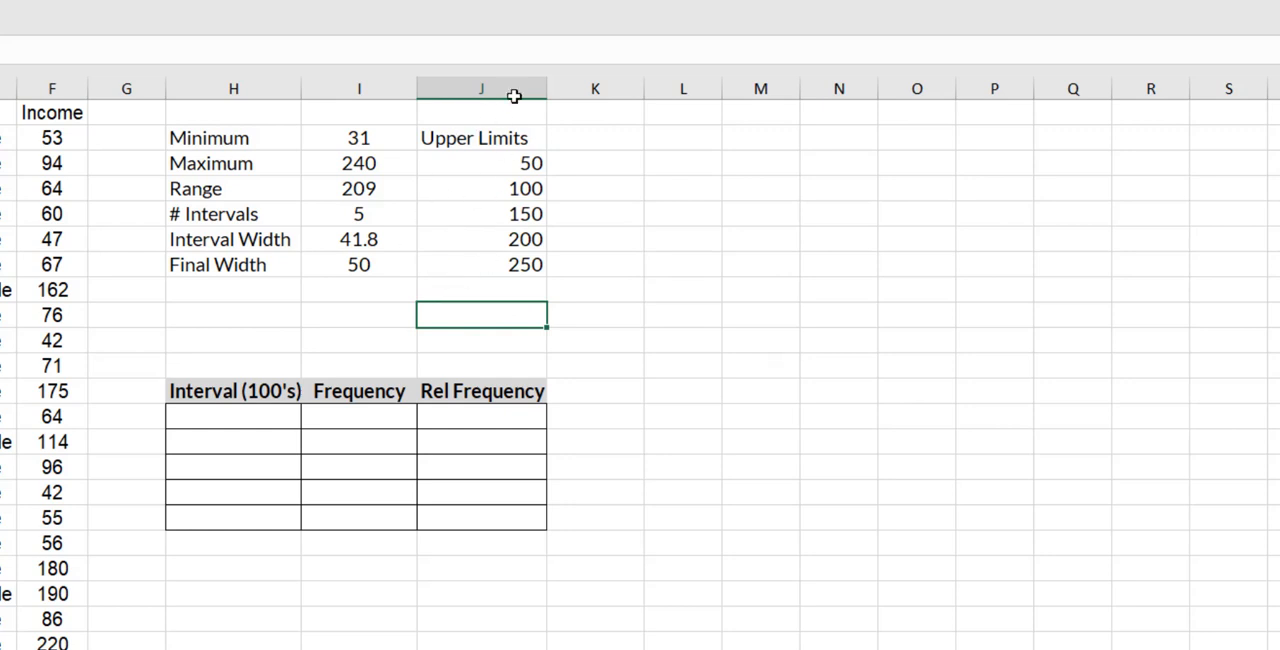
mouse_move(464, 264)
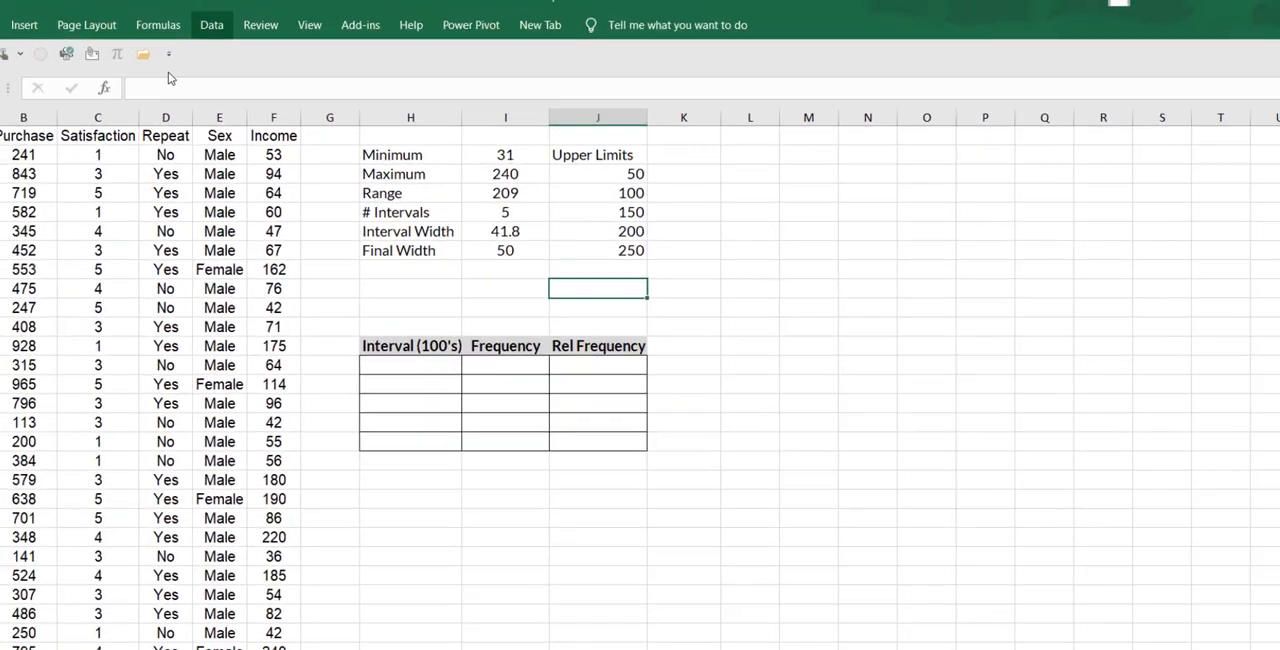
Choose the Histogram tool from Data > Data Analysis
left_click(212, 24)
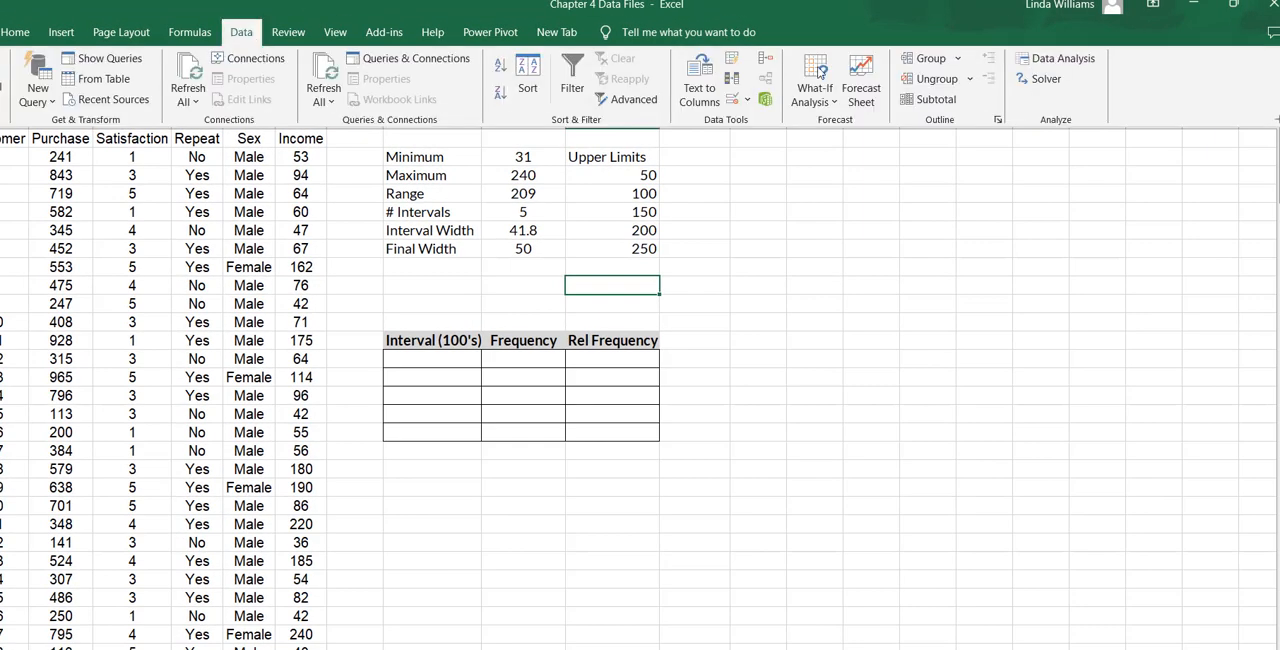
left_click(1056, 58)
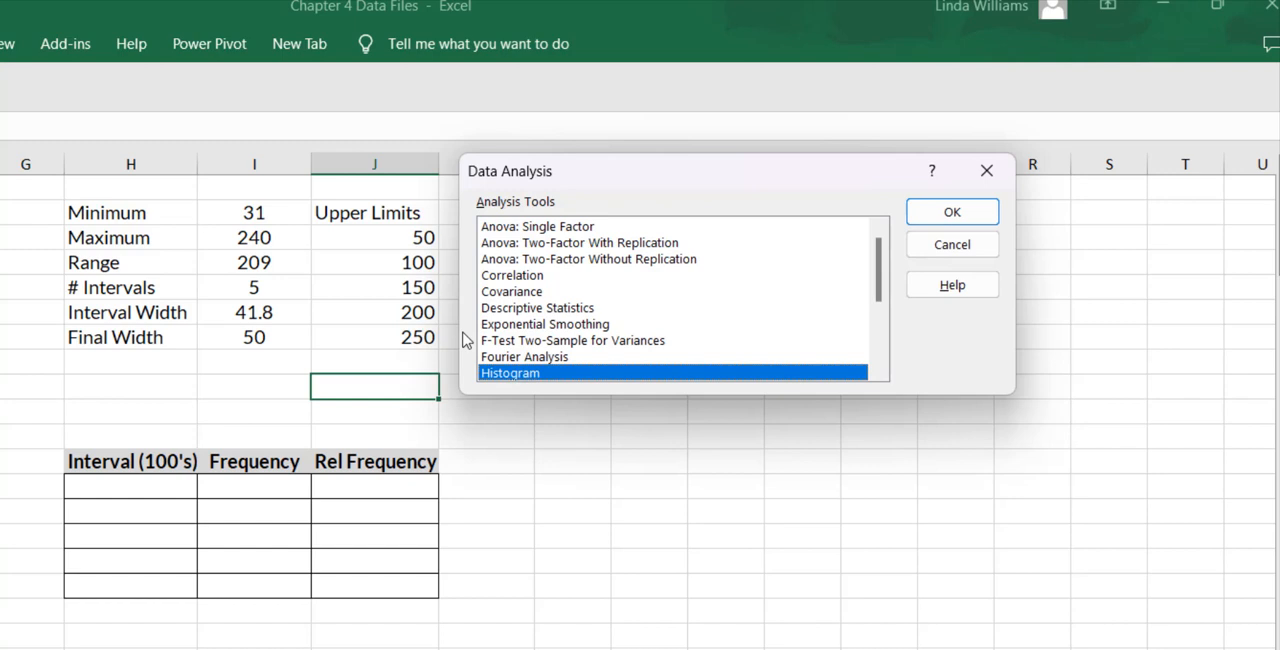
left_click(952, 212)
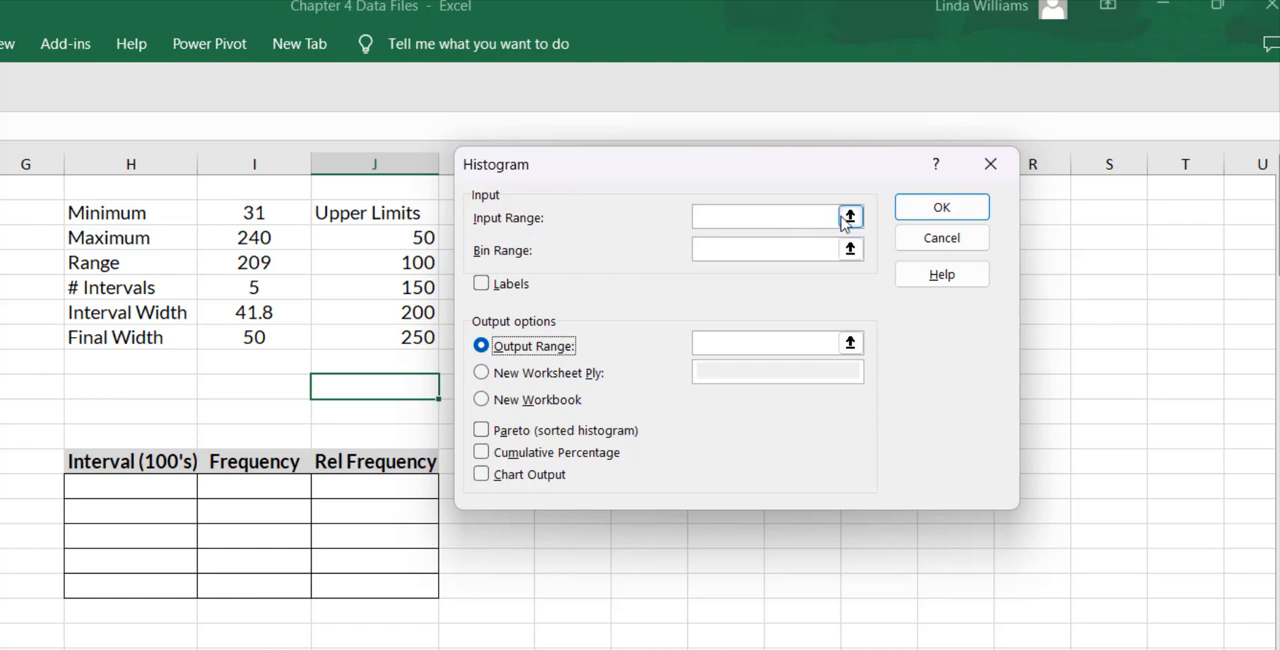
Set Input Range $F:$F and Bin Range $J$2:$J$7 with Labels ticked
left_click(848, 216)
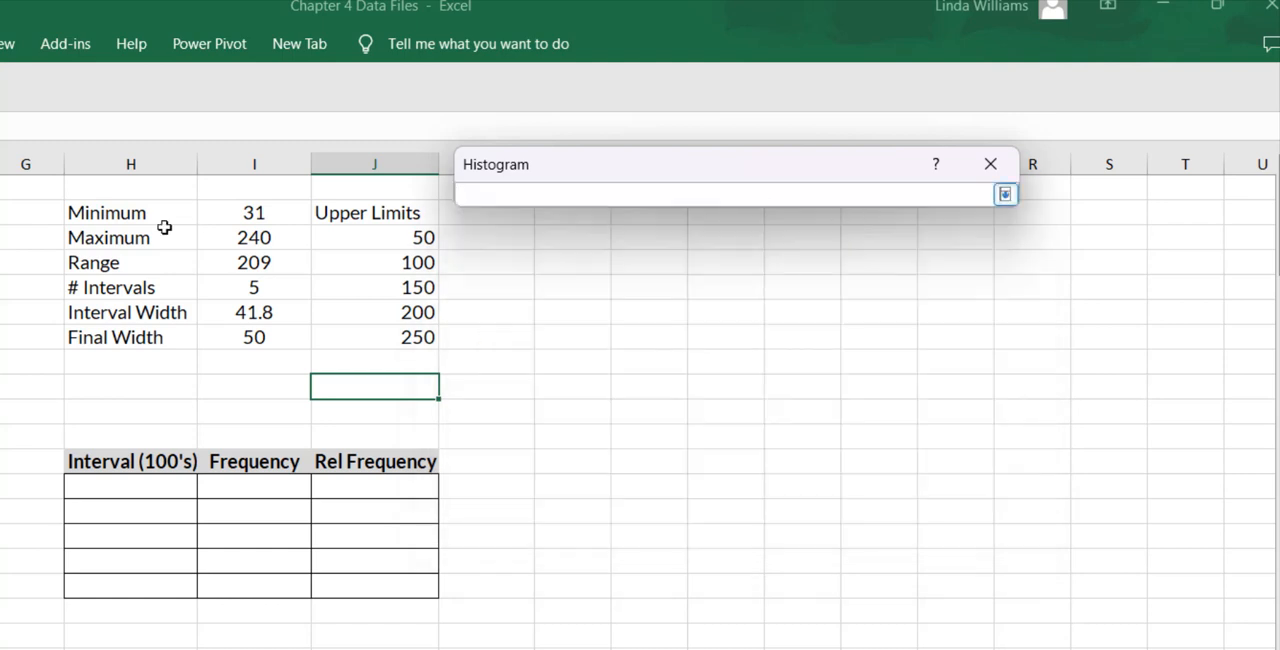
type("$F:$F")
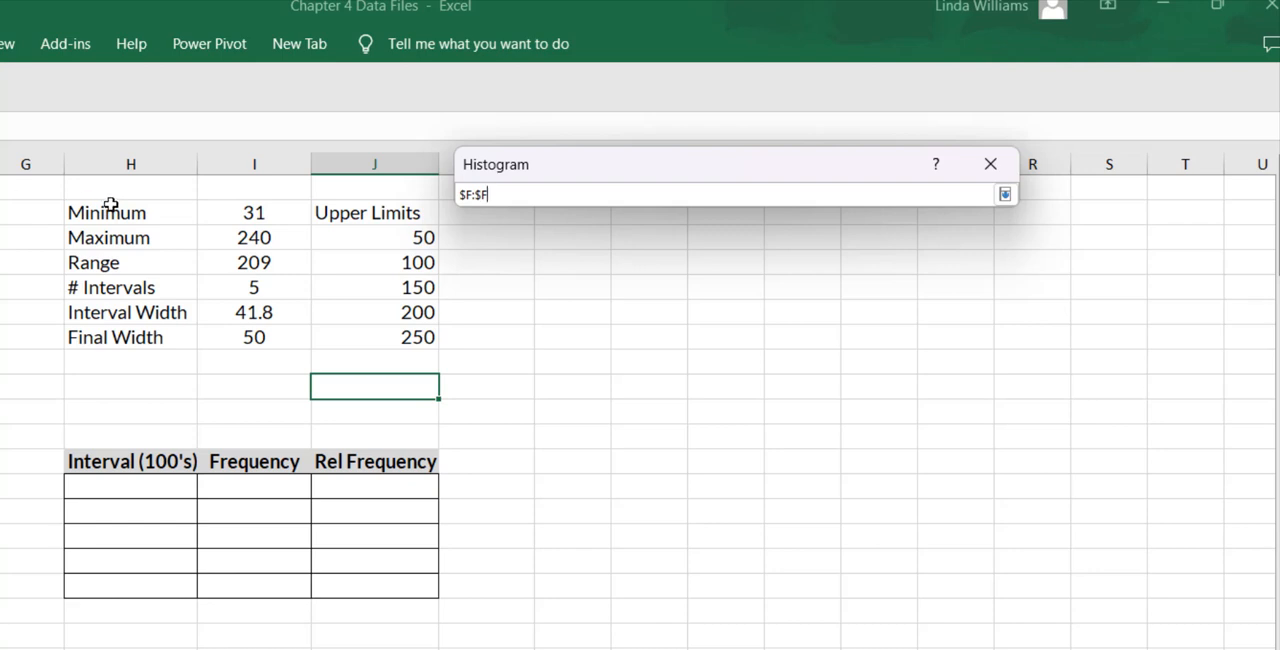
left_click(1004, 194)
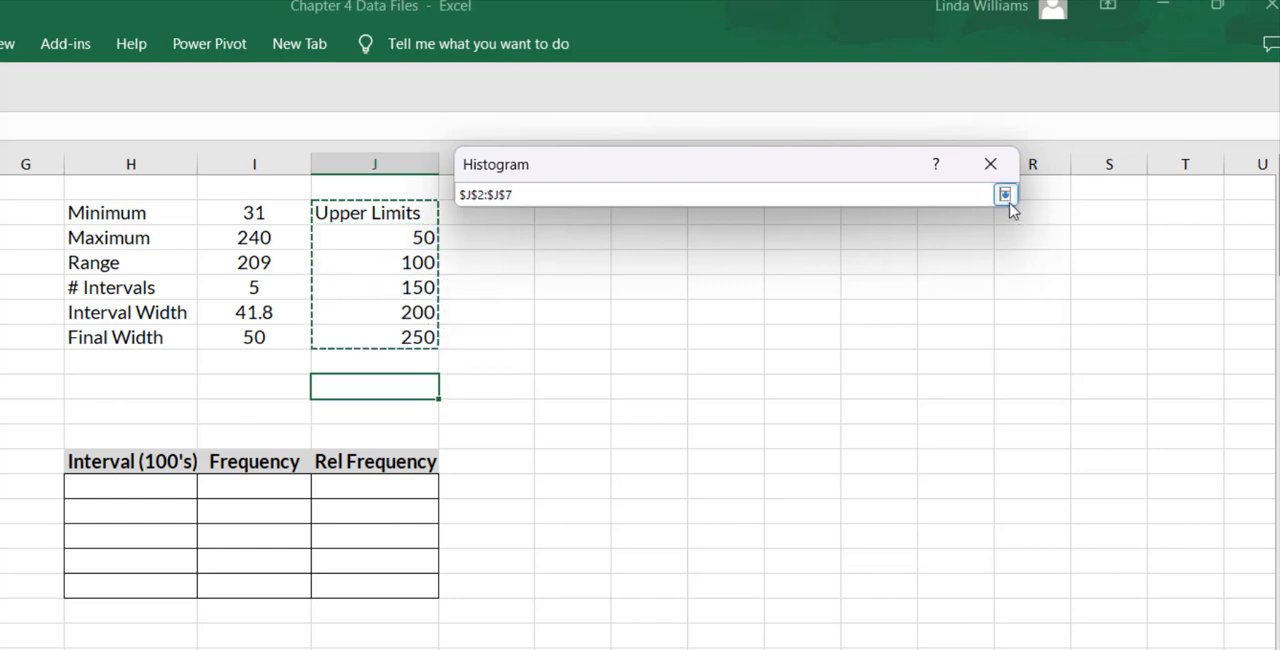
left_click(1004, 194)
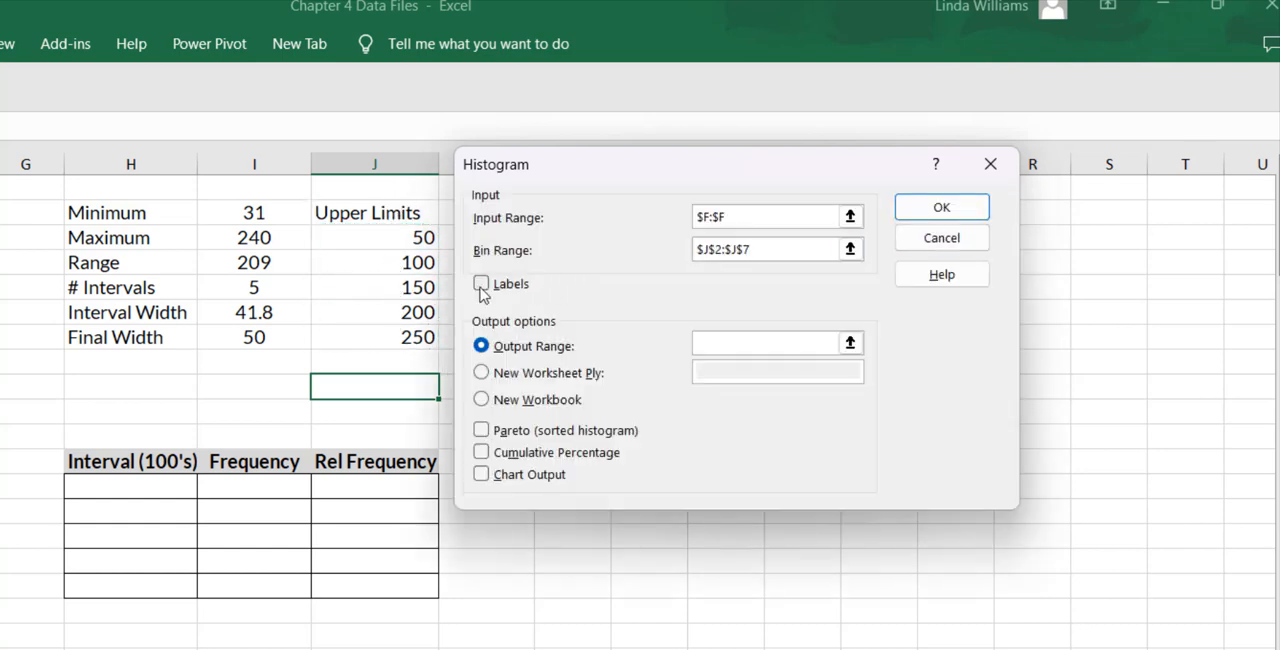
left_click(480, 284)
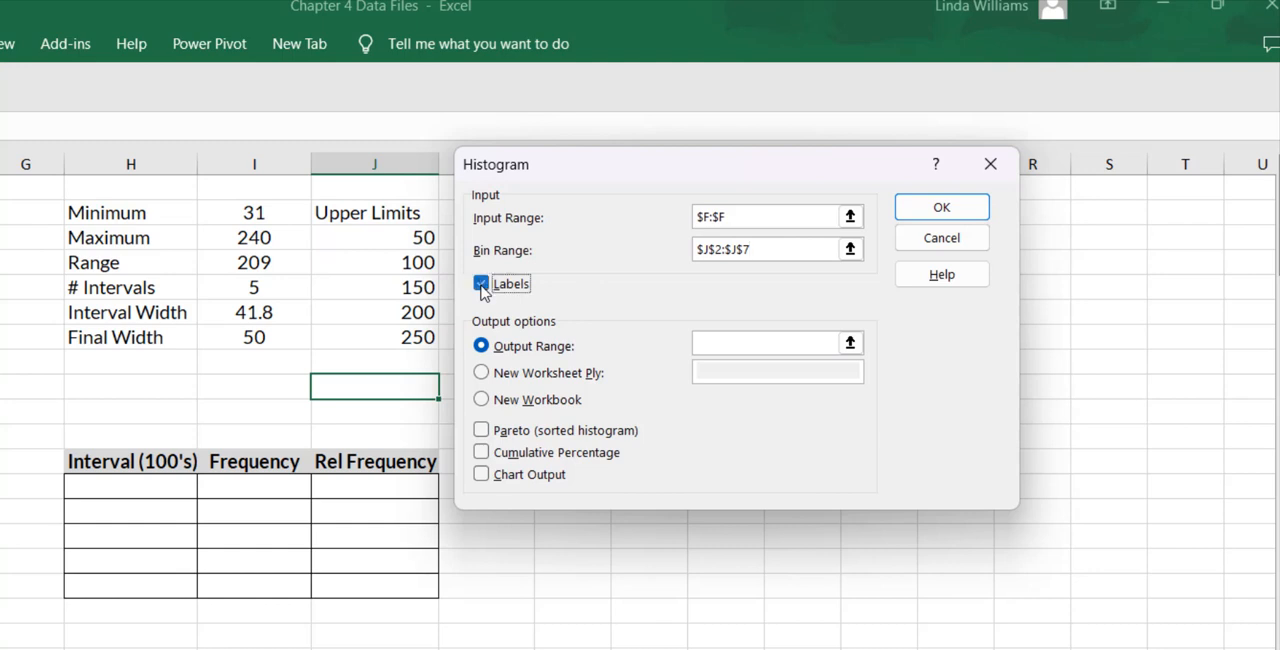
Set Output Range $L$2 with Chart Output and run the histogram, producing frequencies 40, 132, 18, 6, 4
left_click(480, 284)
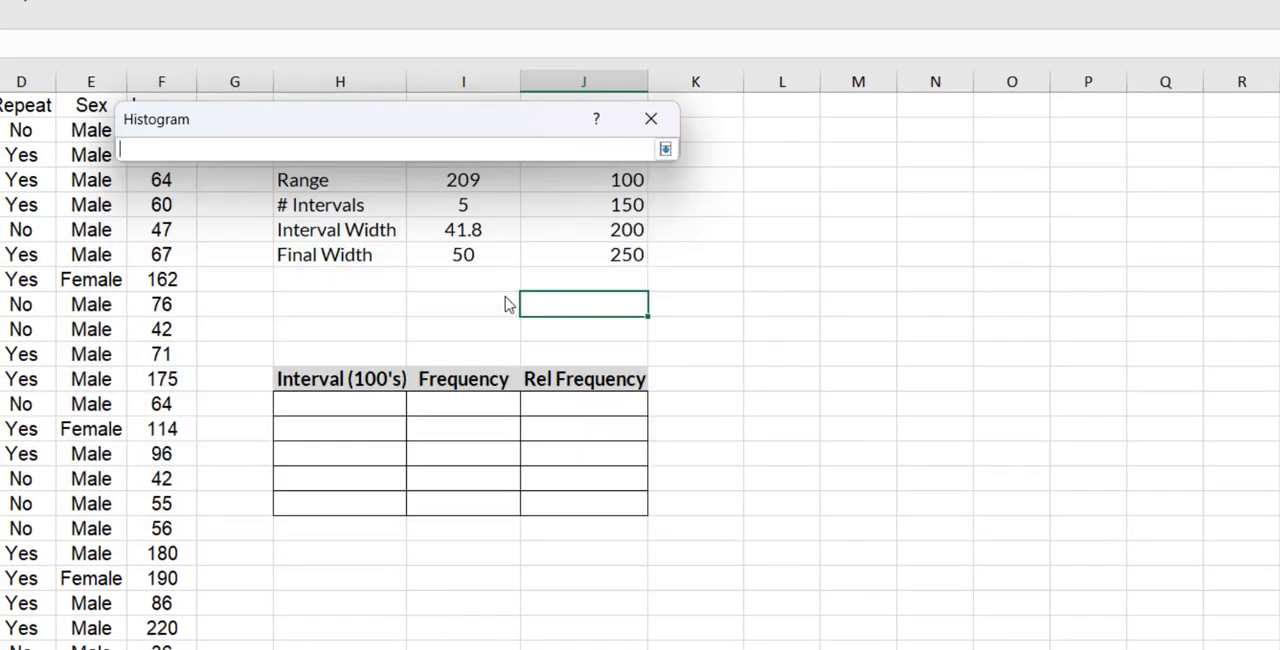
left_click(782, 128)
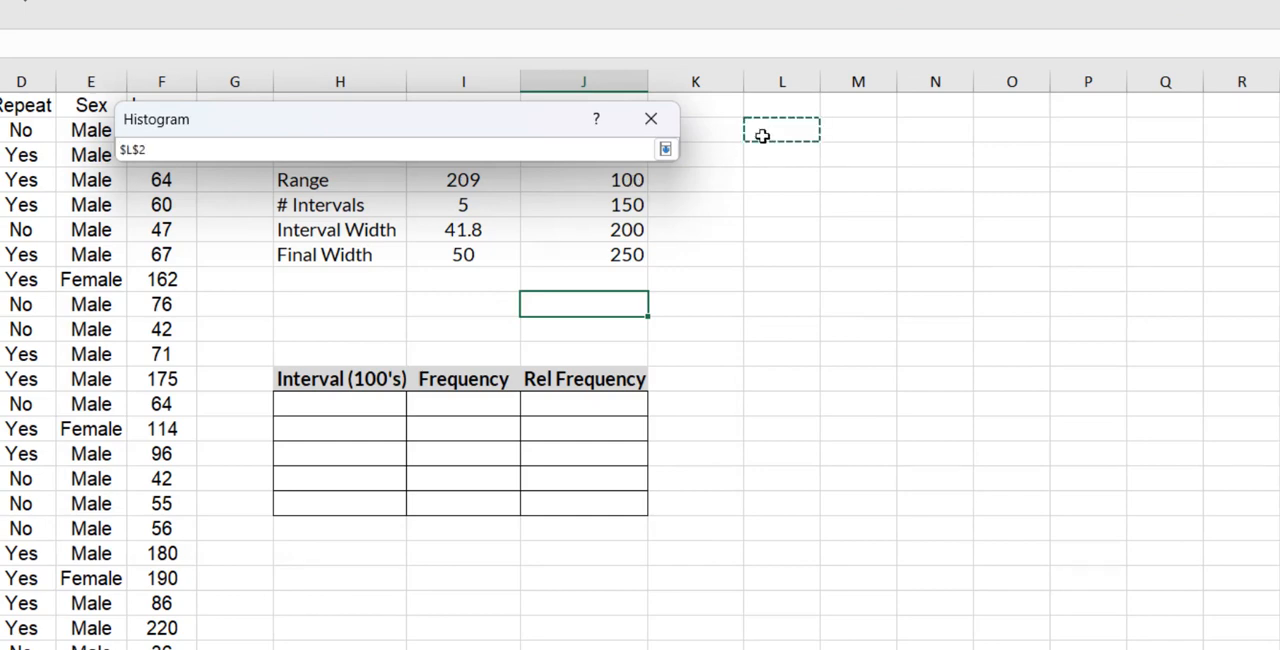
left_click(664, 148)
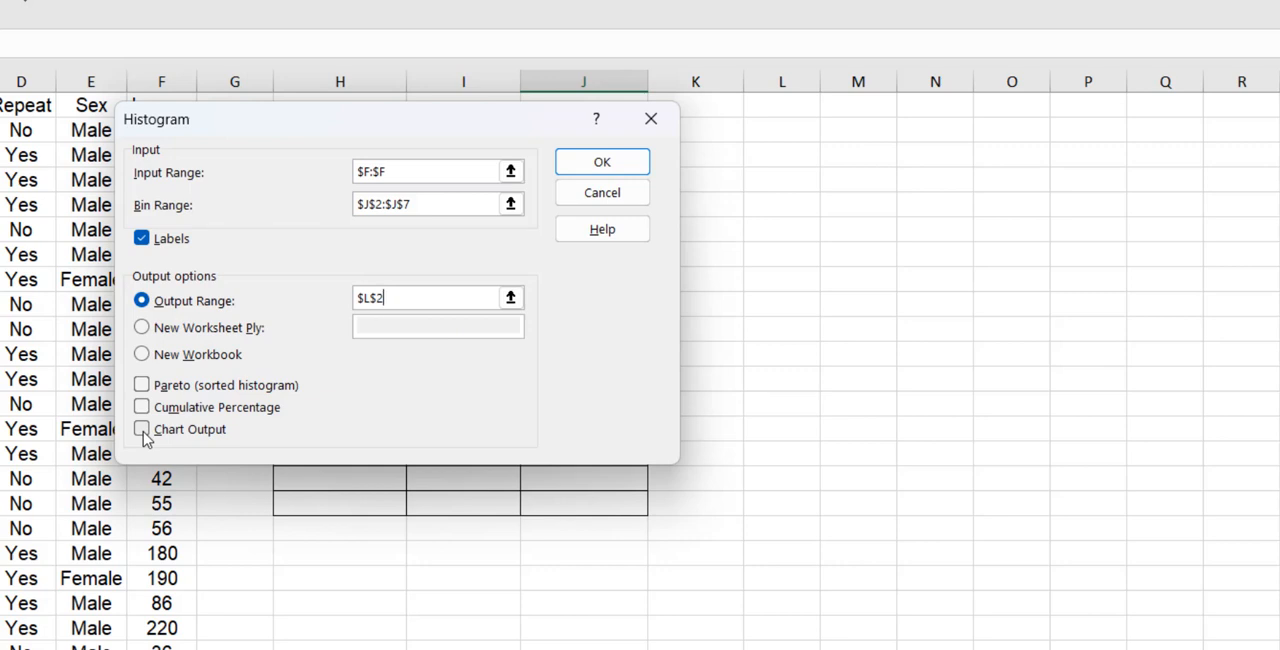
left_click(140, 428)
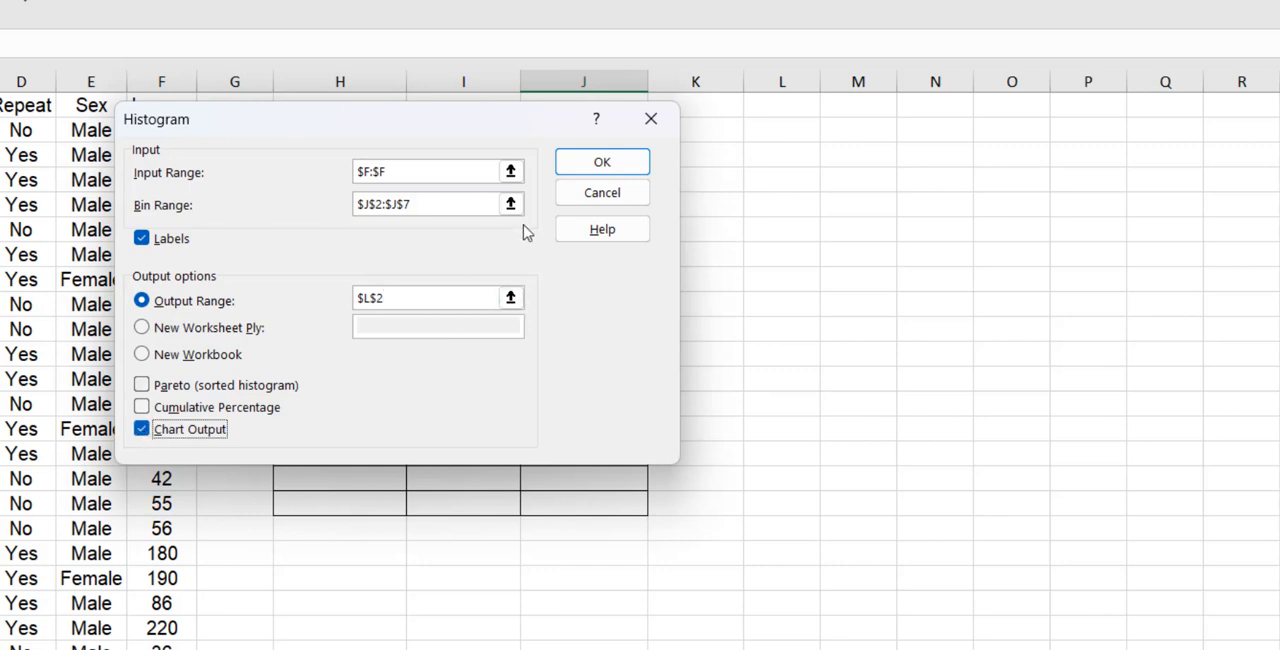
left_click(600, 160)
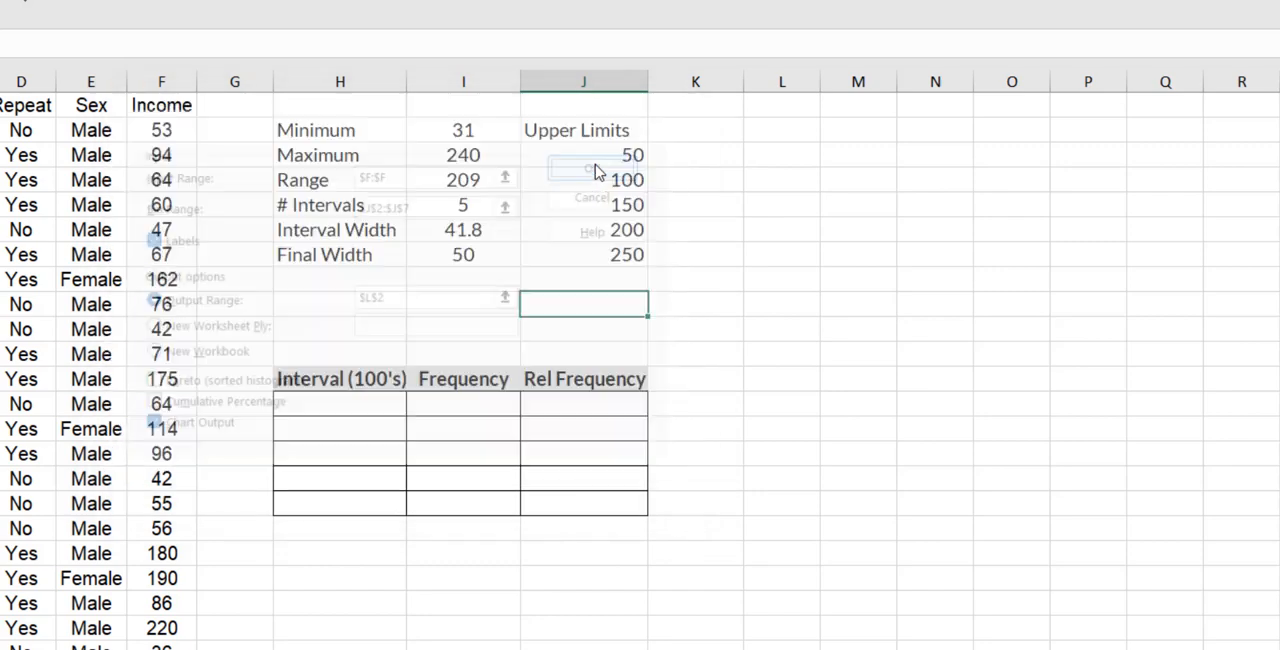
left_click(592, 156)
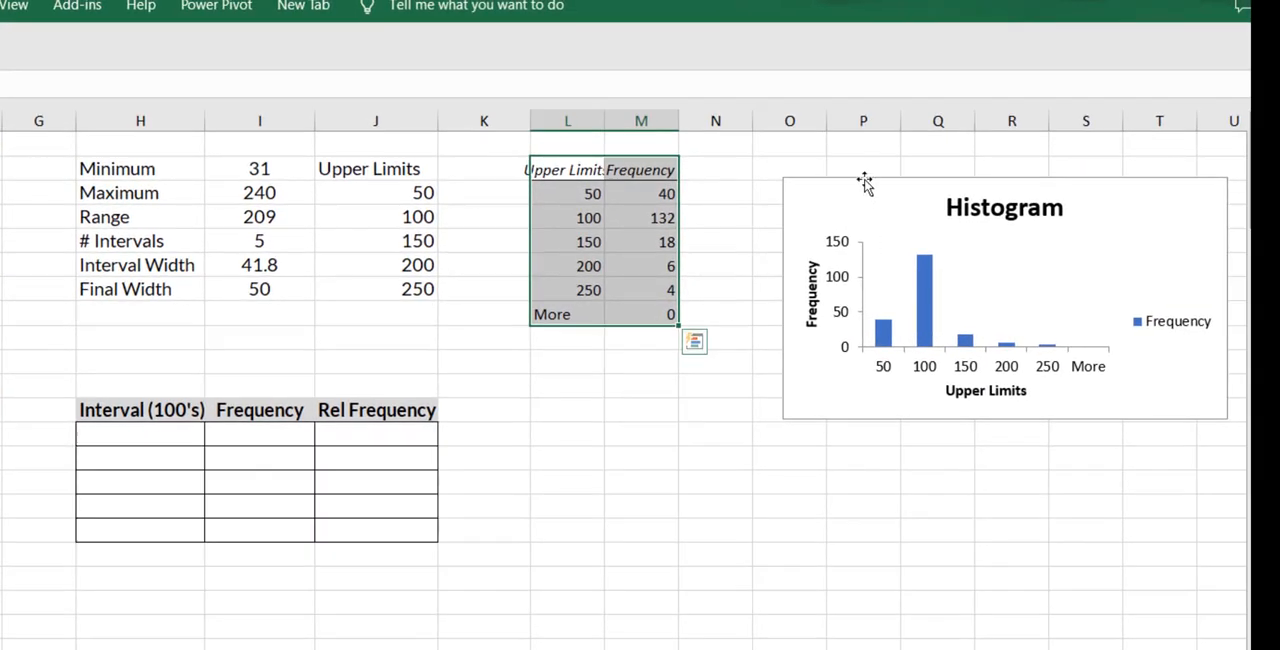
Move the chart below the frequency output and delete its legend
left_click_drag(1004, 300, 700, 490)
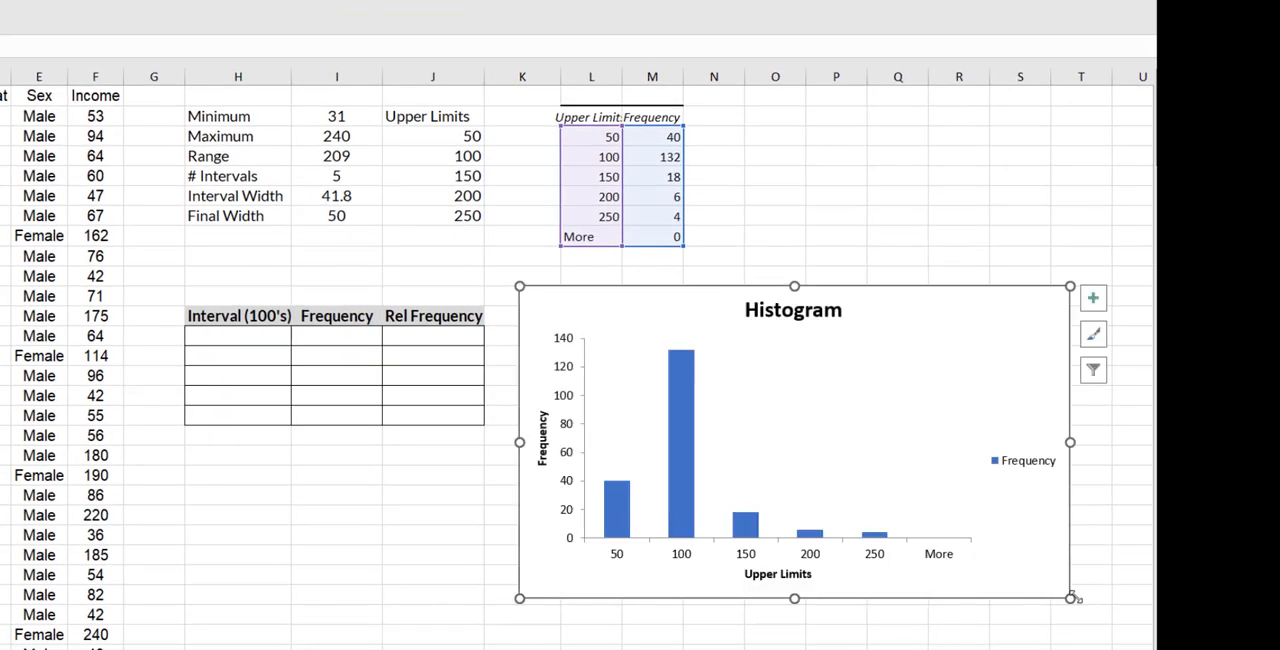
mouse_move(1008, 480)
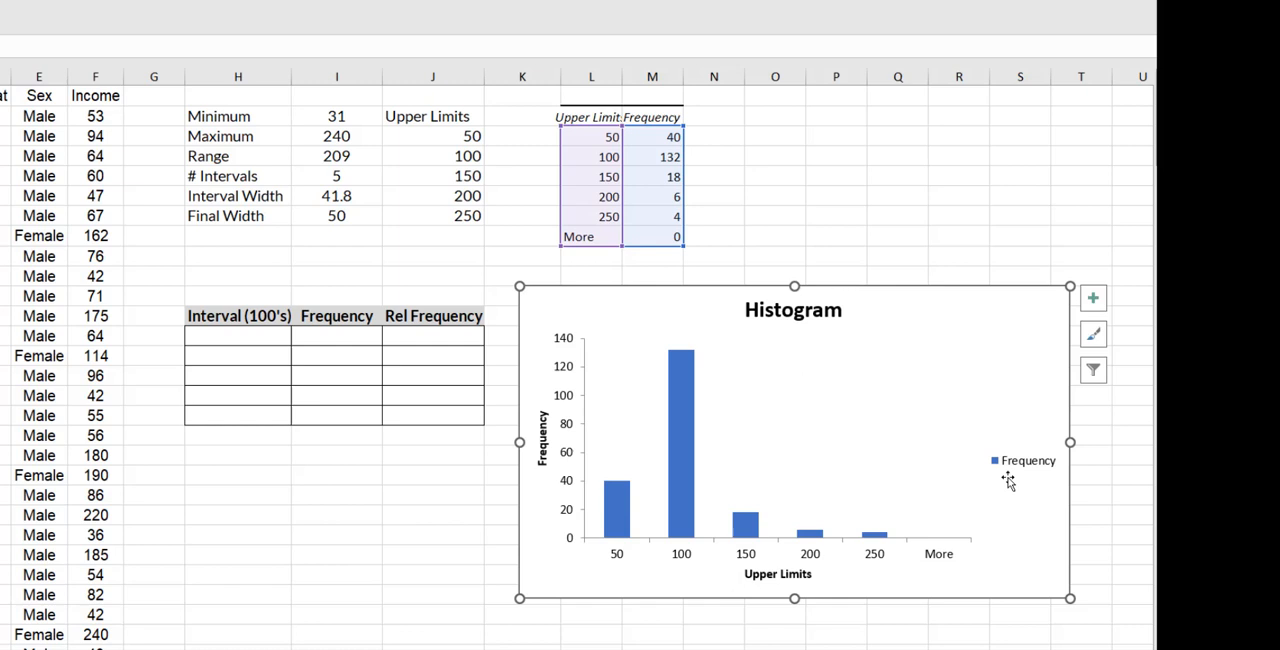
left_click(1028, 460)
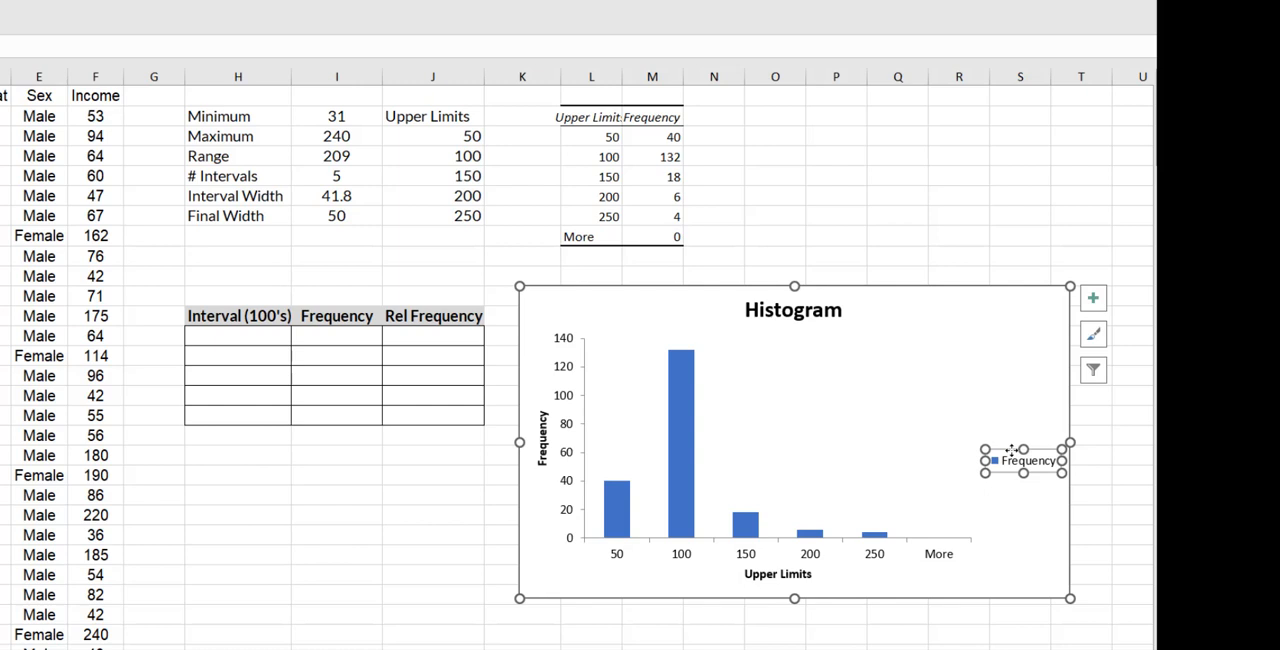
Retitle the chart 'Histogram of Income' and the horizontal axis 'Income in $1,000's'
left_click(864, 492)
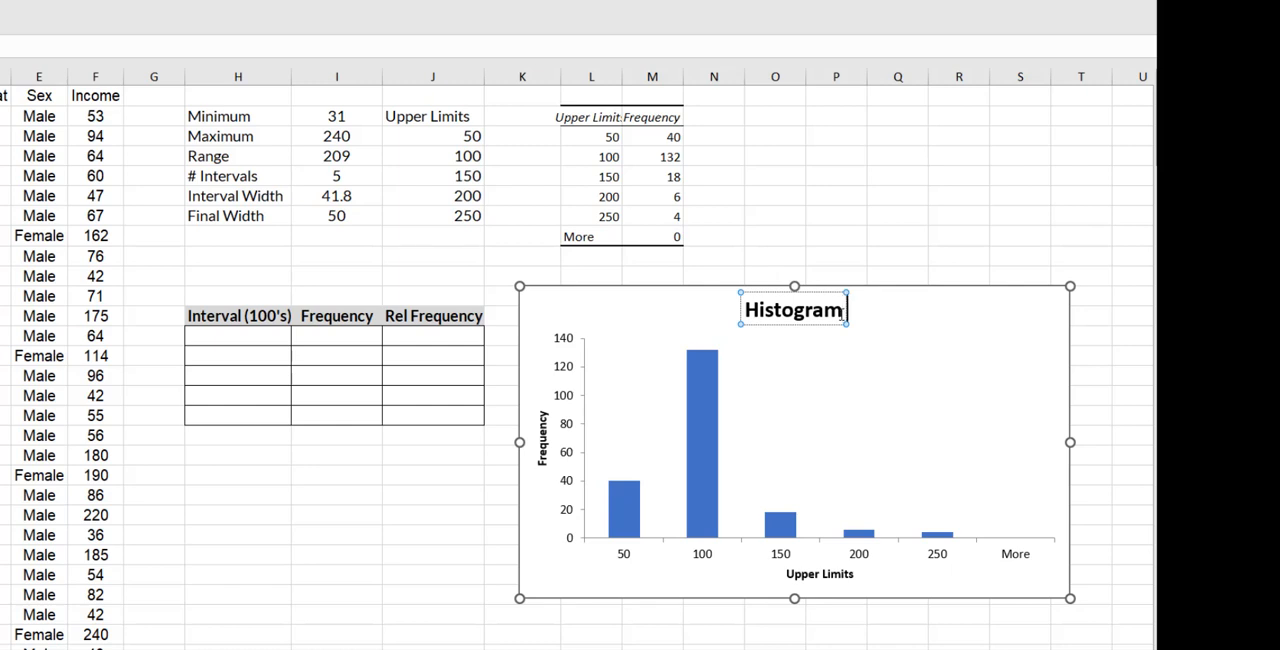
type("of I")
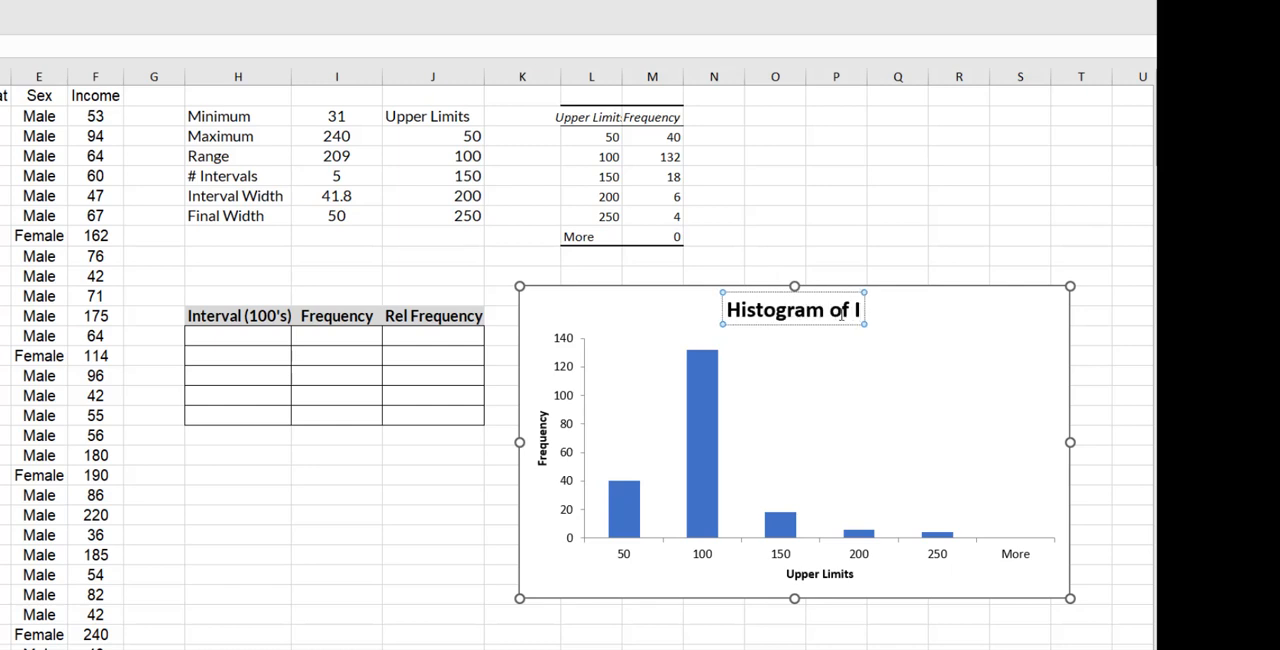
type("ncome")
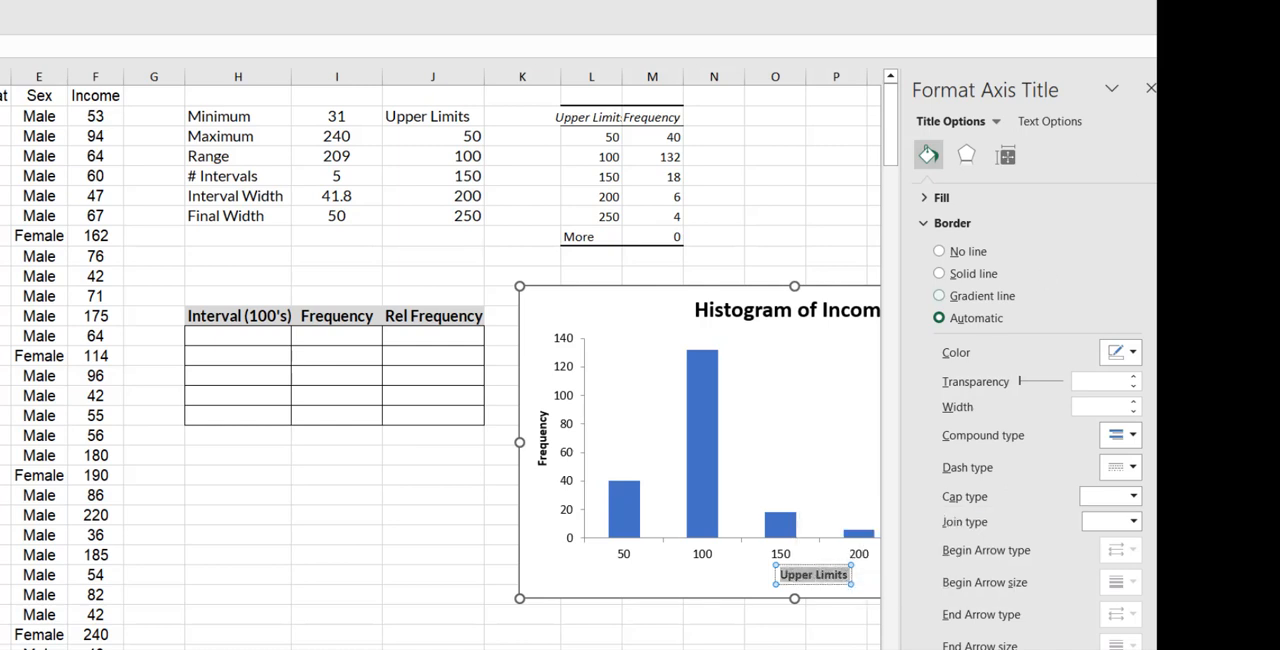
left_click(1148, 88)
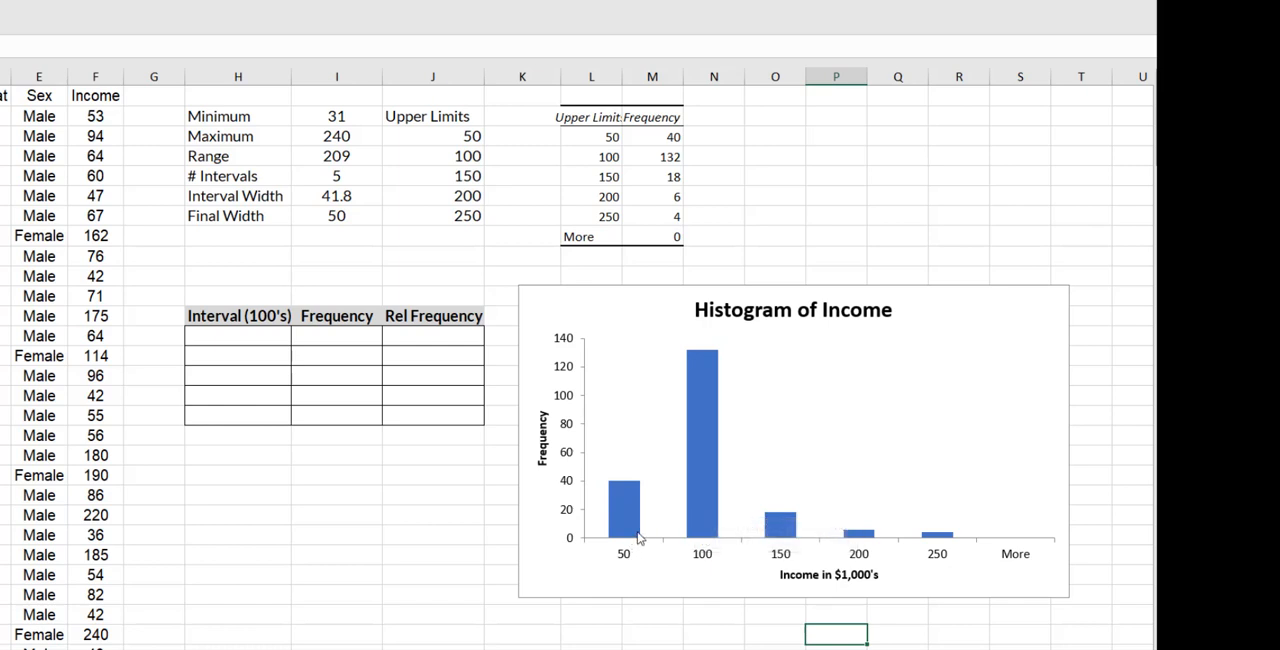
mouse_move(950, 544)
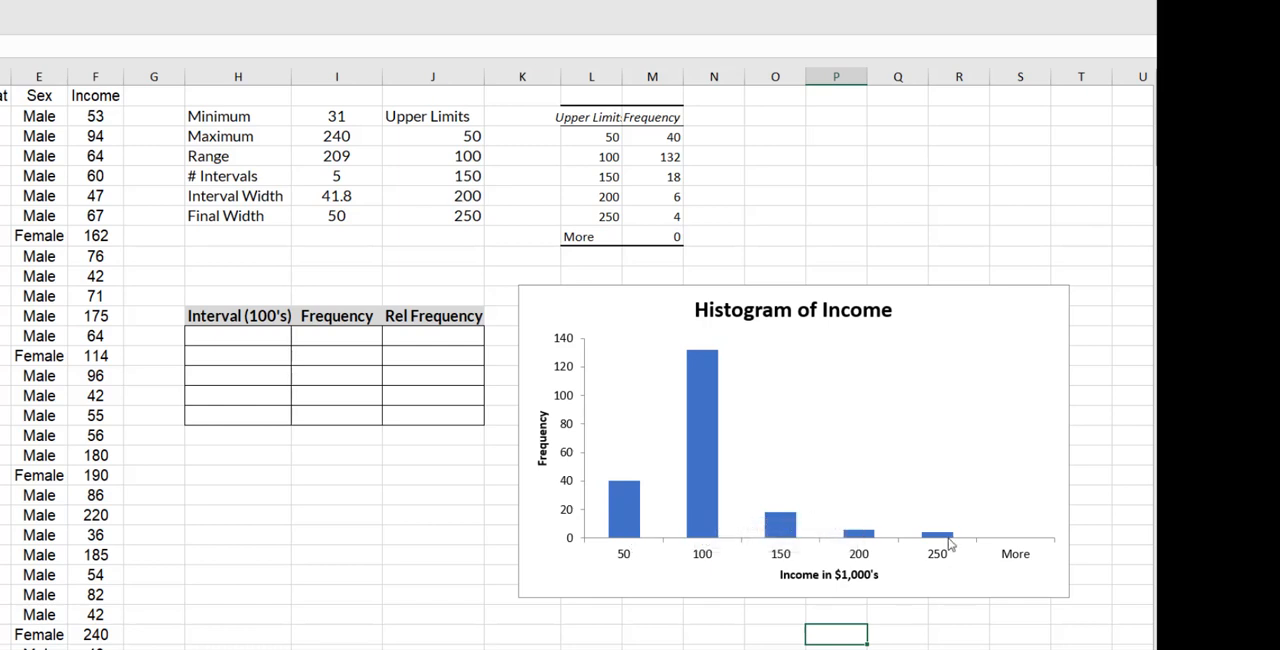
mouse_move(782, 528)
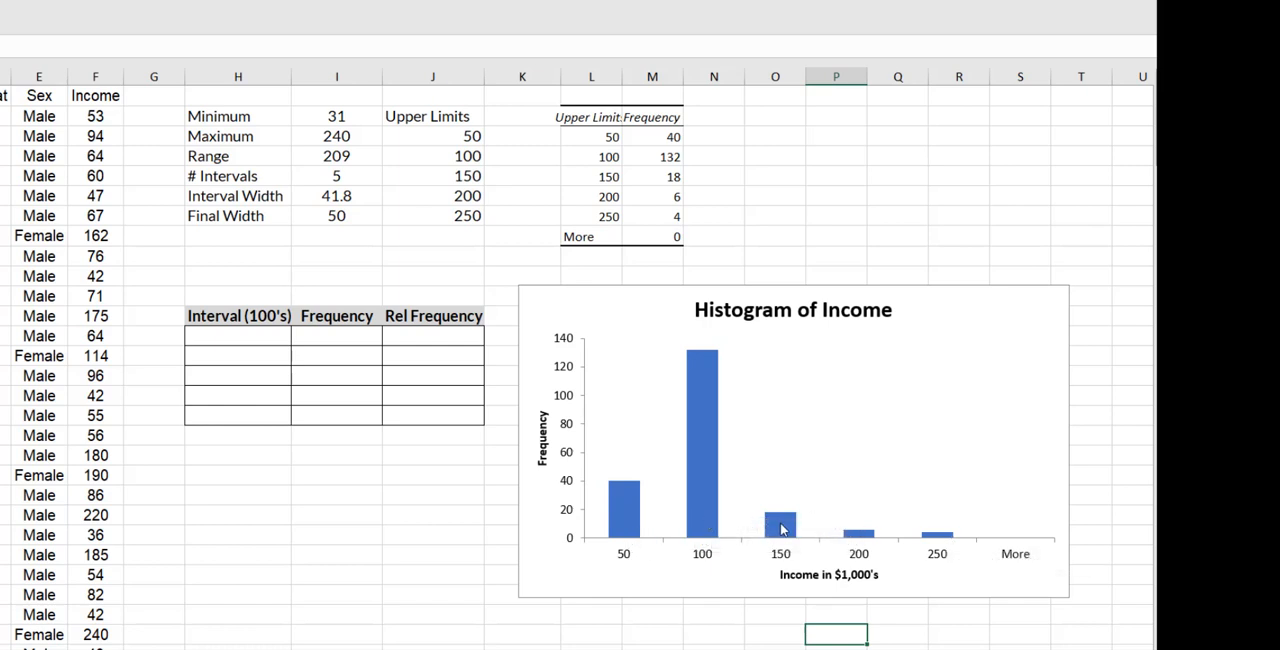
mouse_move(904, 538)
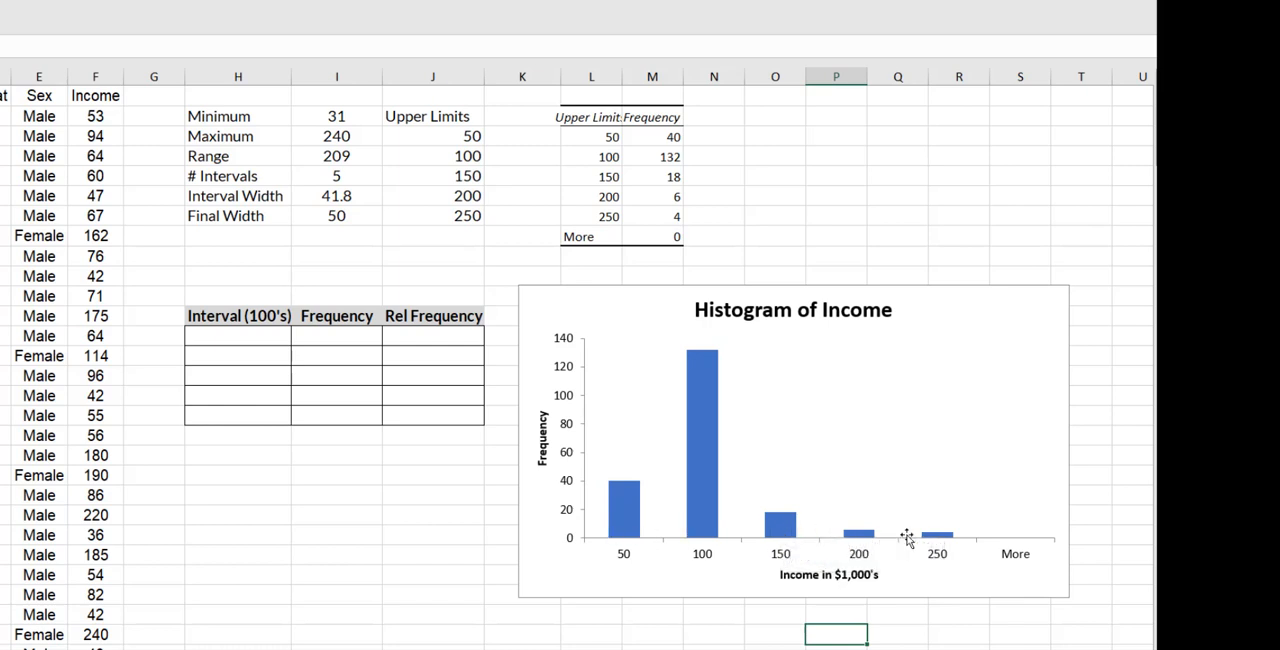
mouse_move(702, 454)
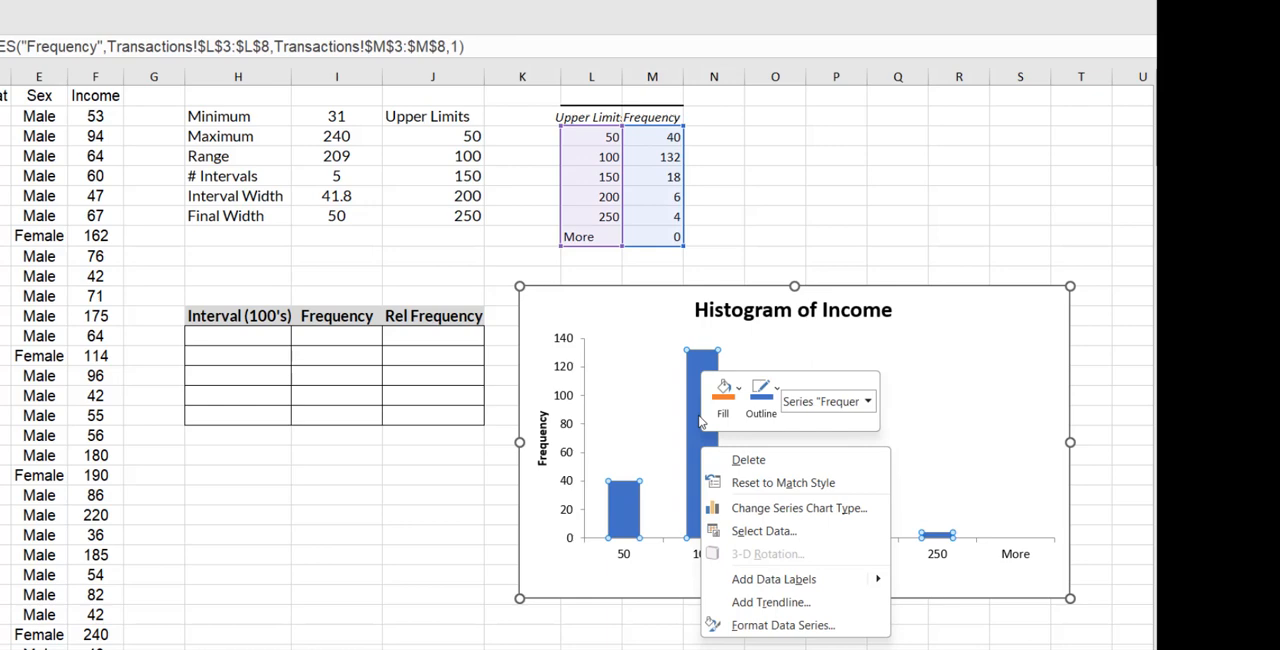
mouse_move(784, 624)
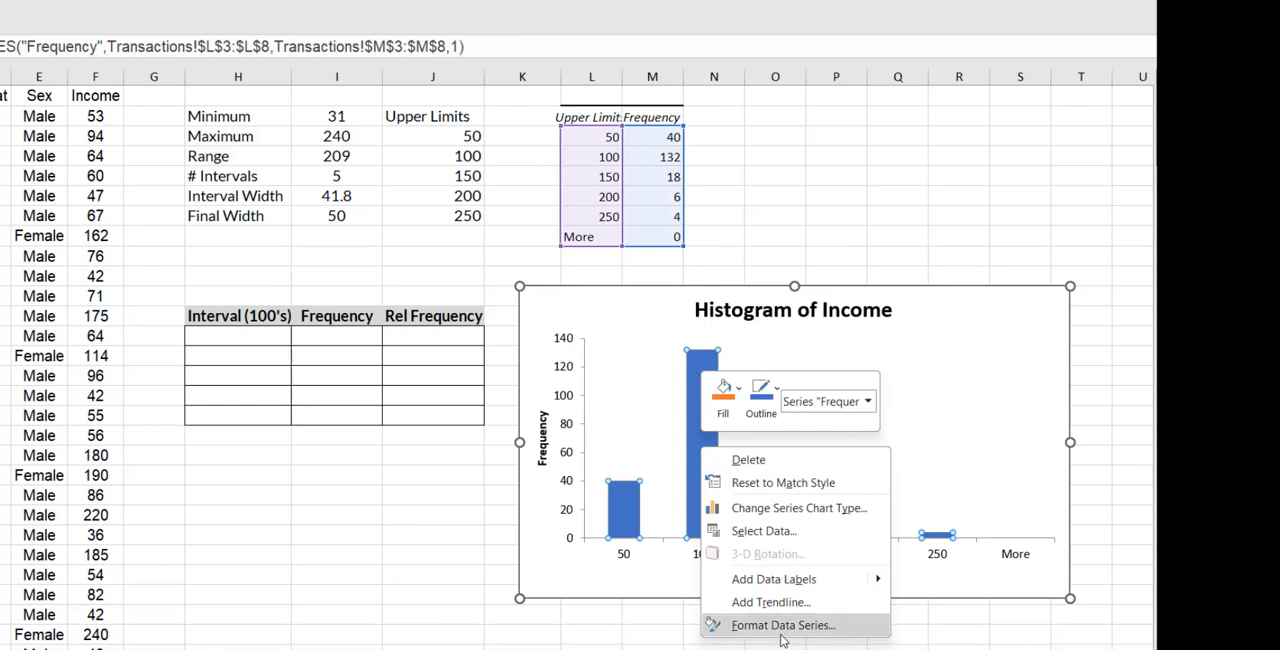
In Format Data Series set the bars' Gap Width to 0% so they touch
left_click(784, 624)
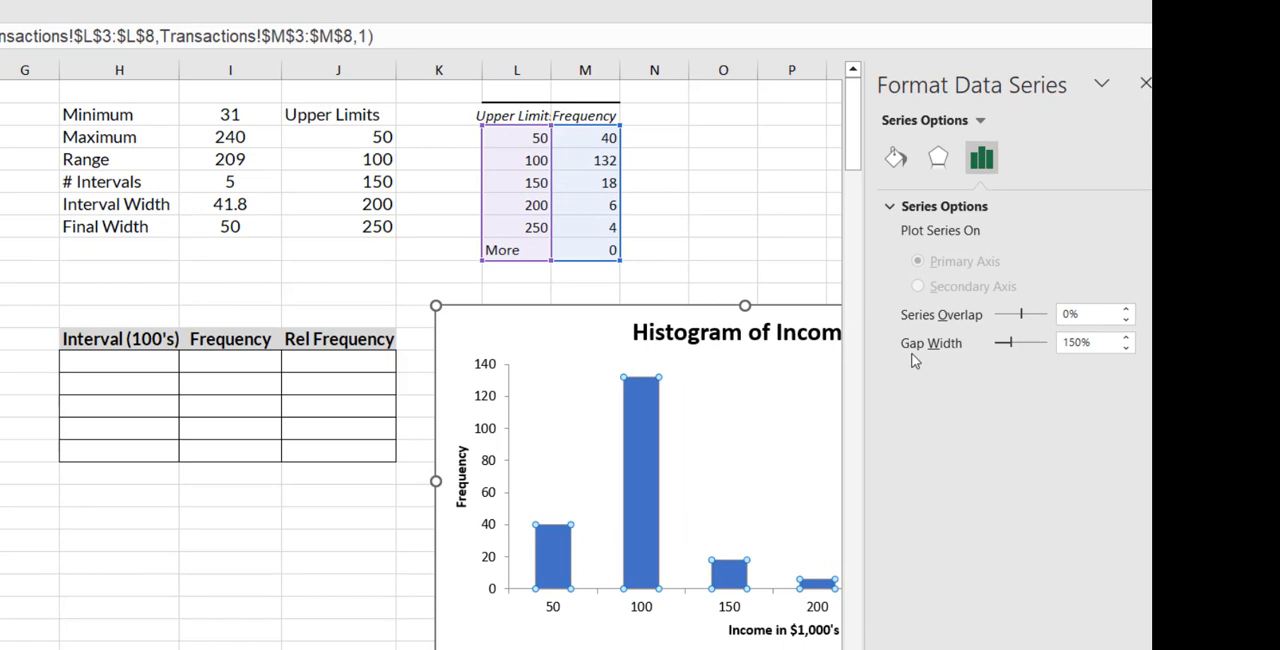
mouse_move(950, 360)
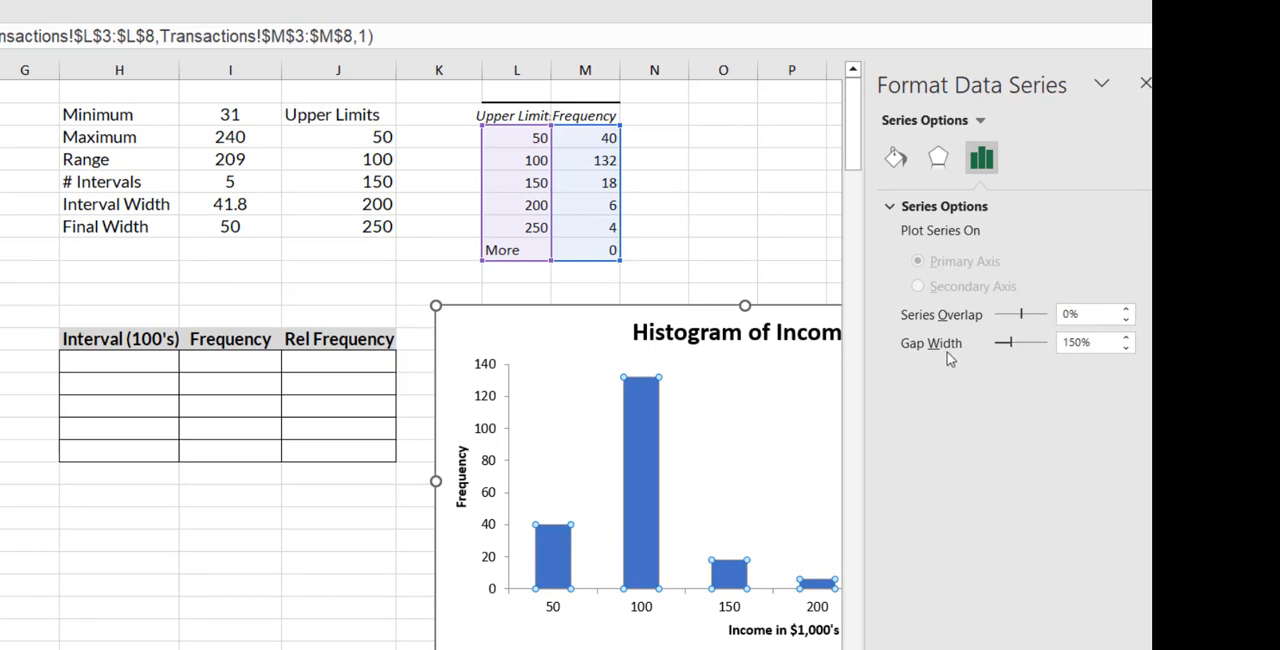
mouse_move(1010, 344)
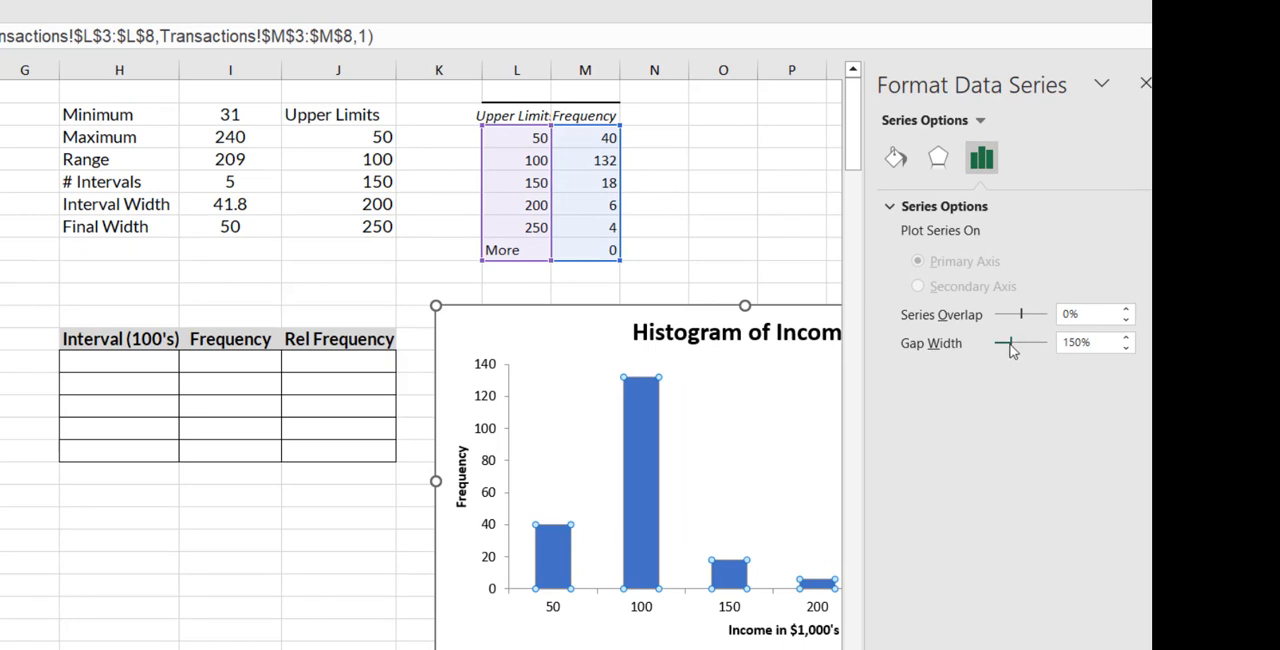
left_click_drag(1010, 344, 996, 344)
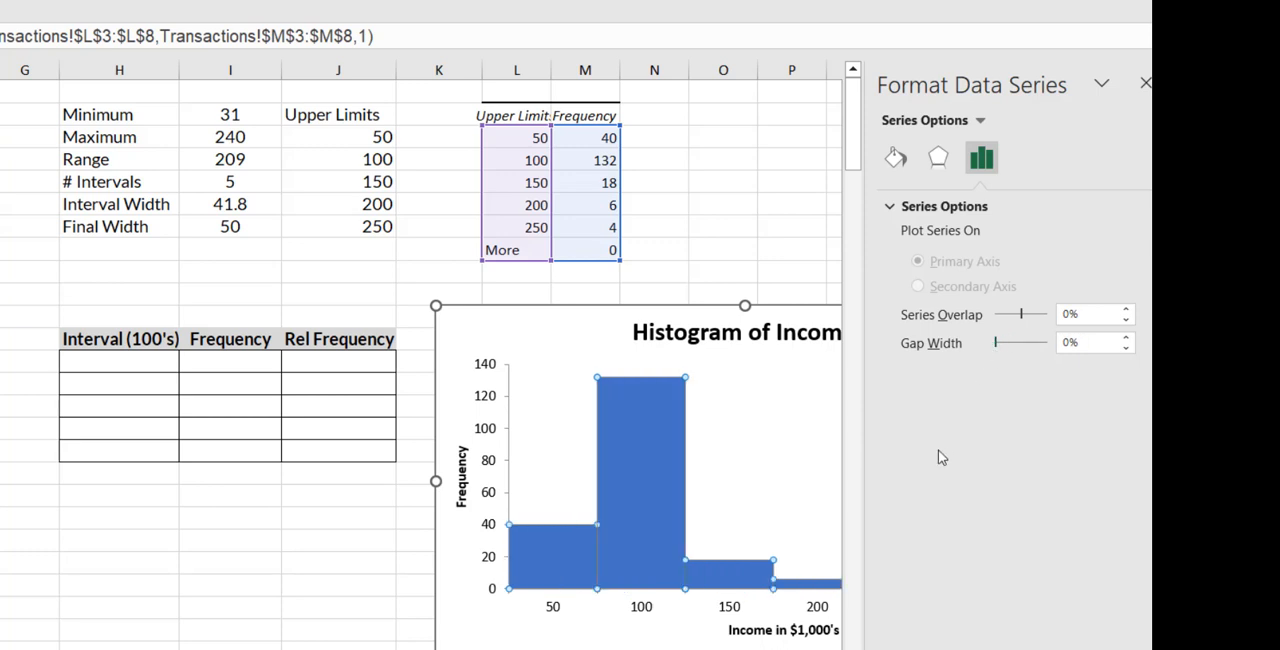
mouse_move(896, 158)
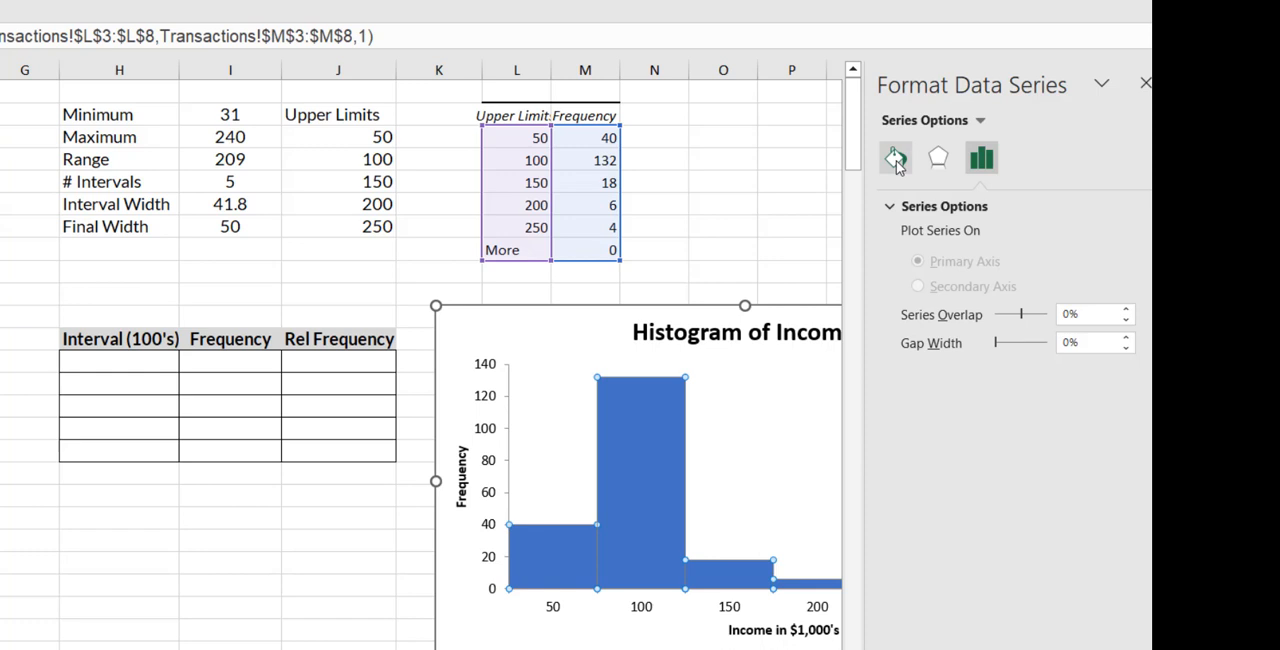
Give the bars a solid 2 pt border under Fill & Line and close the pane
left_click(896, 156)
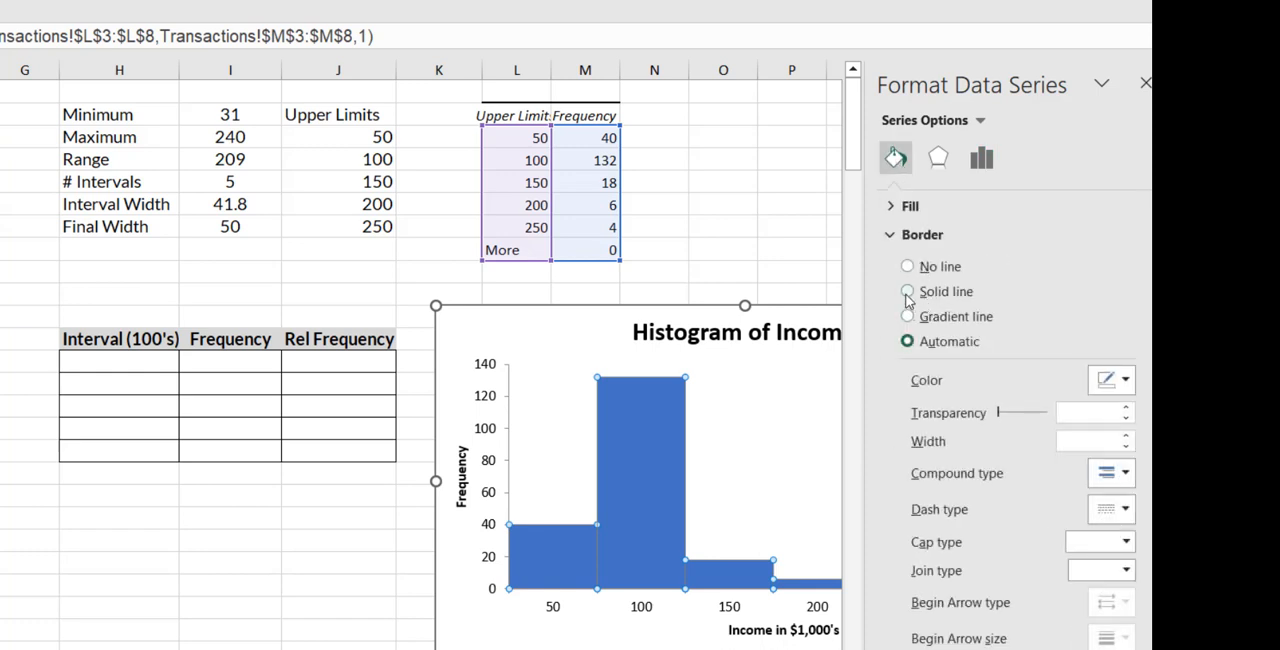
left_click(908, 292)
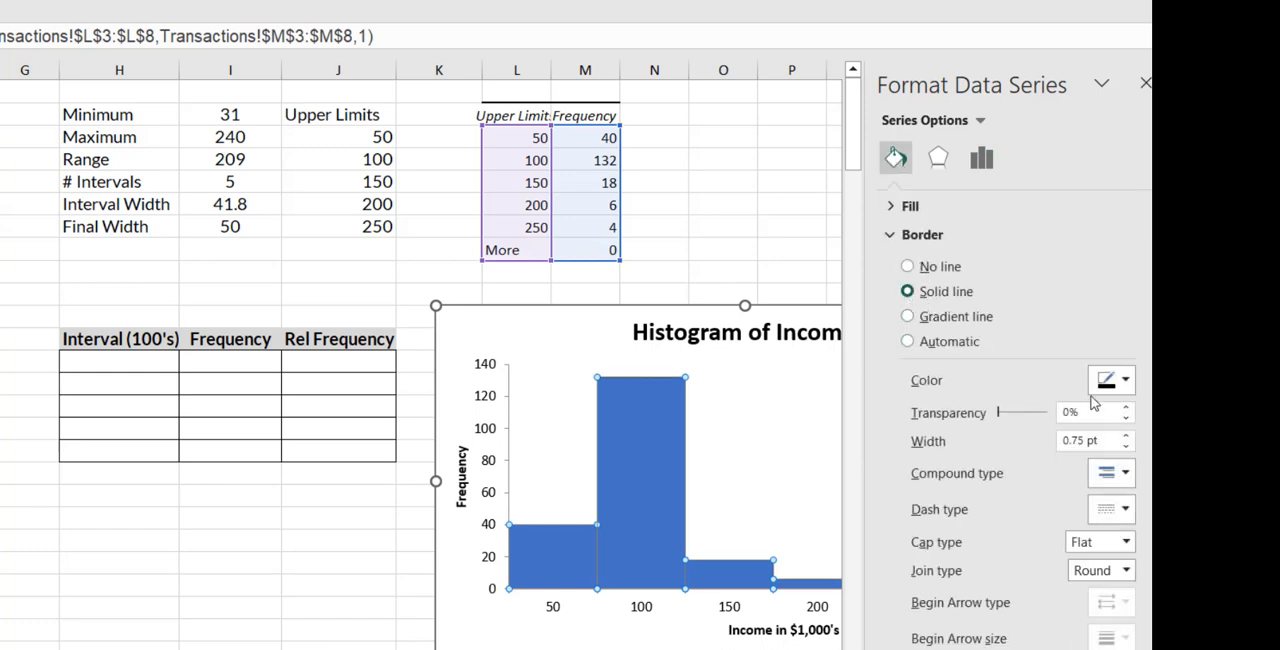
mouse_move(1110, 380)
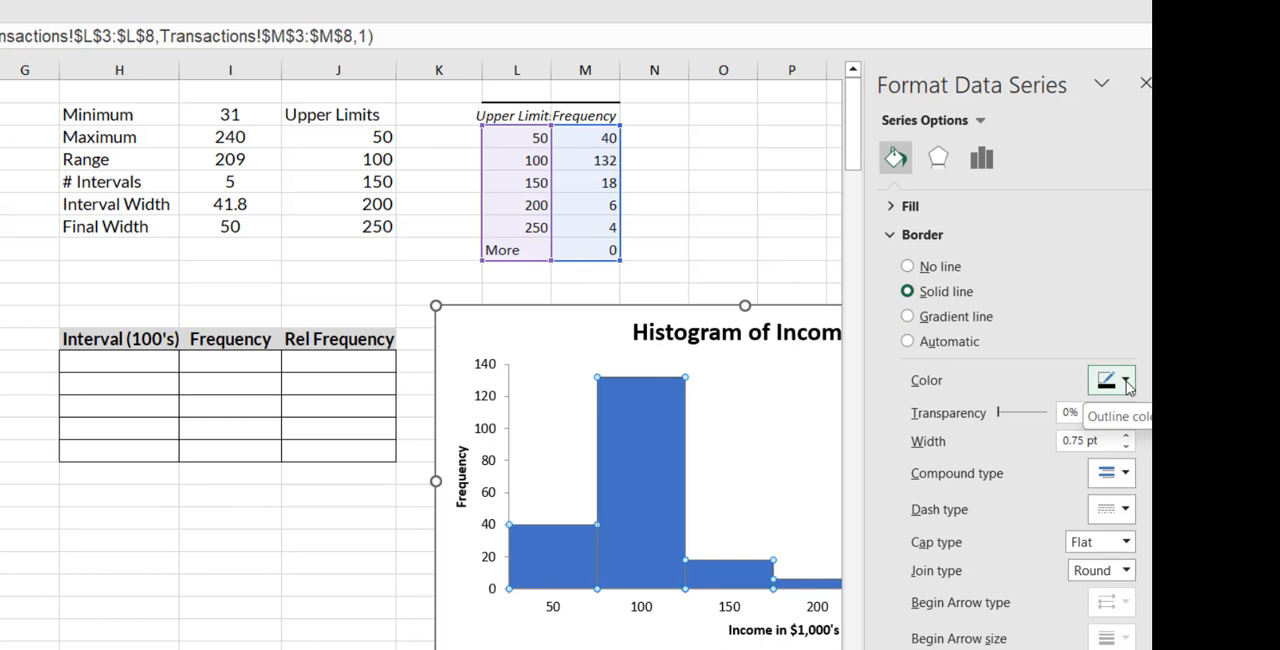
mouse_move(1118, 442)
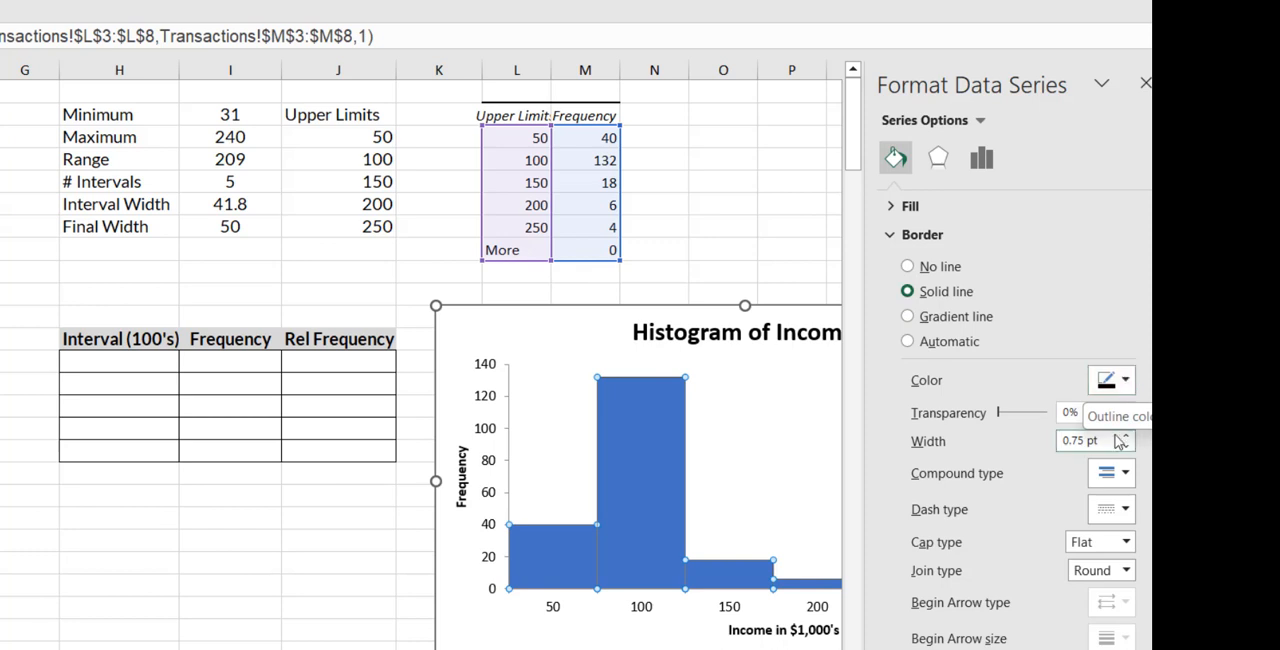
left_click(1124, 434)
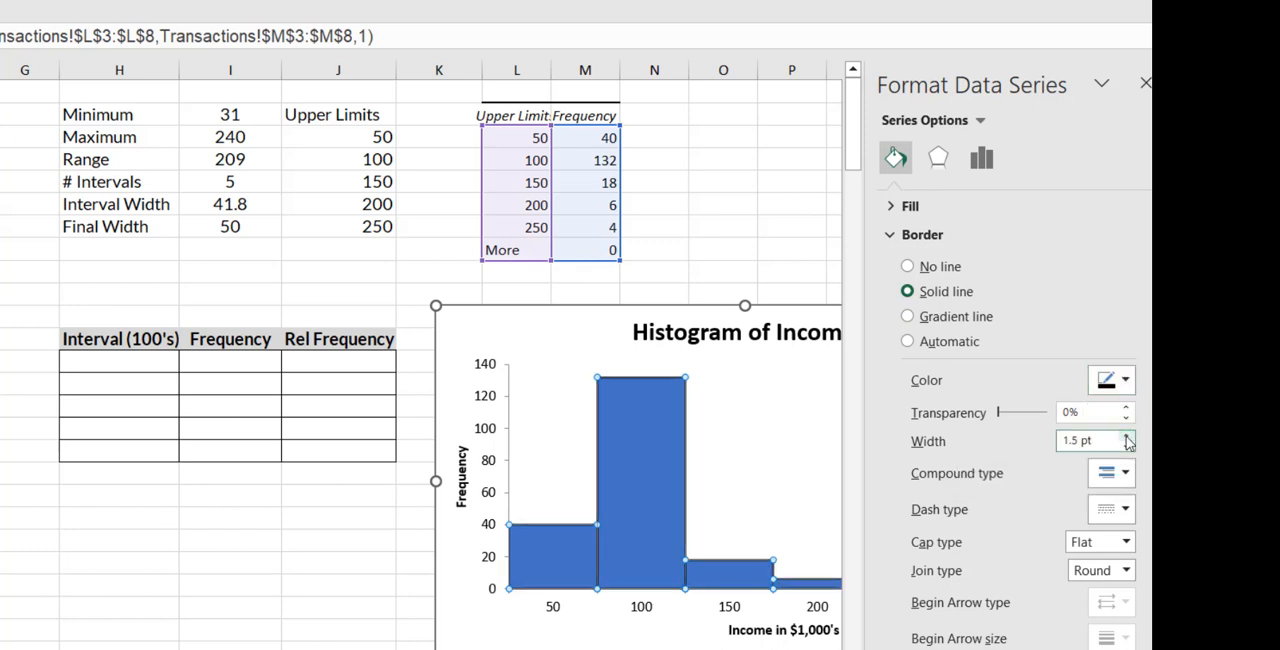
left_click(1126, 436)
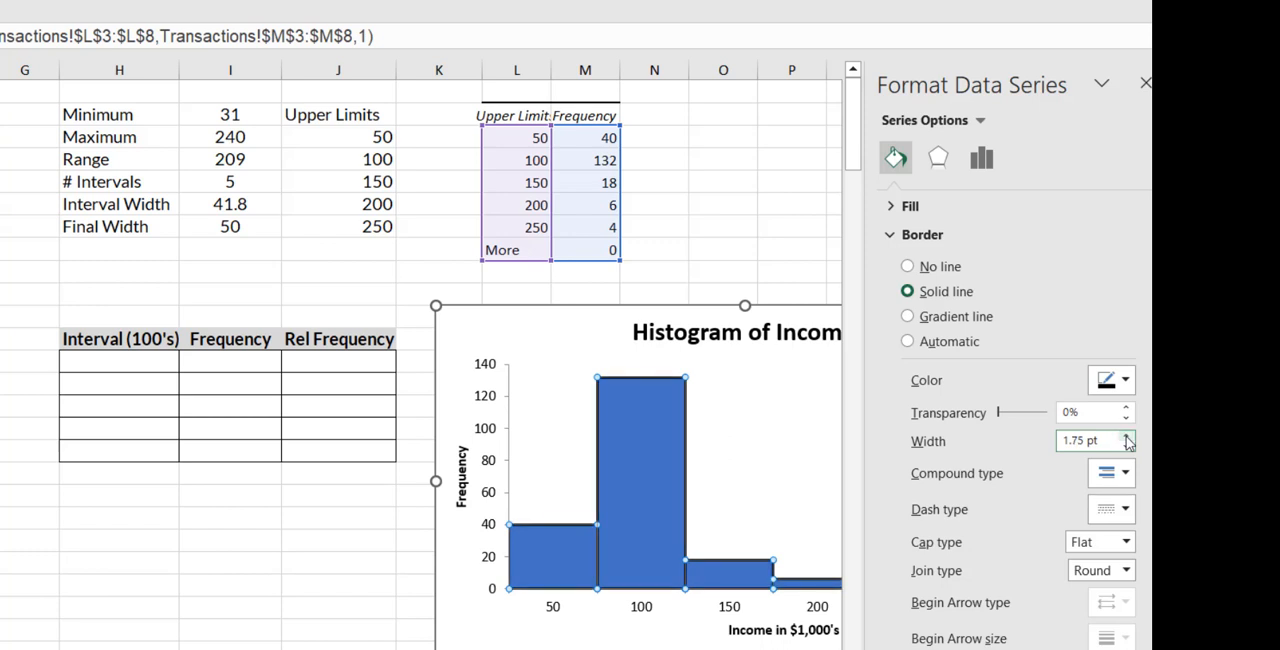
left_click(1124, 448)
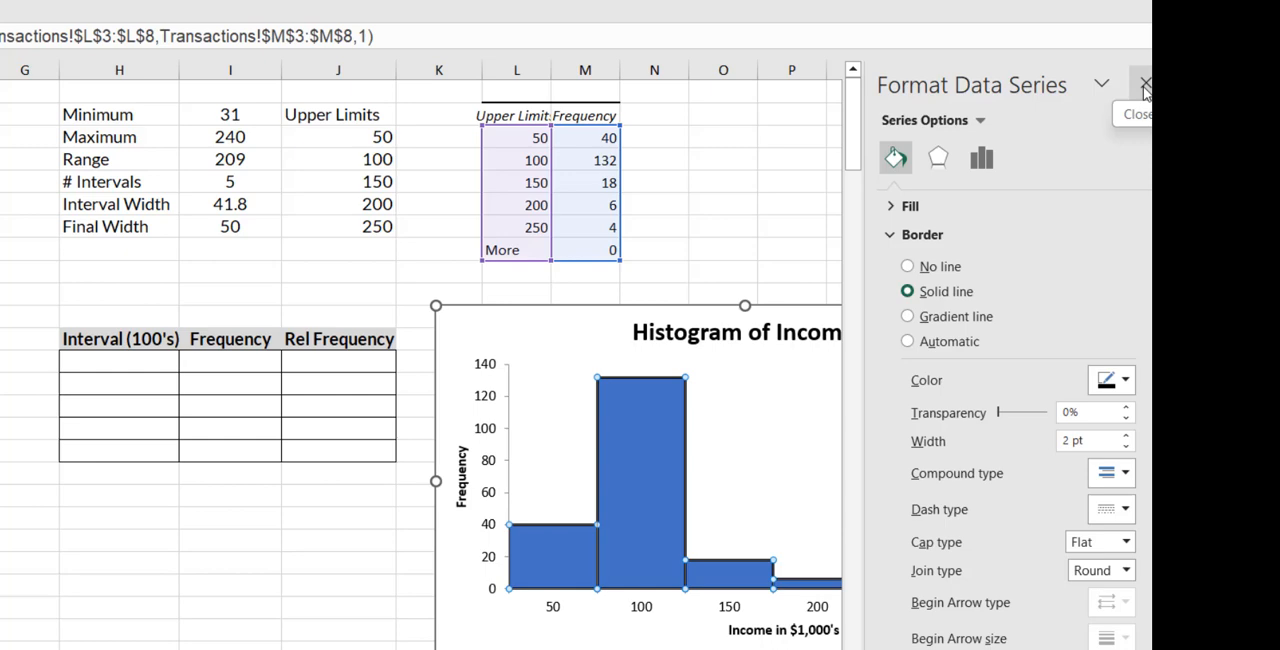
left_click(1144, 84)
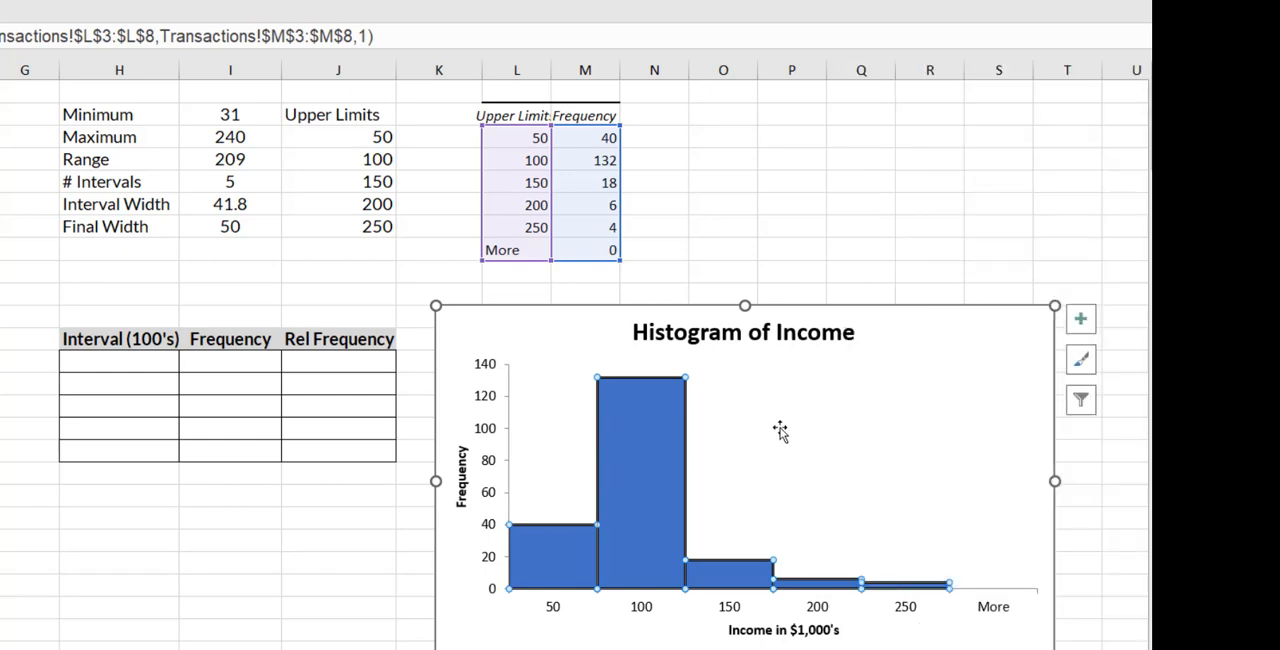
Exclude the More row from the chart's data range and clear it from the frequency table
scroll("down", 3)
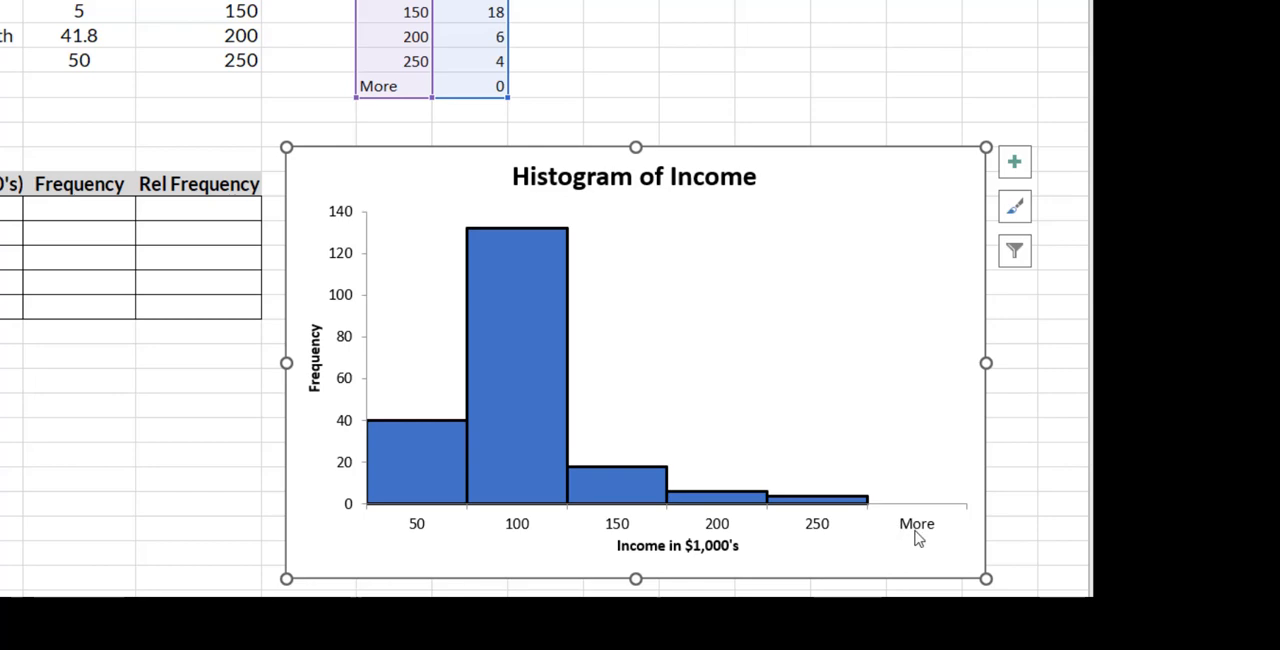
mouse_move(930, 532)
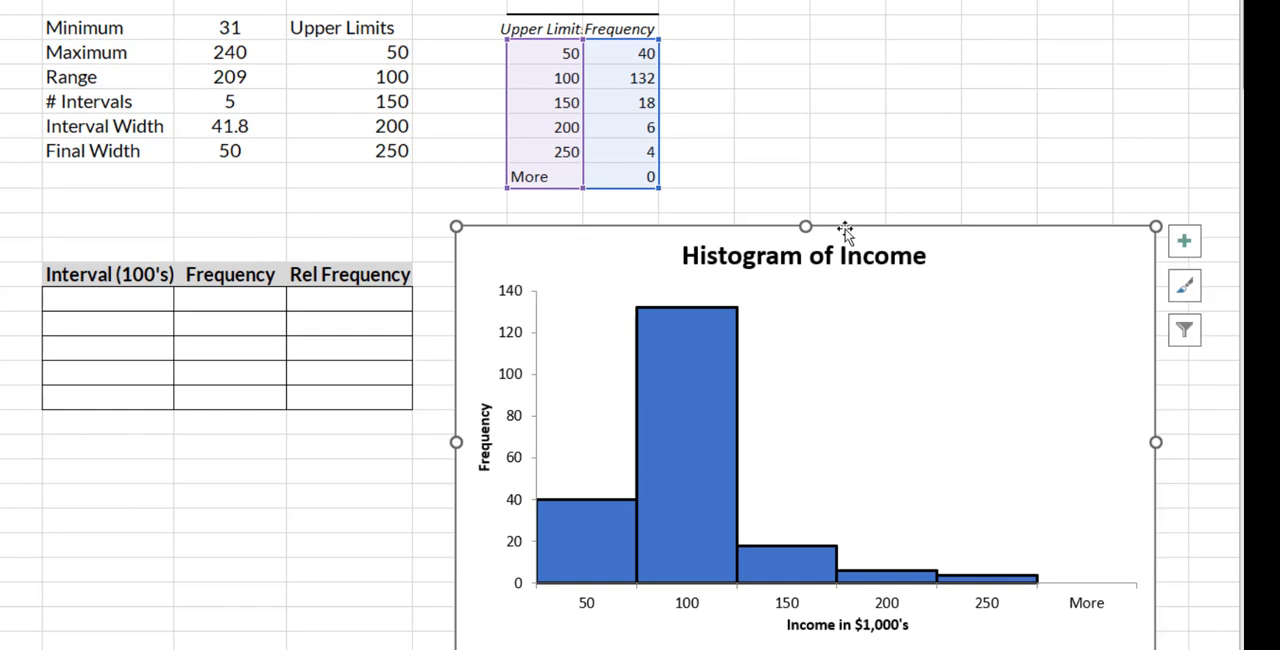
mouse_move(624, 216)
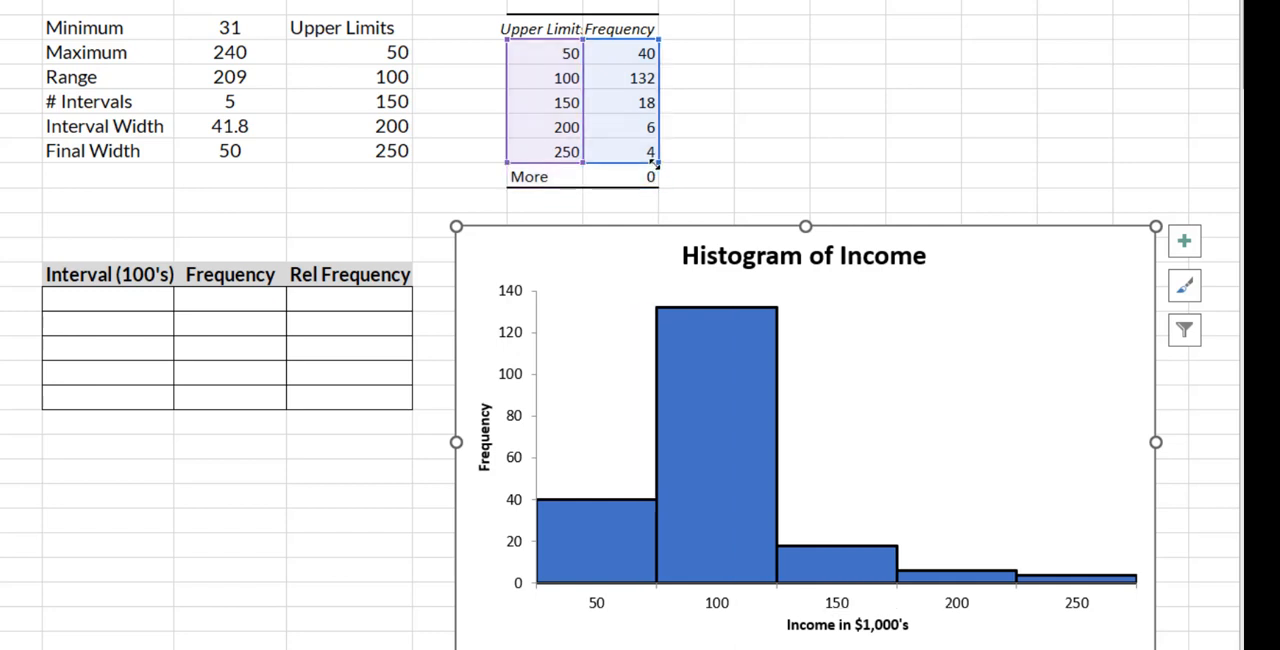
left_click(704, 176)
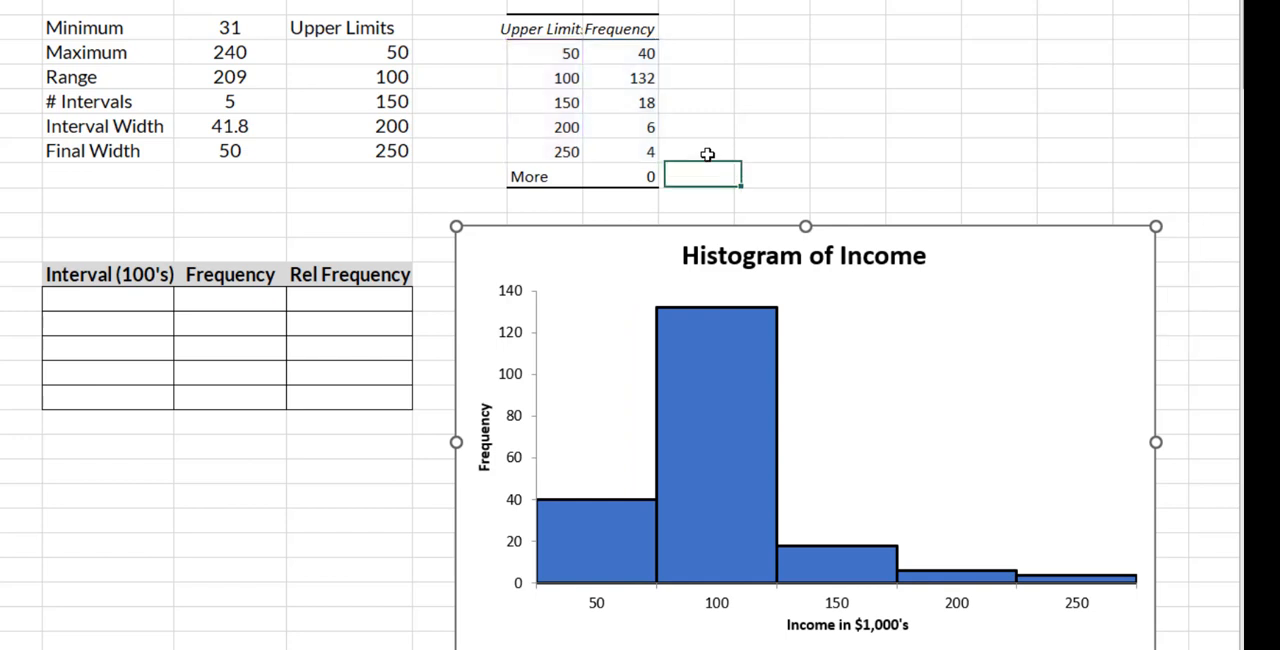
left_click(582, 176)
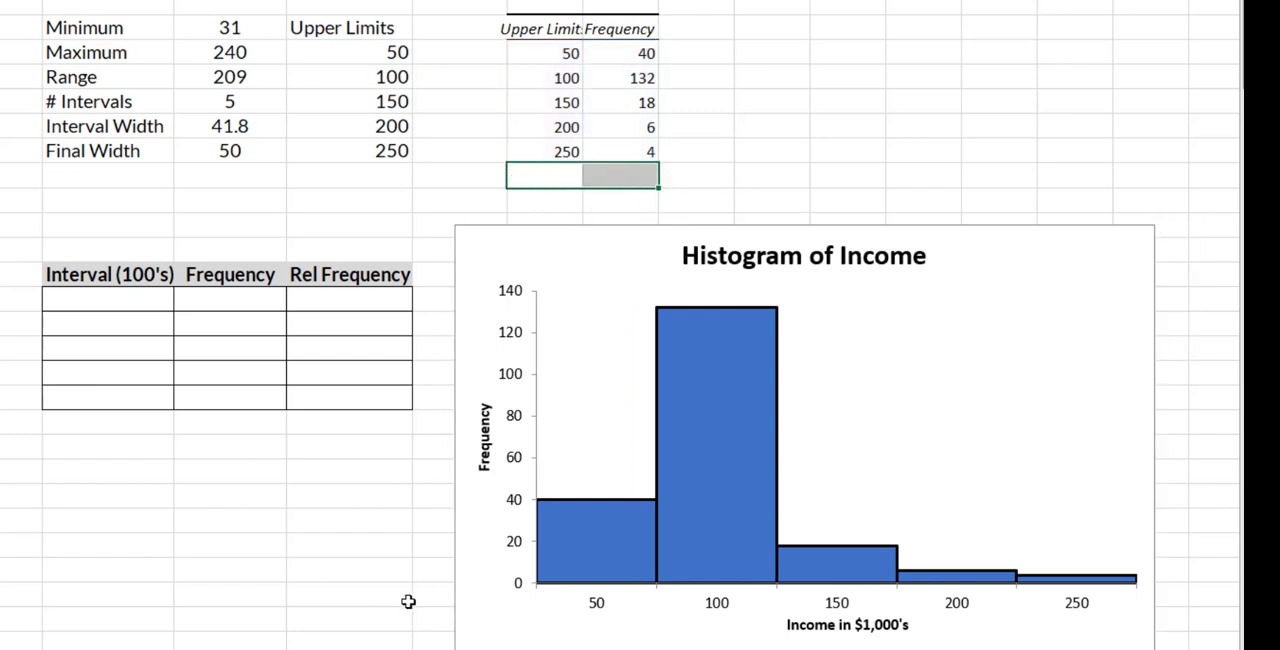
left_click(348, 592)
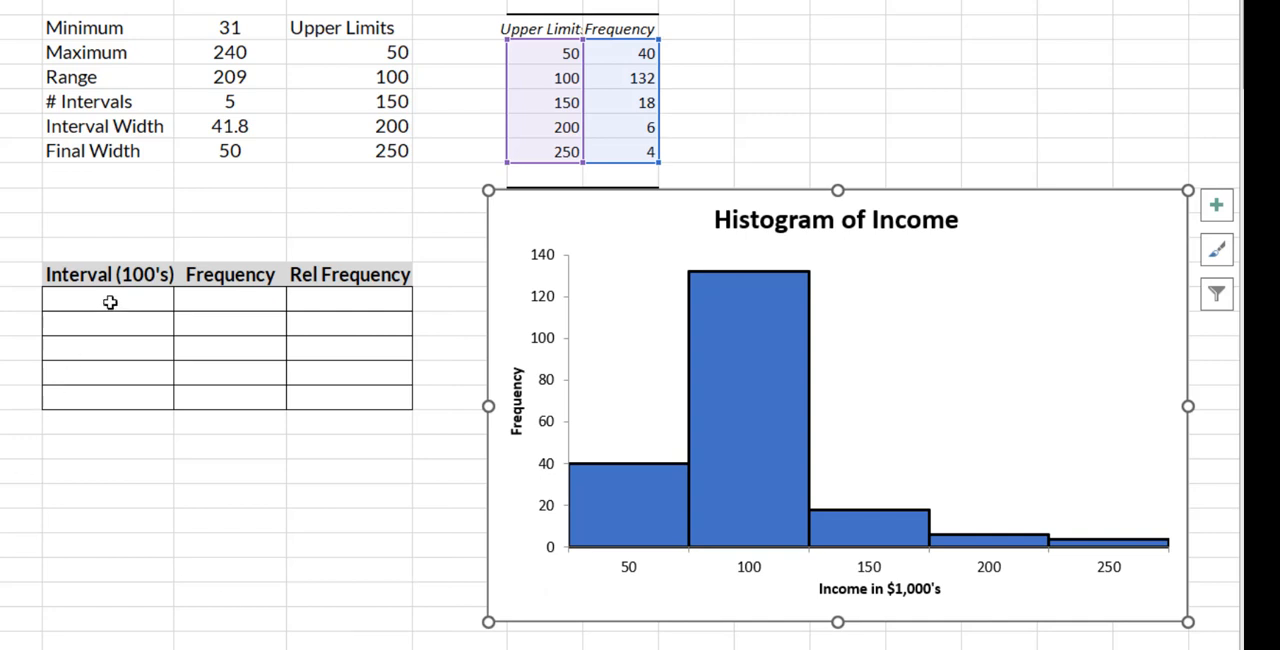
Label the first intervals 0 <= 50, 50 <= 100 and 100 <= 150 under Interval (100's)
left_click(108, 300)
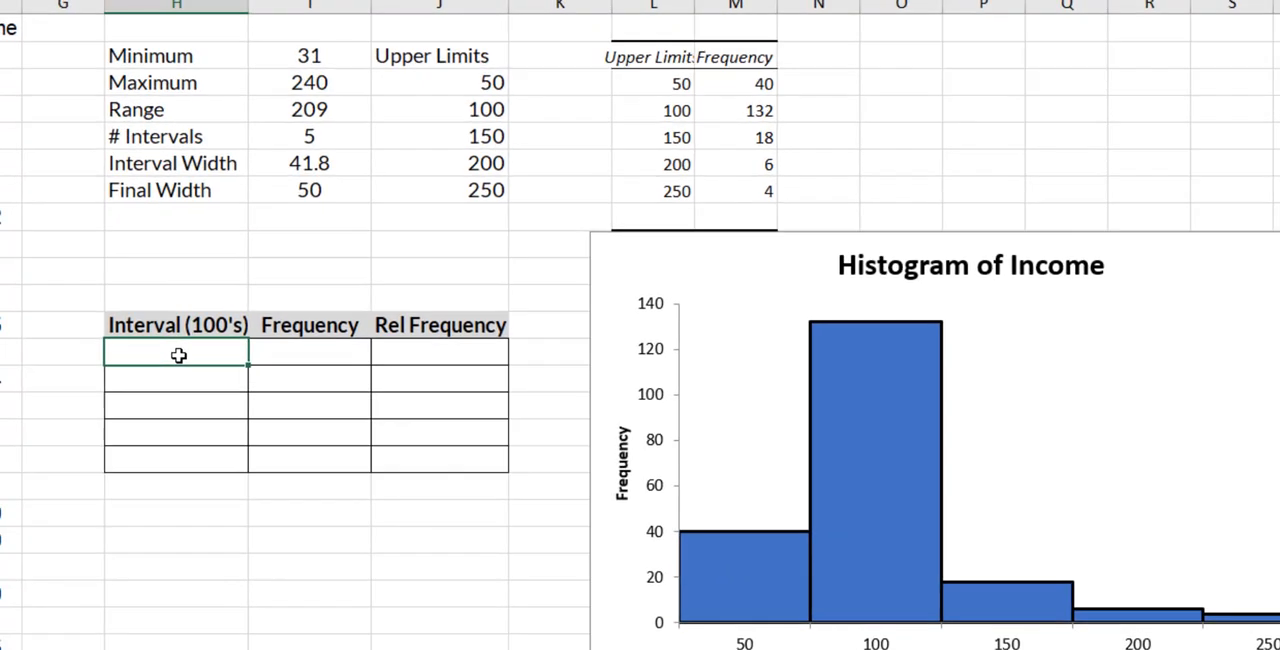
type("0")
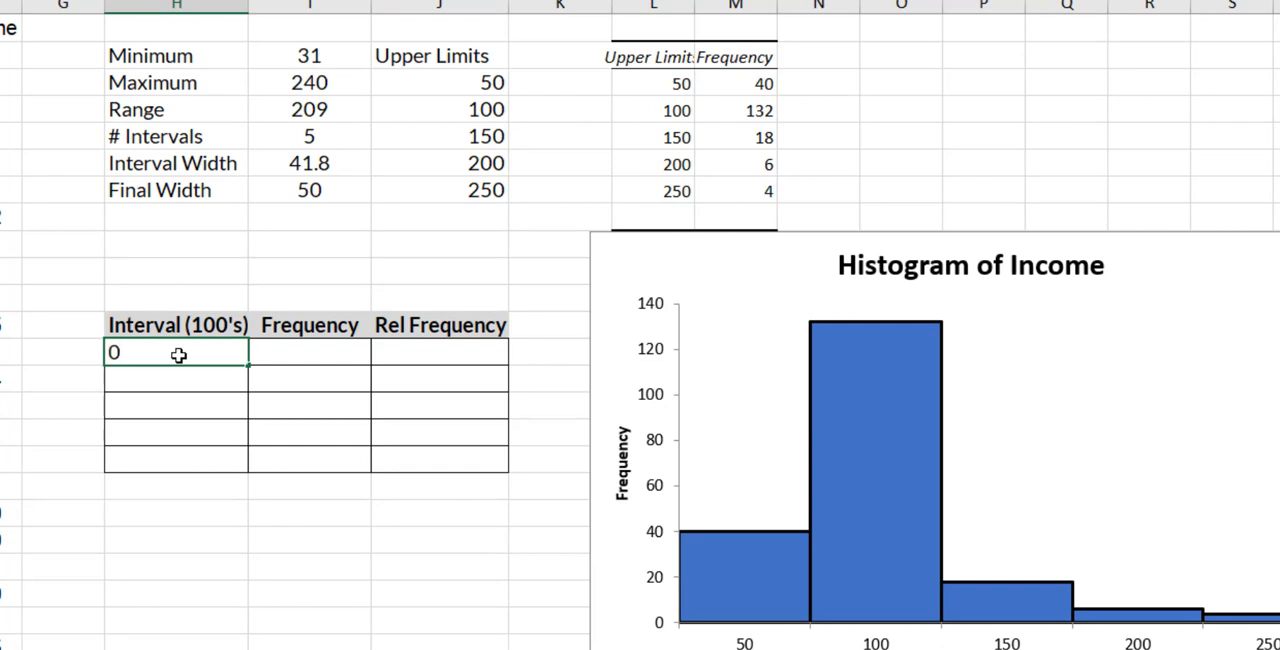
type("<")
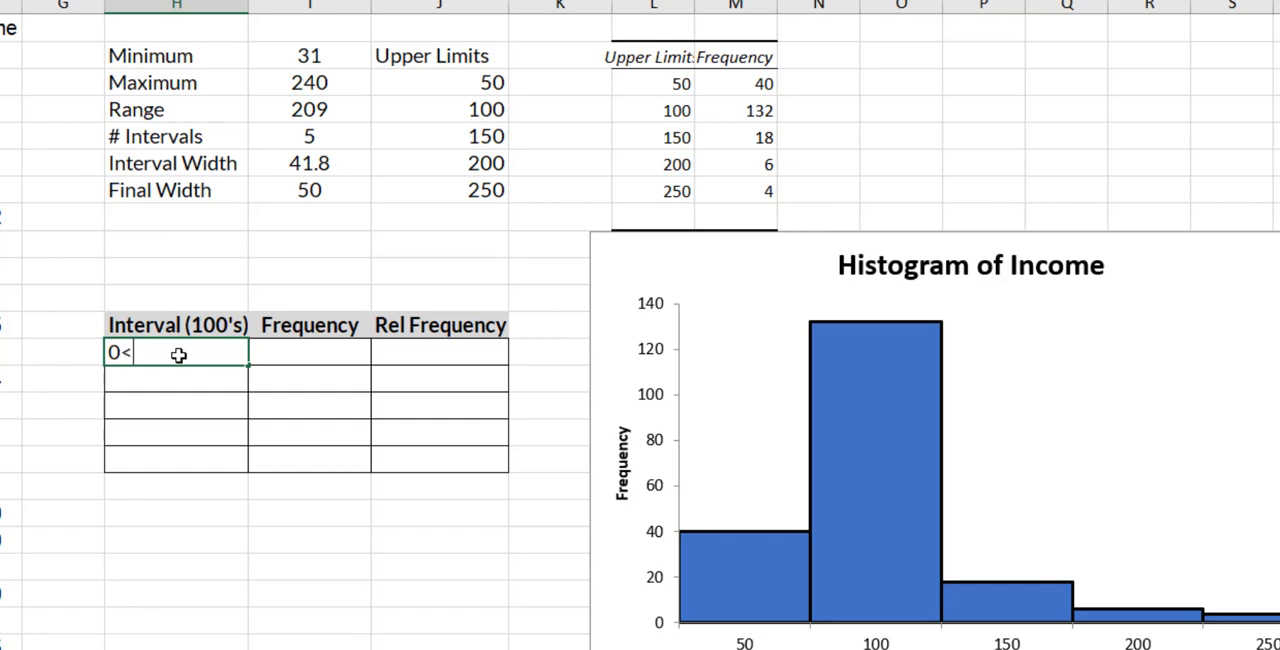
type("=50")
left_click(176, 378)
type("50<")
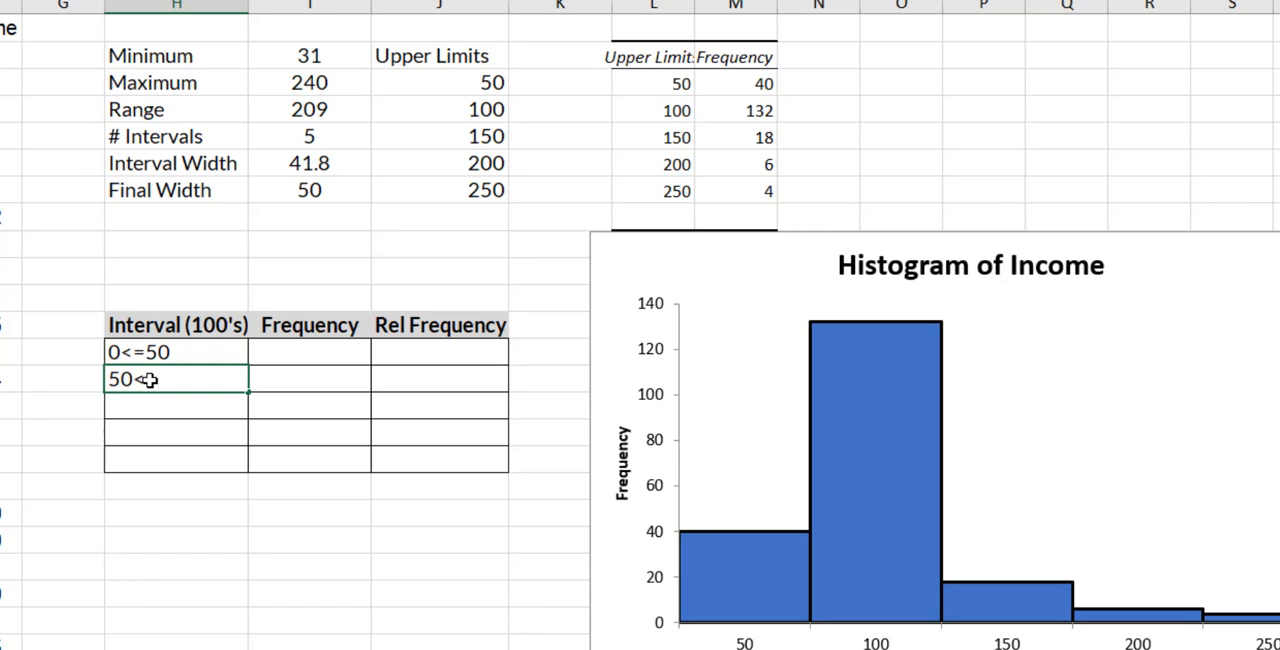
type("100")
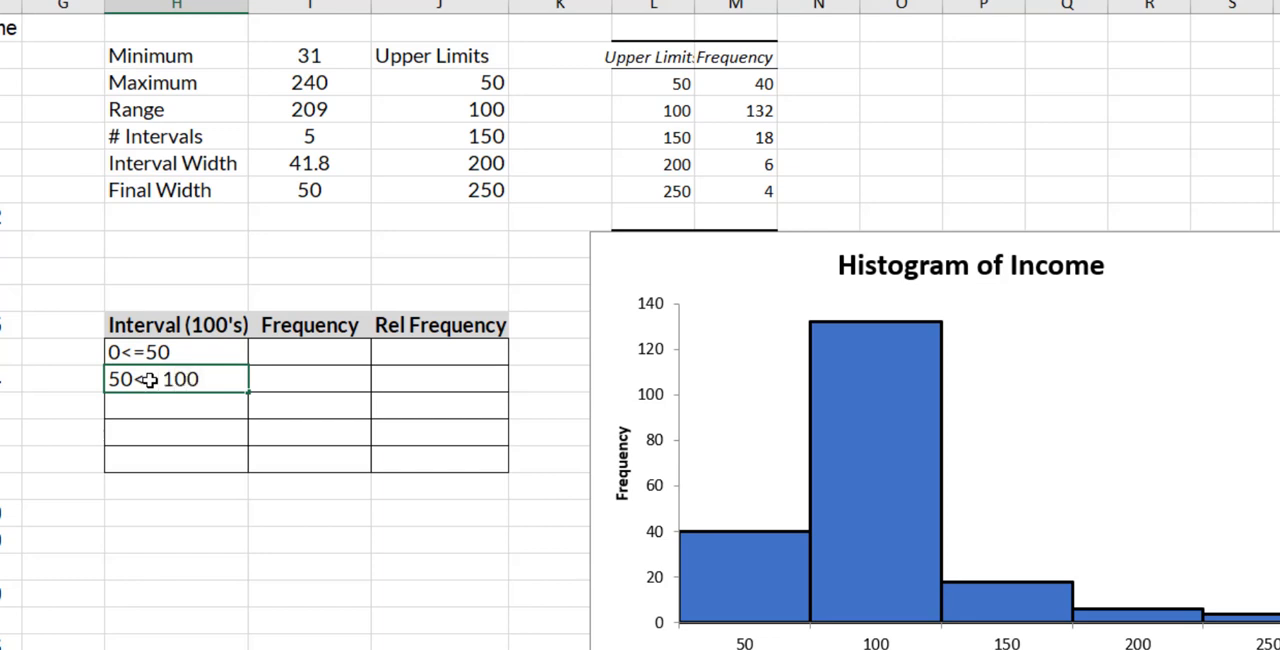
type("100")
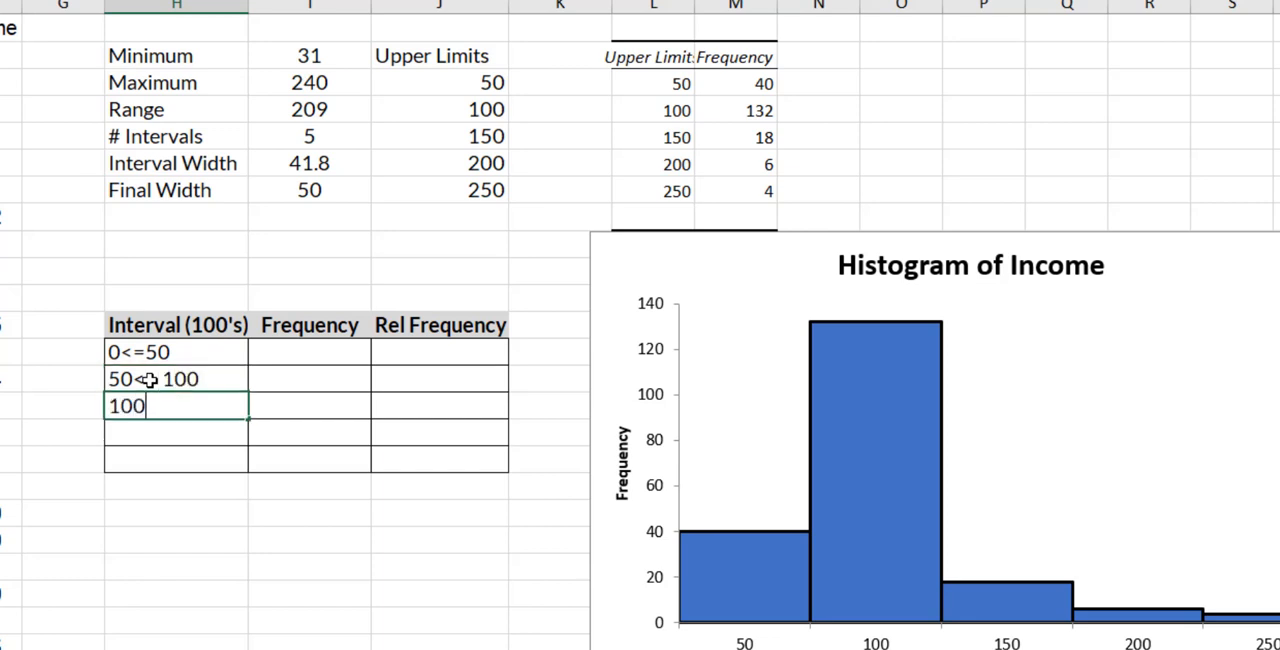
type("<+")
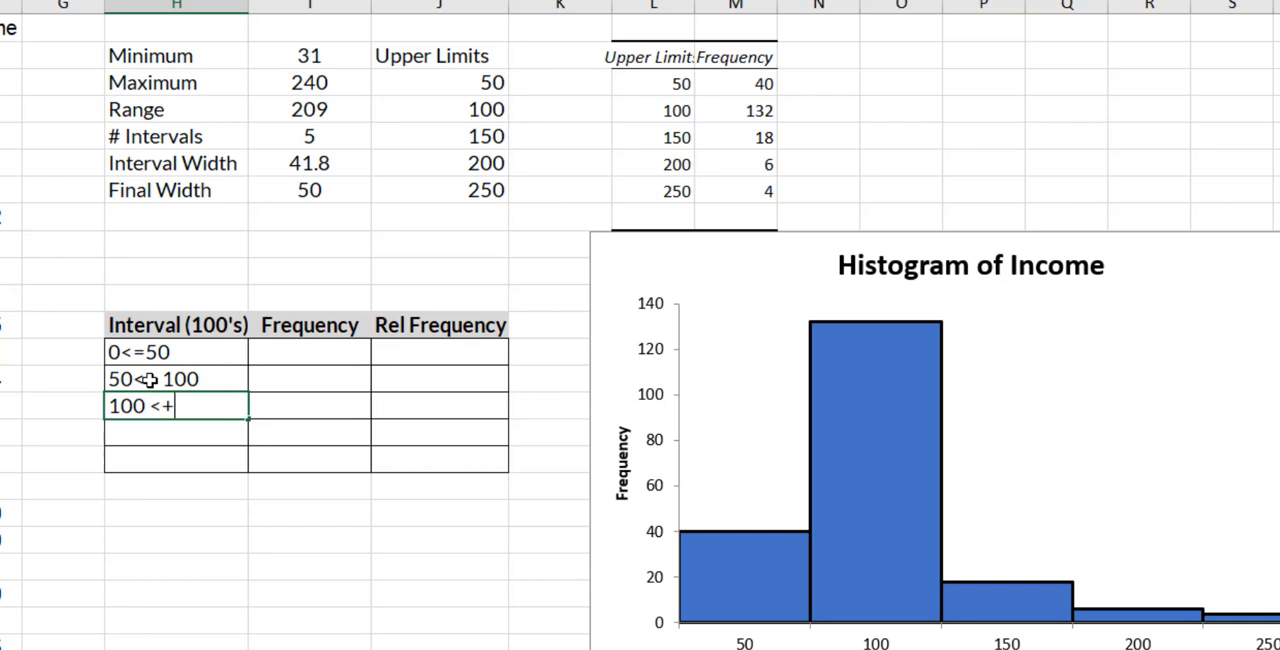
type("=")
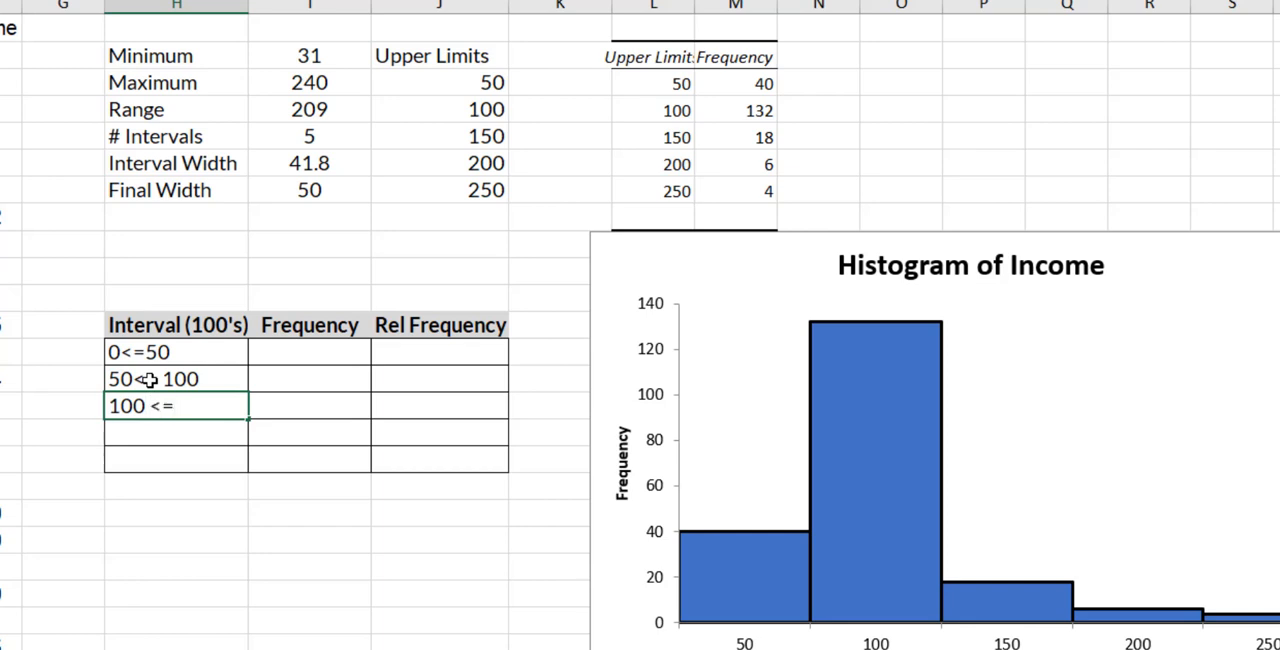
type("150")
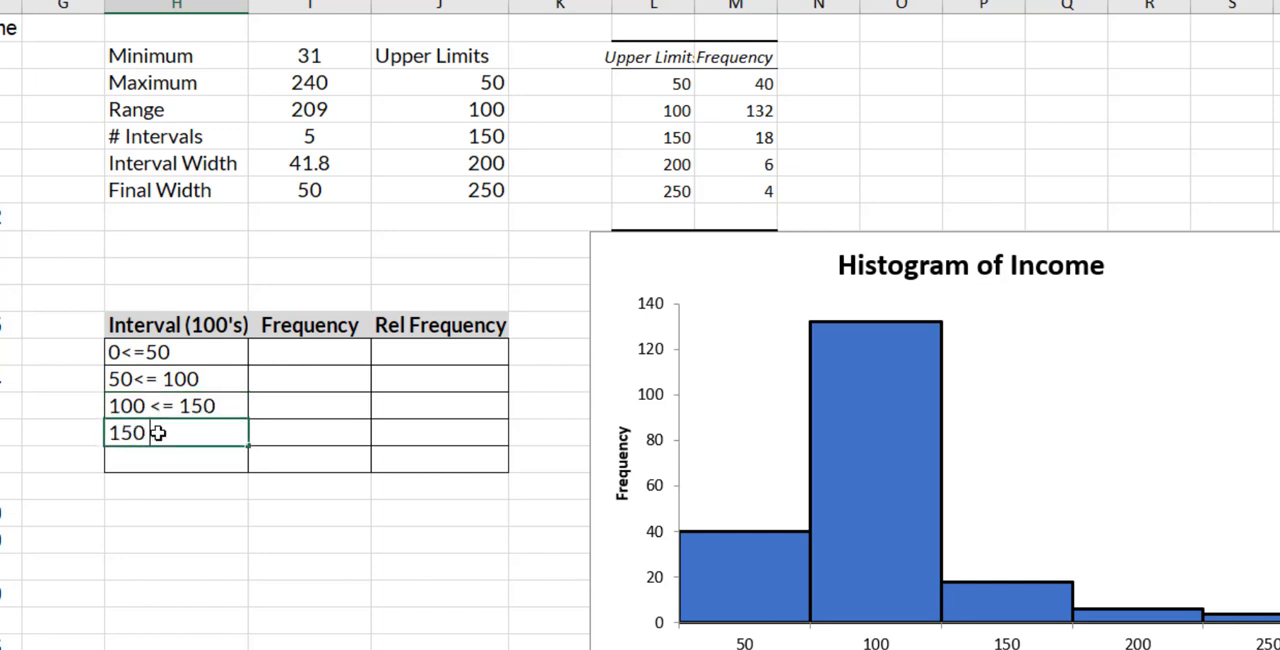
Label the last intervals 150 <= 200 and 200 <= 250
type("<= 200")
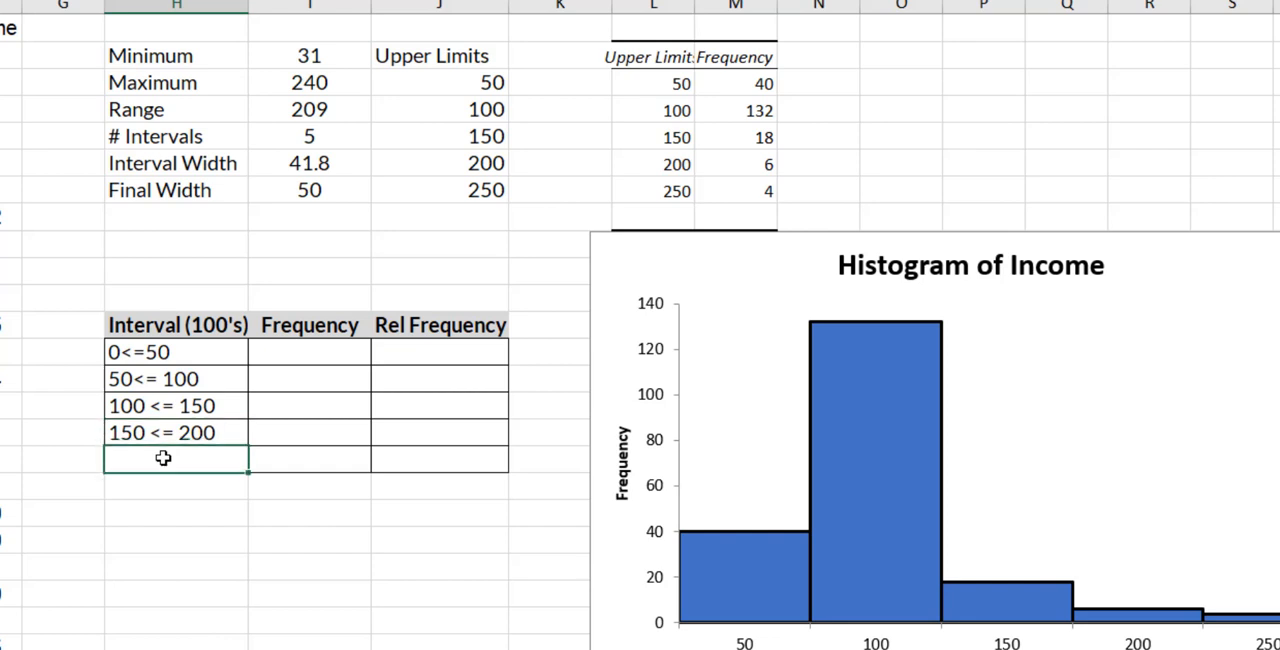
type("200 <")
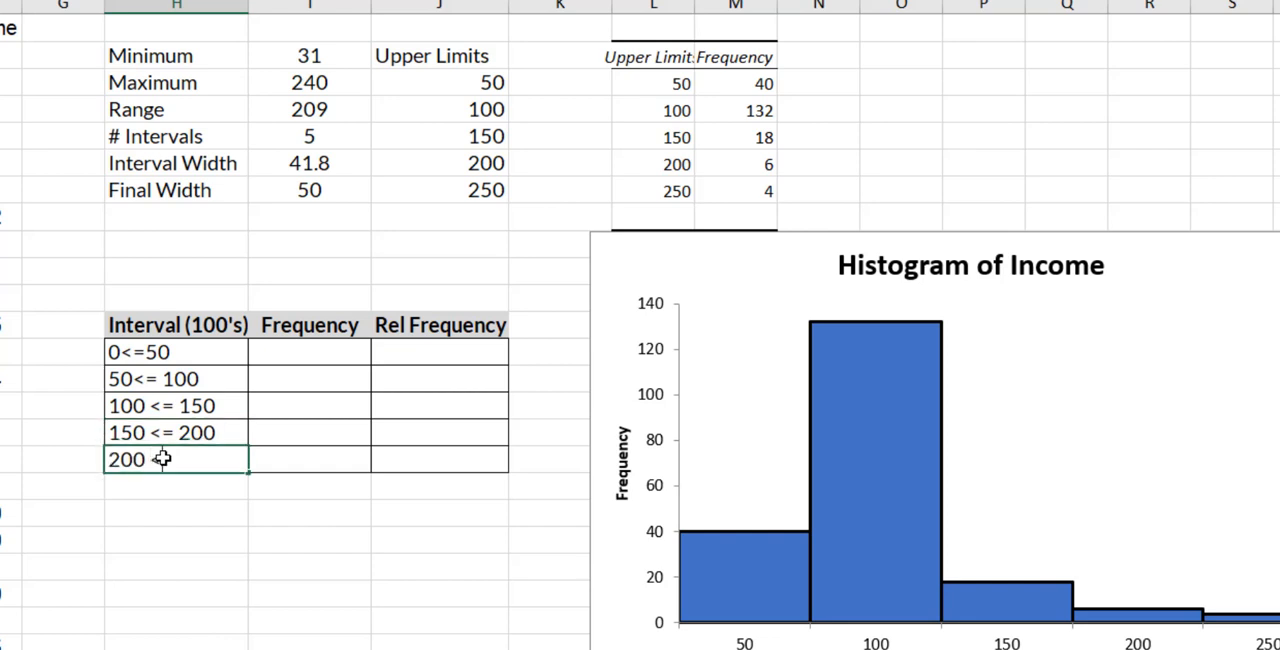
type("250")
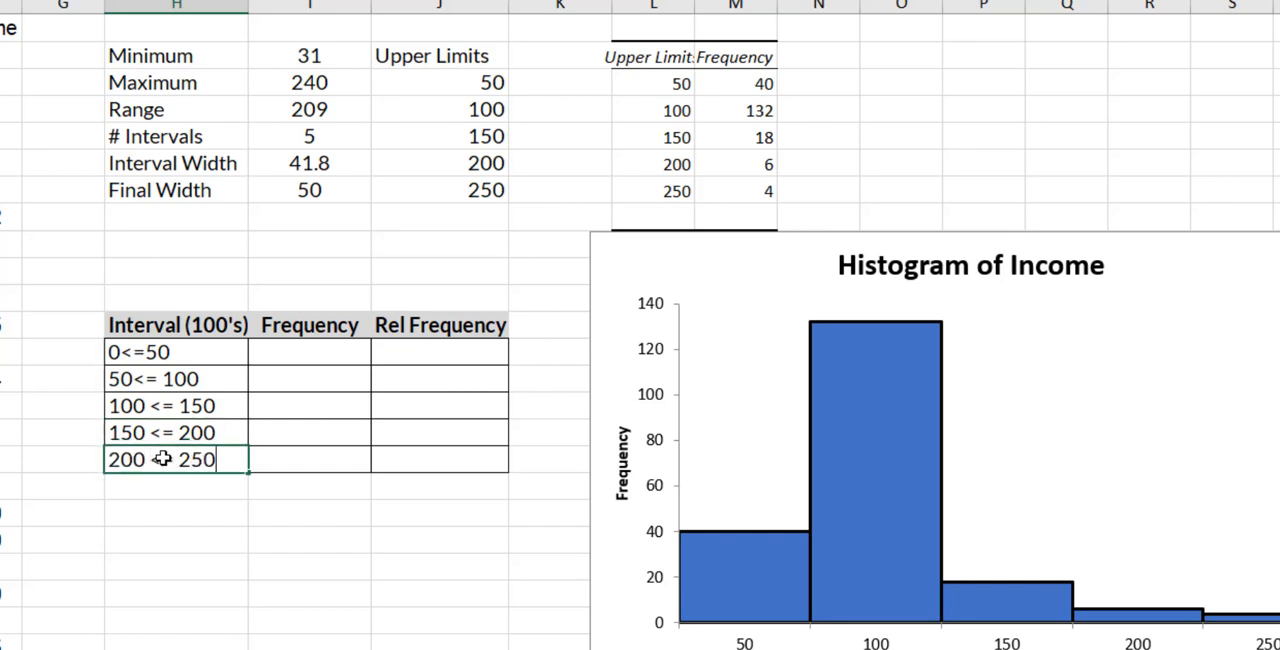
type("<=")
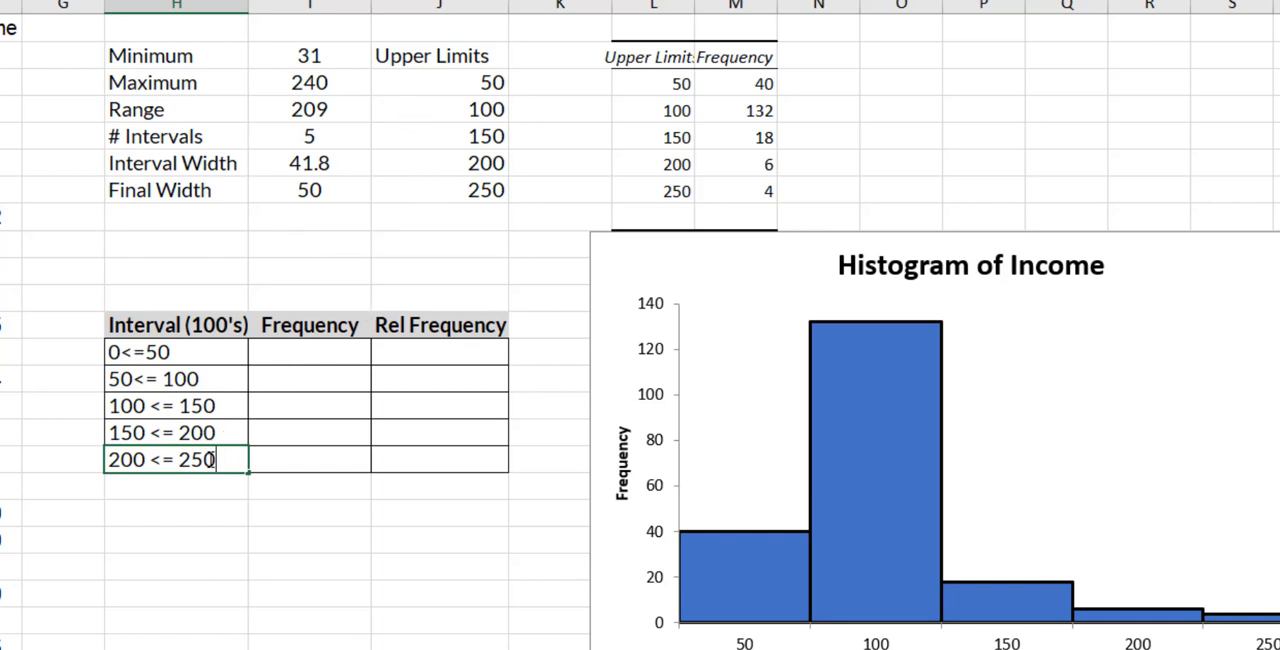
Enter frequencies 40, 132, 18, 6 and 4, then total them to 200 with =SUM(I13:I17)
left_click(308, 352)
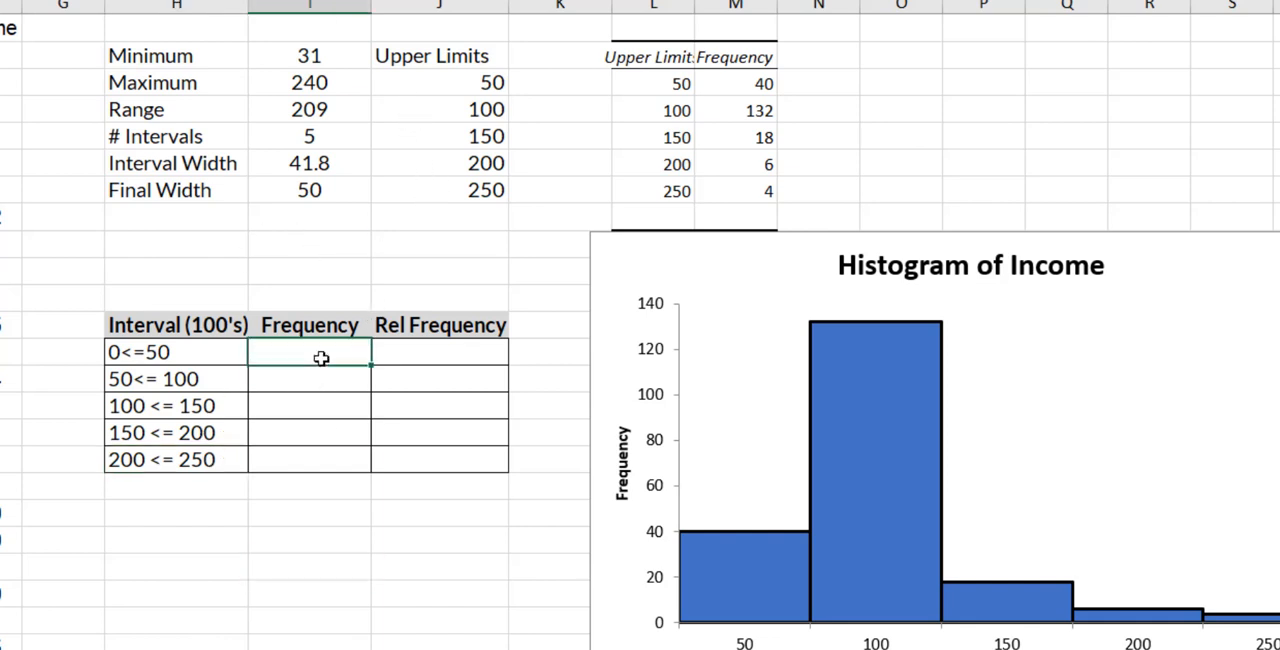
type("40")
left_click(310, 378)
type("132")
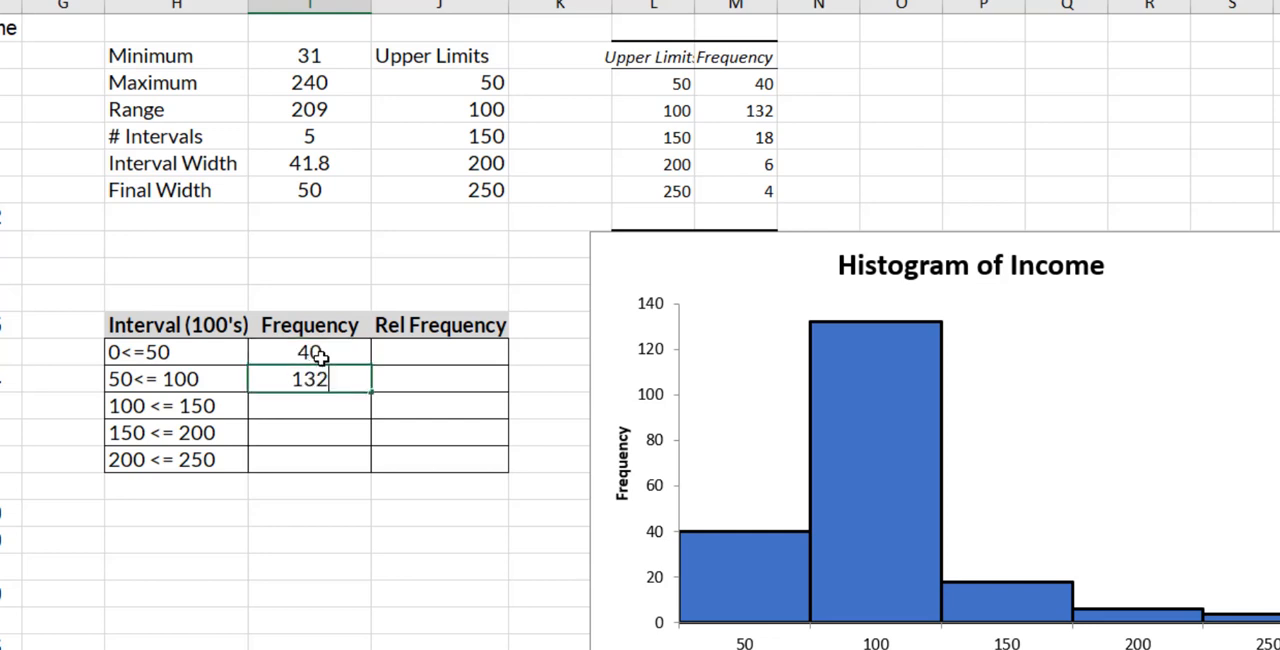
type("18")
left_click(310, 432)
type("6")
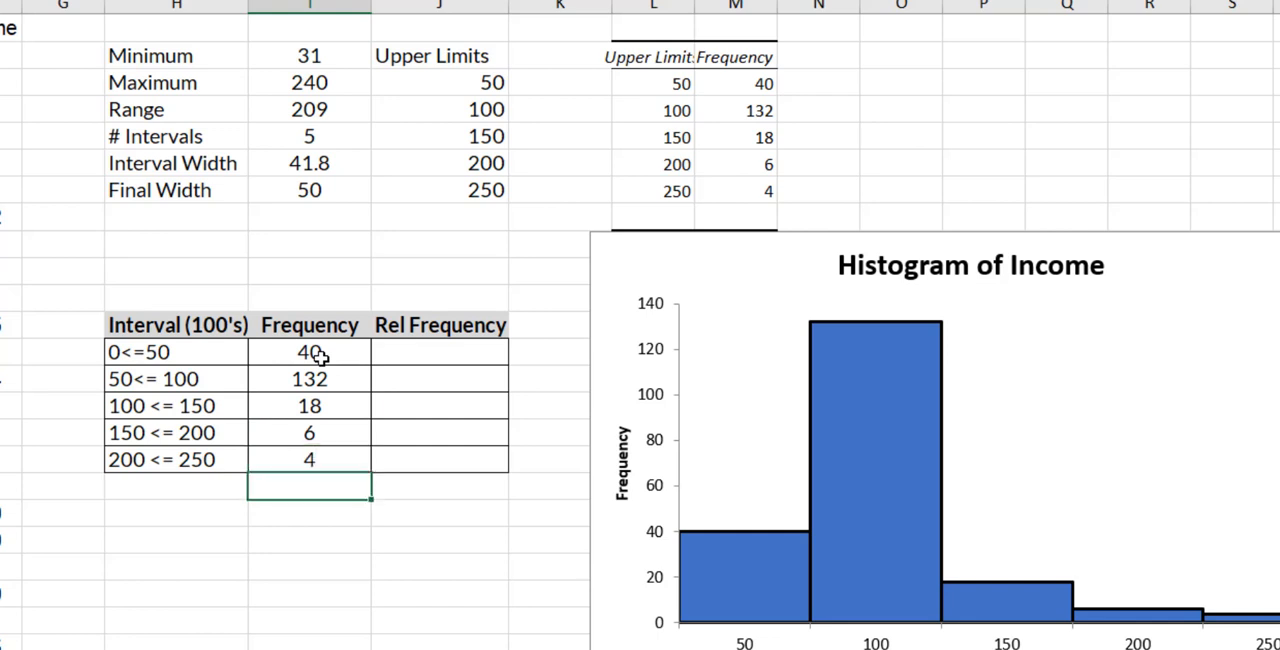
mouse_move(744, 84)
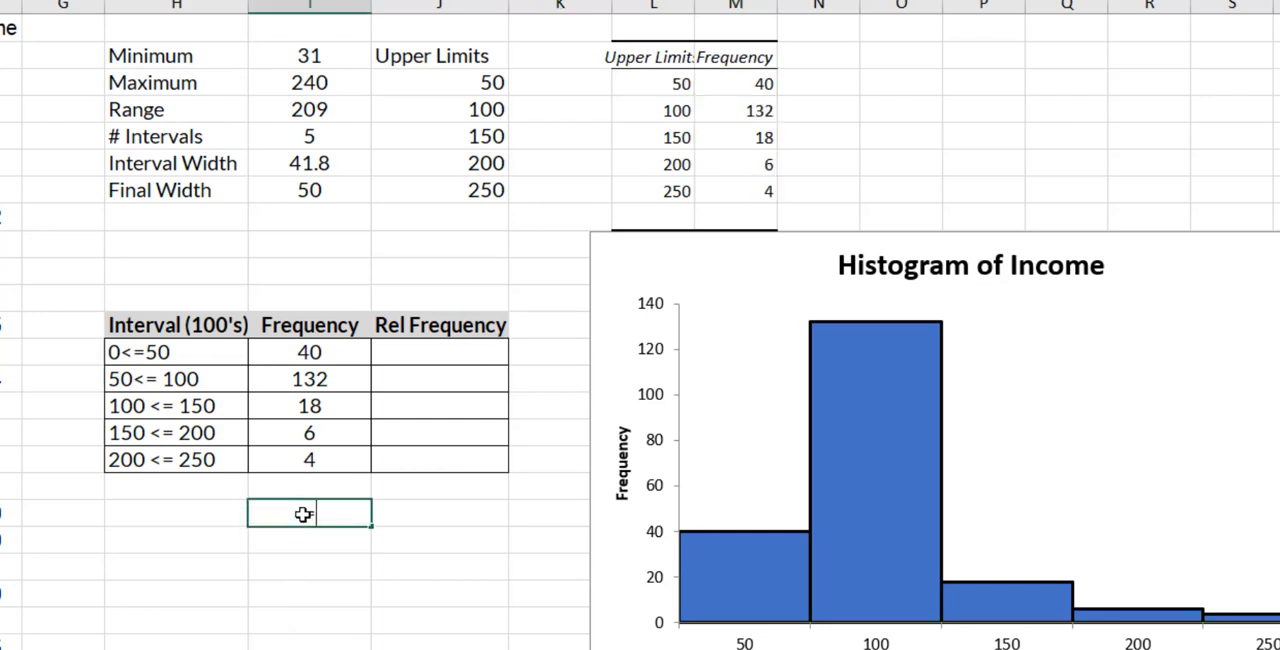
type("=Sum")
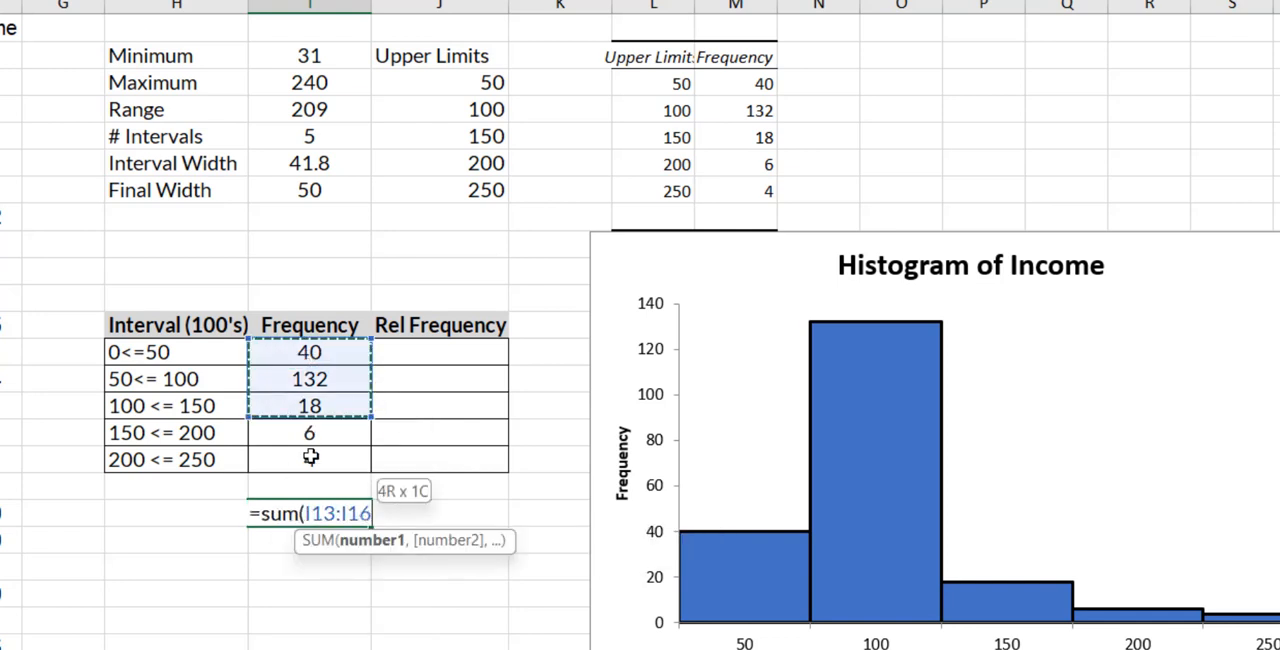
key("Return")
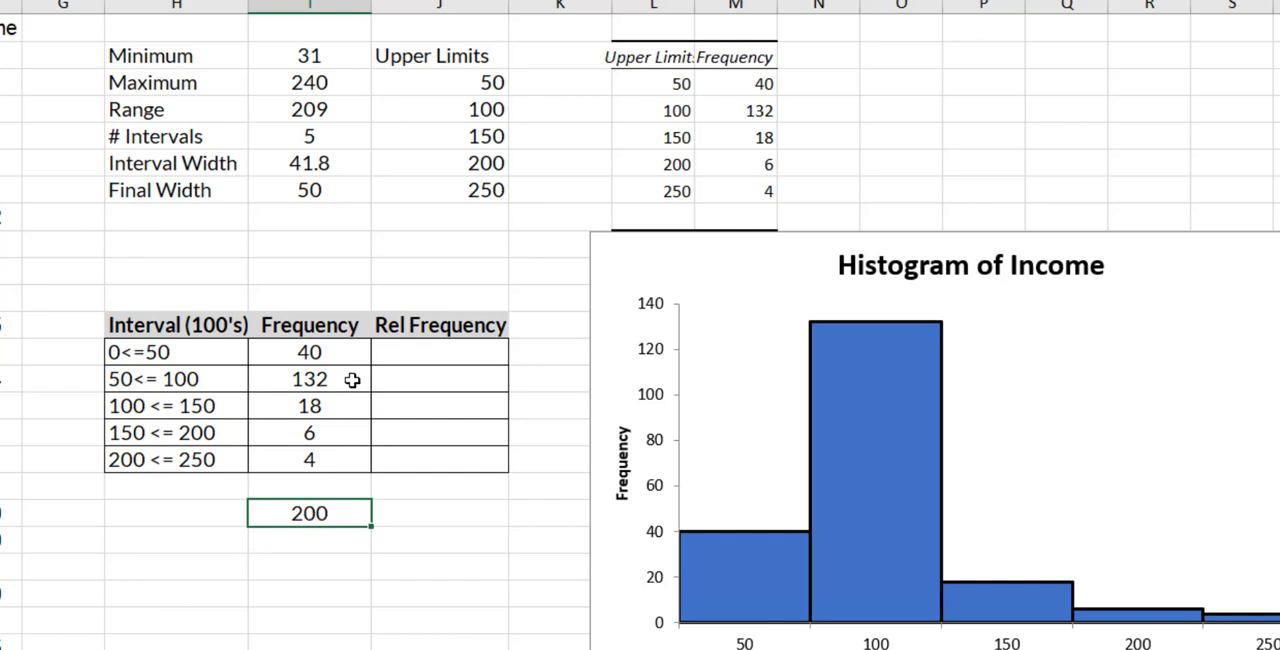
mouse_move(408, 344)
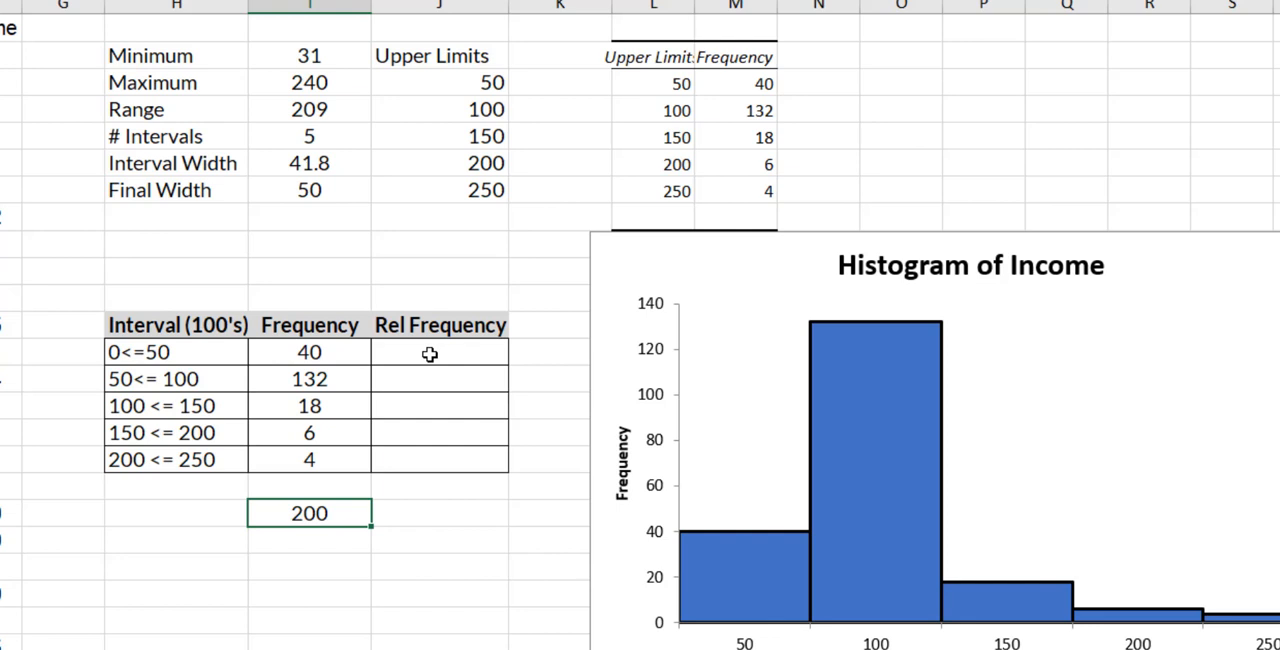
Compute the first relative frequency as =I13/$I$19 and fill down to two decimals
left_click(440, 352)
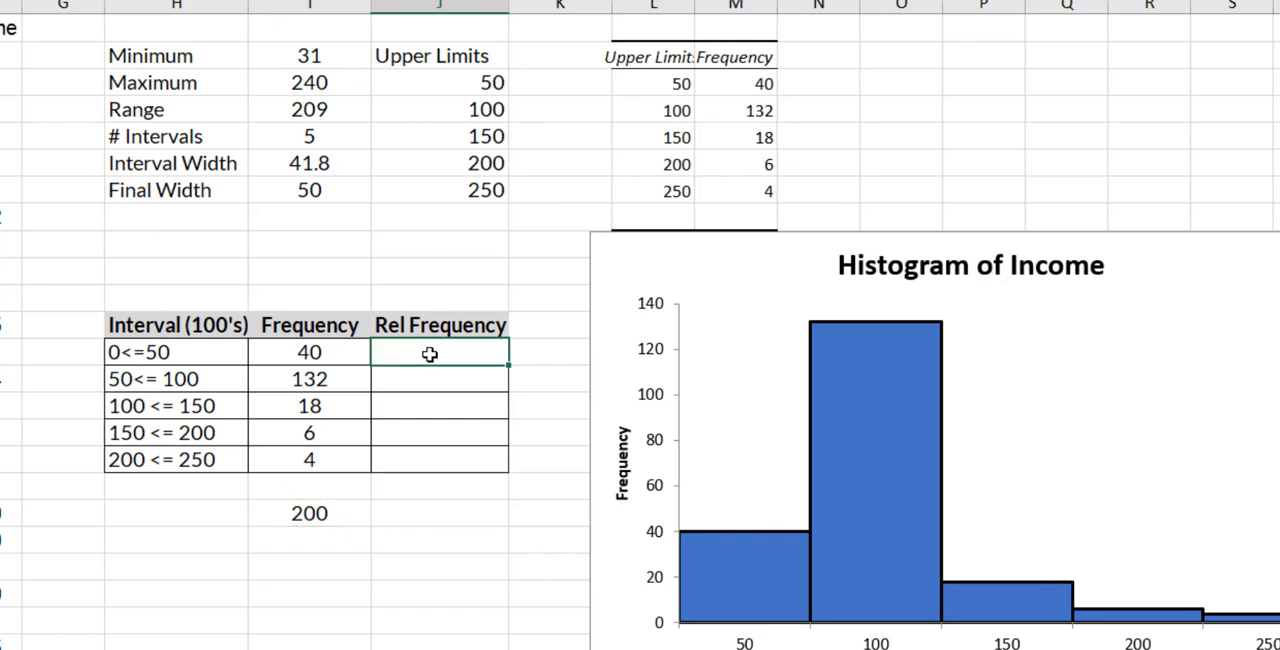
type("=I13")
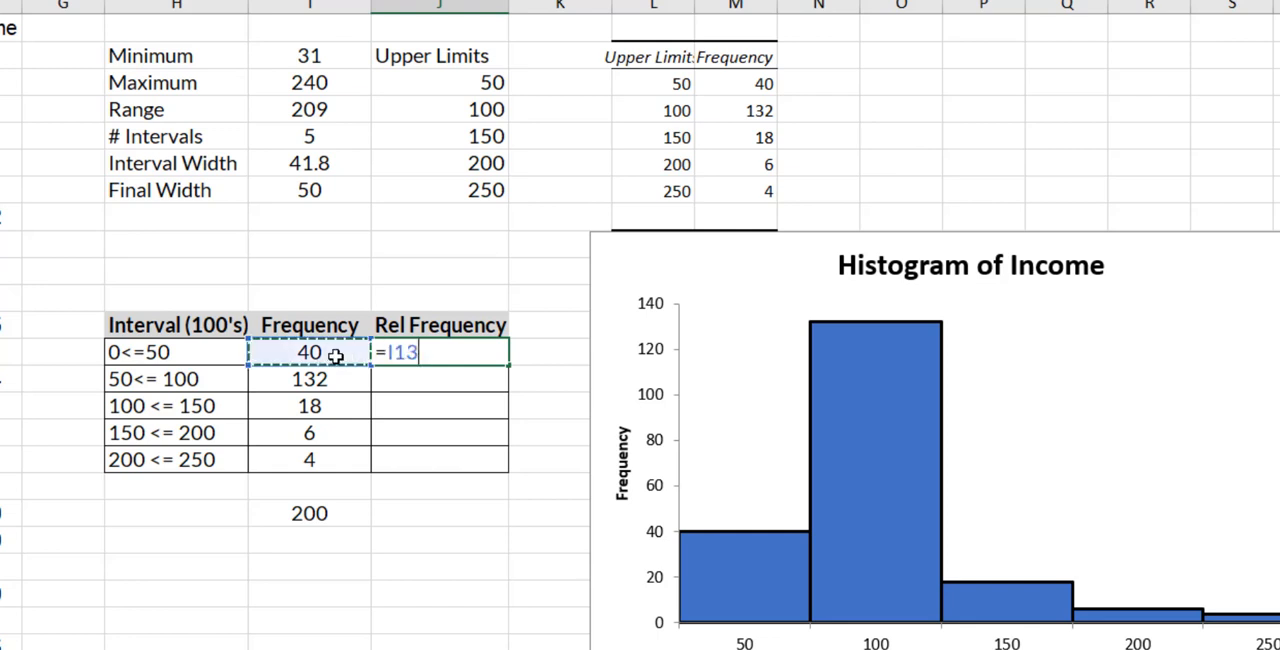
type("/$I$19")
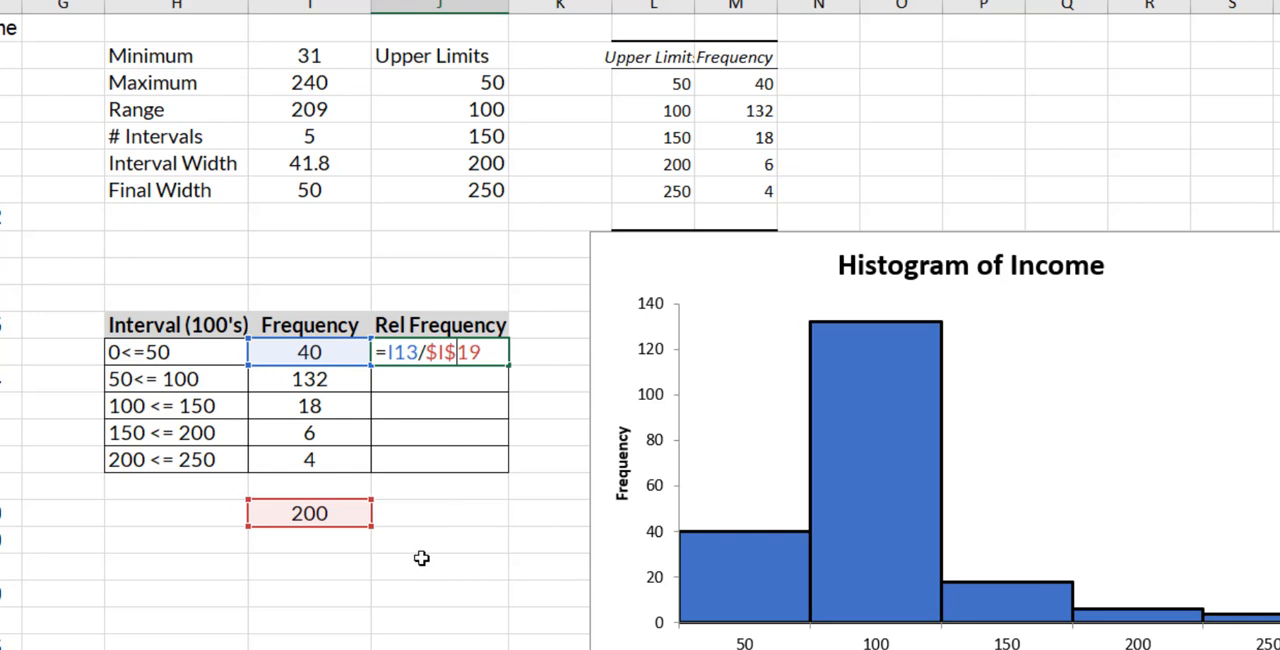
key("Return")
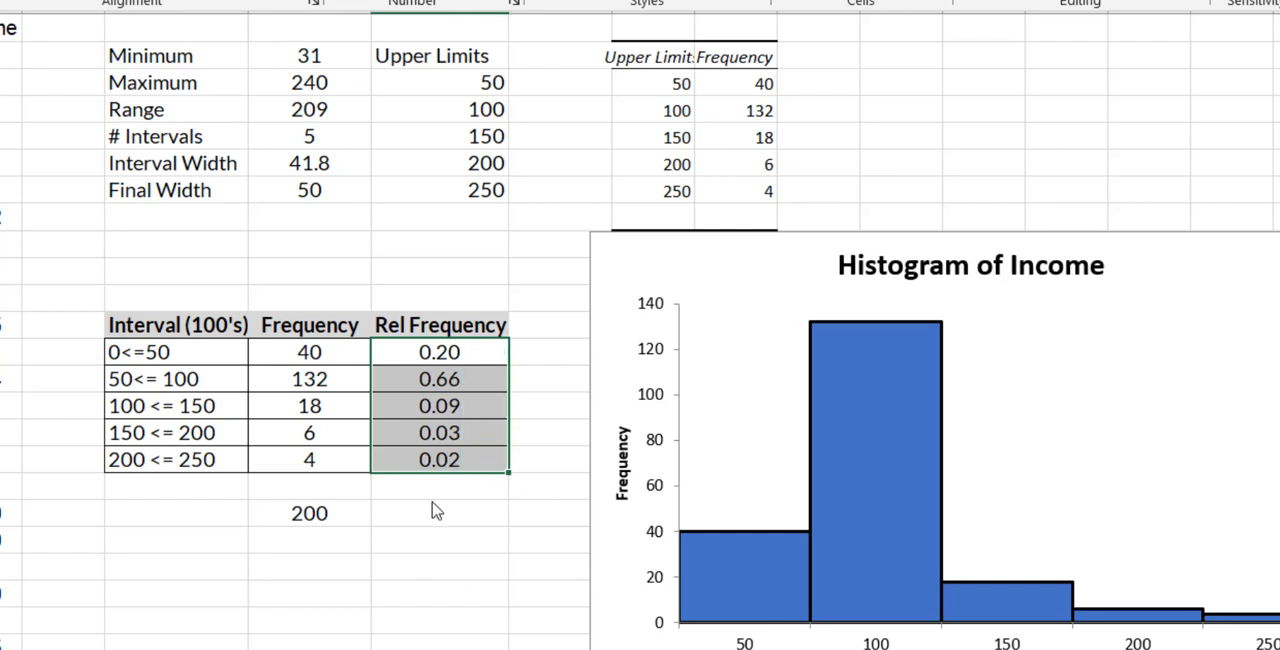
Total the five relative frequencies below the column with =SUM(J13:J17), giving 1.00
left_click(440, 512)
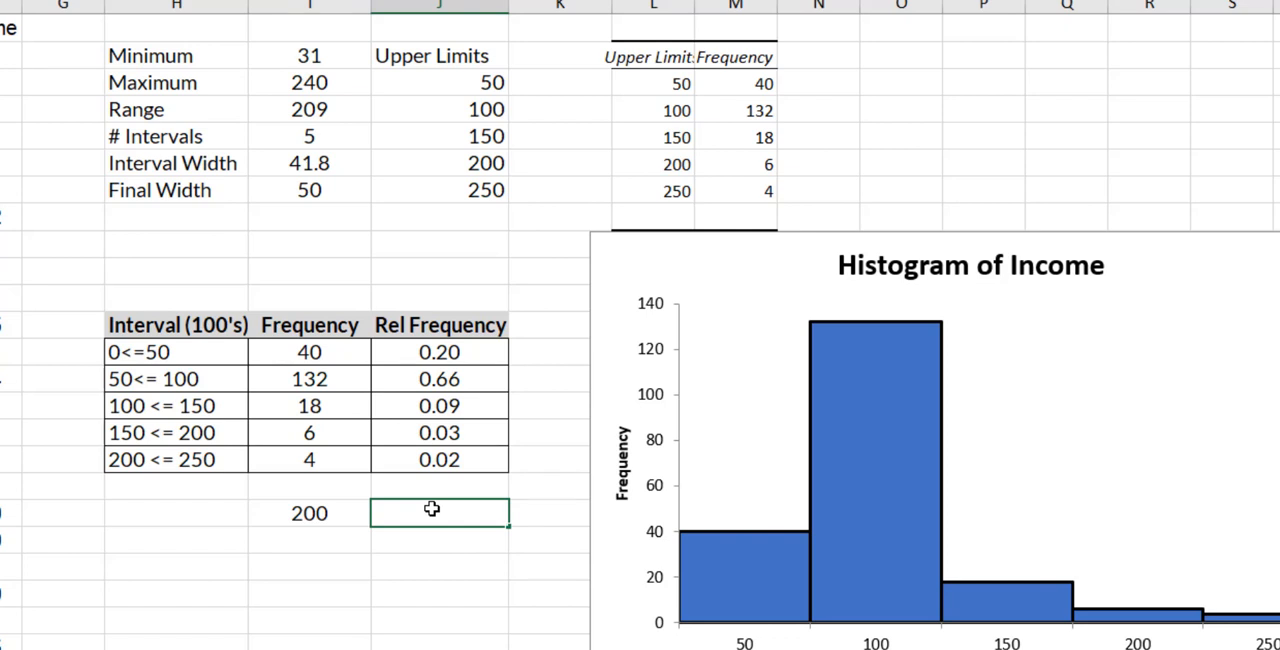
type("=sum(")
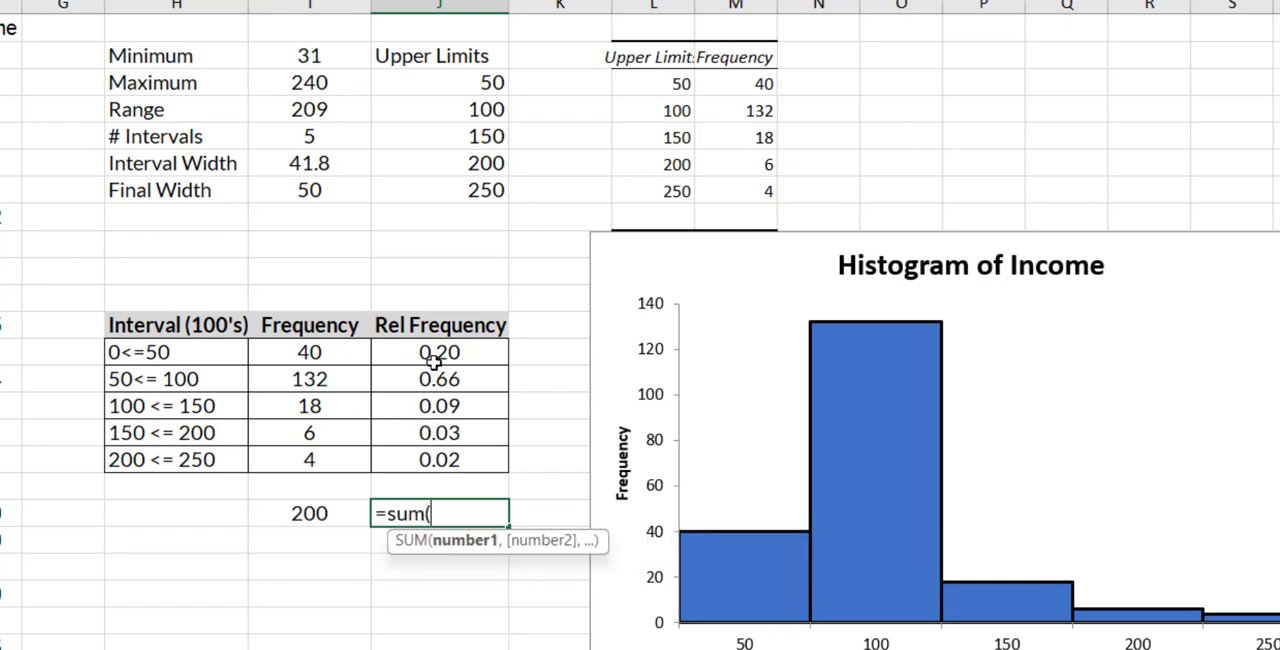
left_click_drag(440, 352, 440, 460)
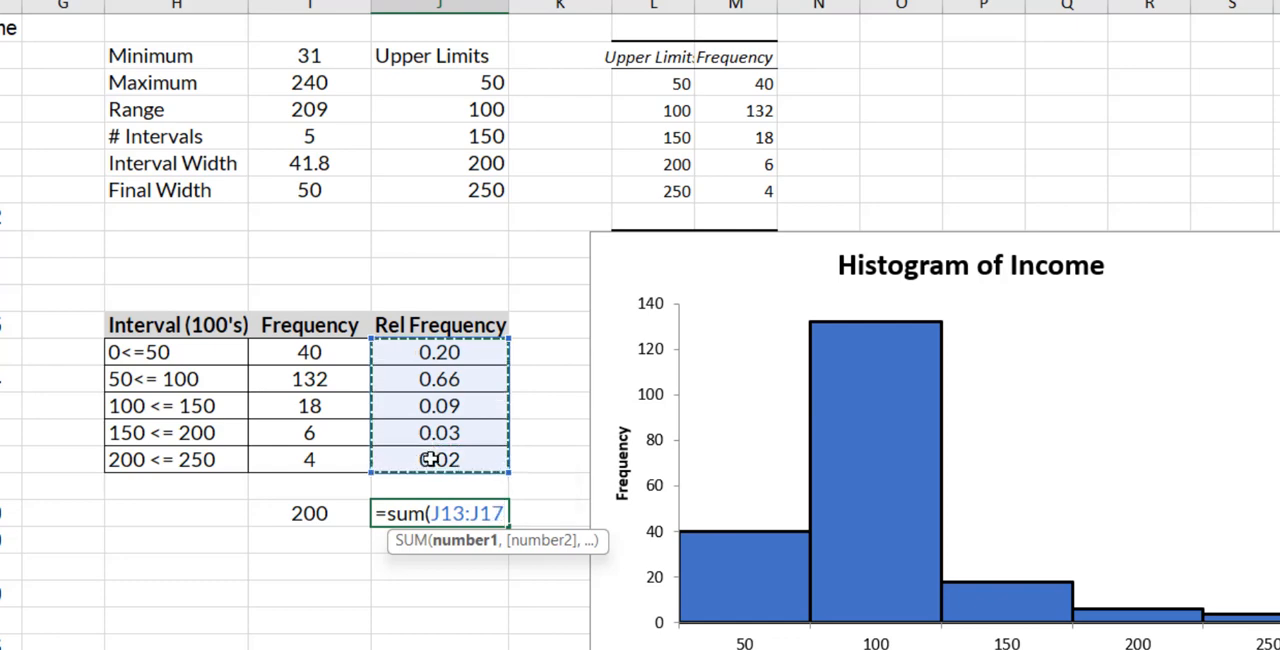
key("Return")
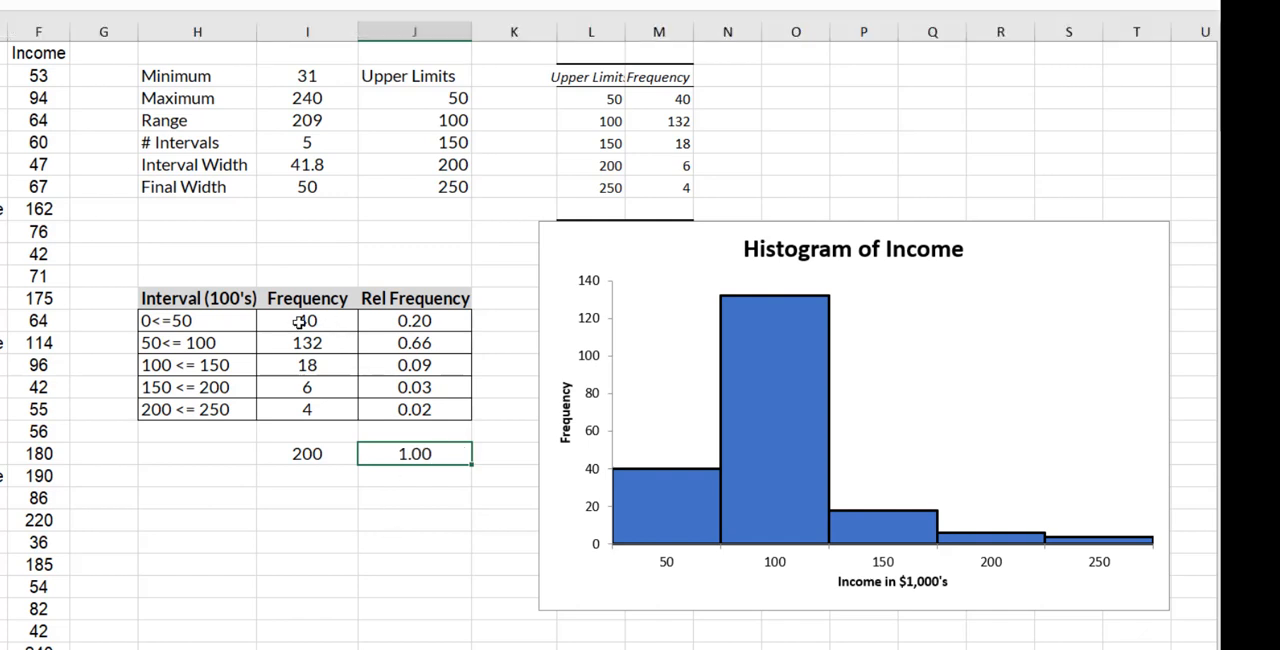
left_click(308, 320)
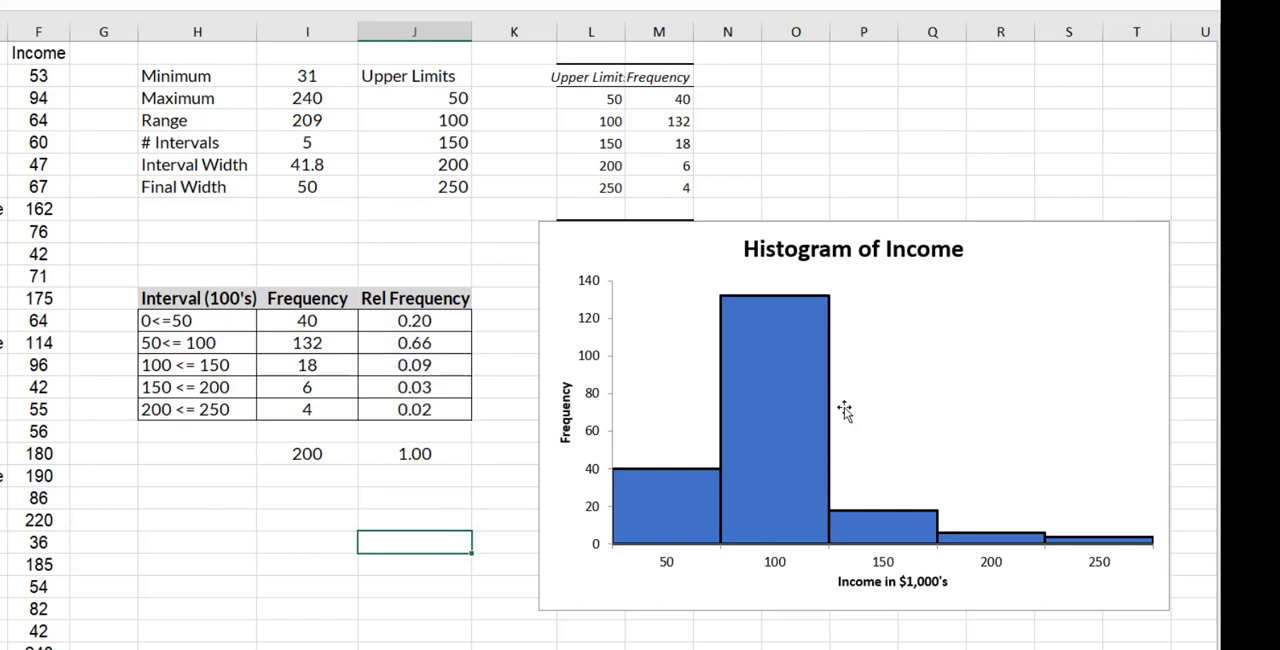
mouse_move(584, 490)
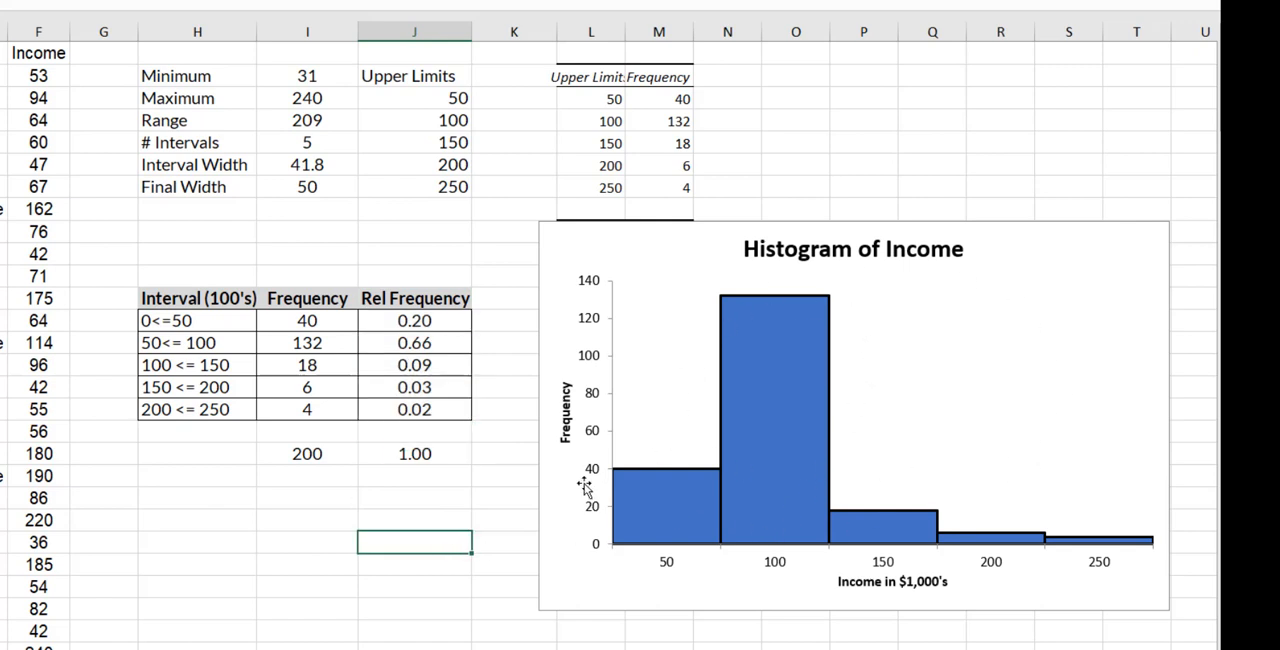
mouse_move(570, 470)
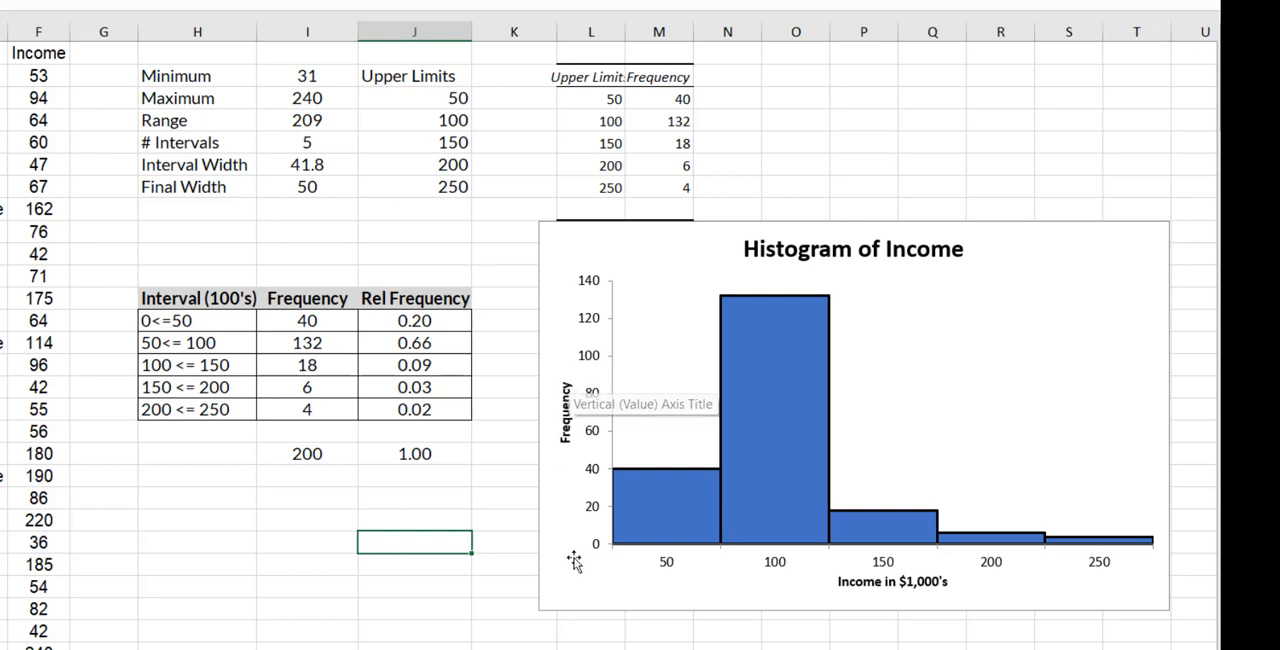
mouse_move(948, 588)
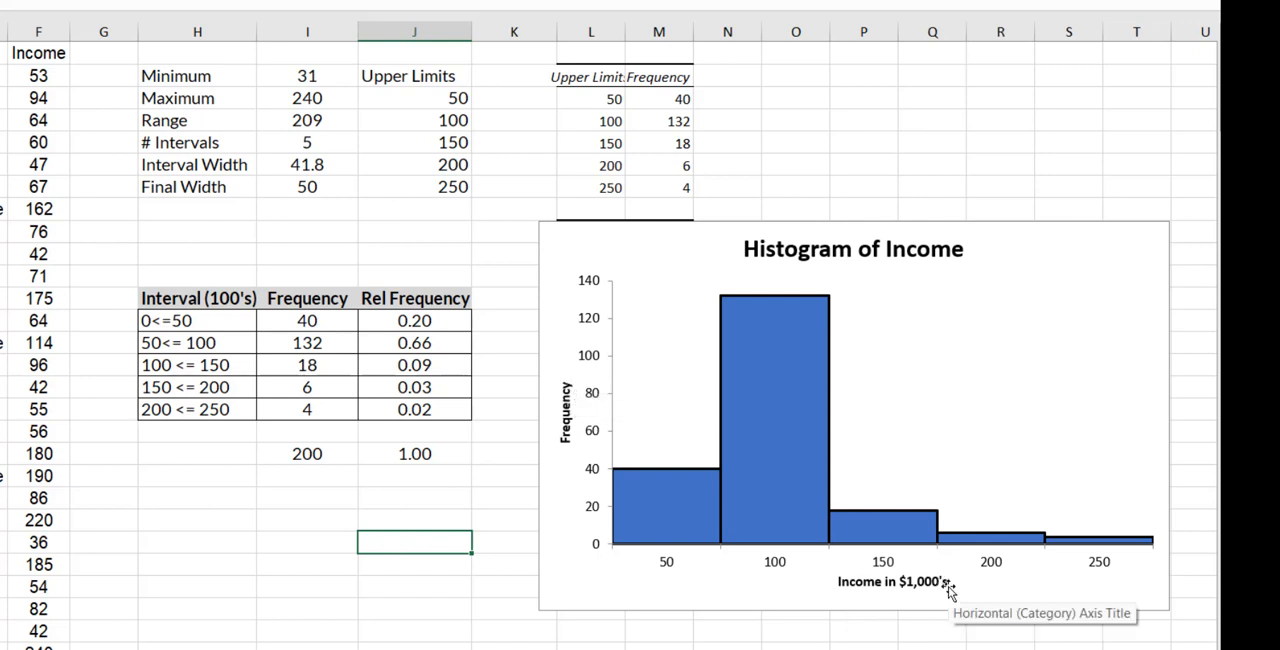
mouse_move(104, 628)
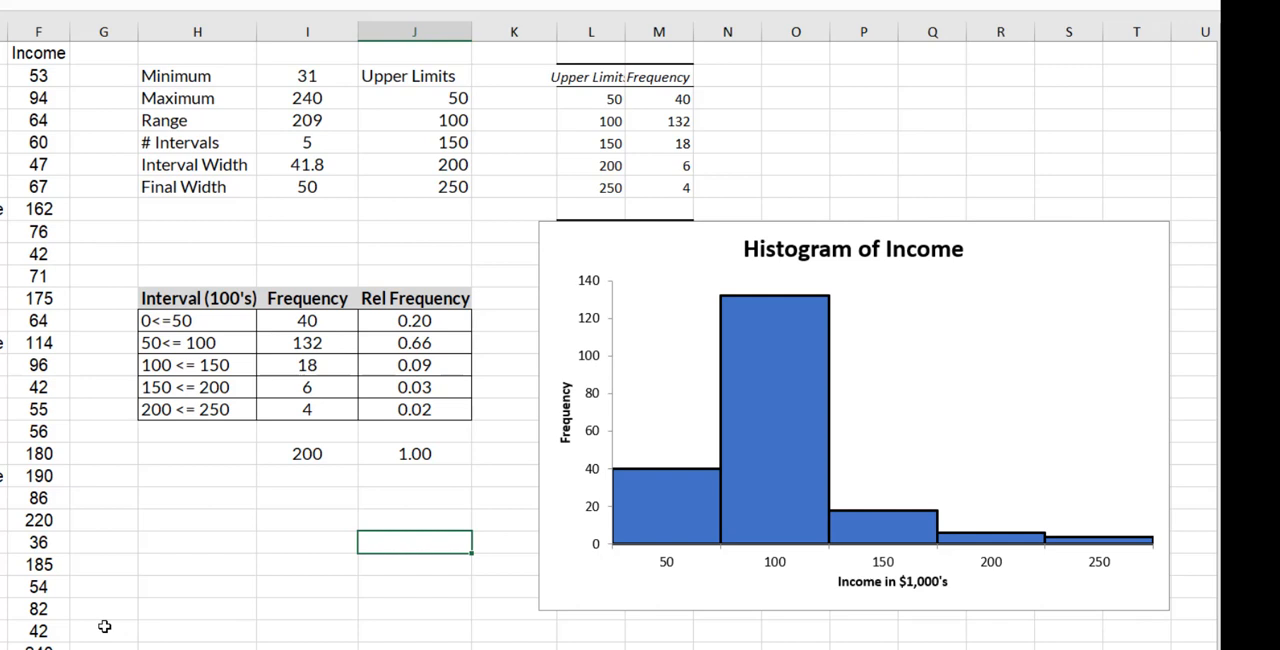
mouse_move(96, 592)
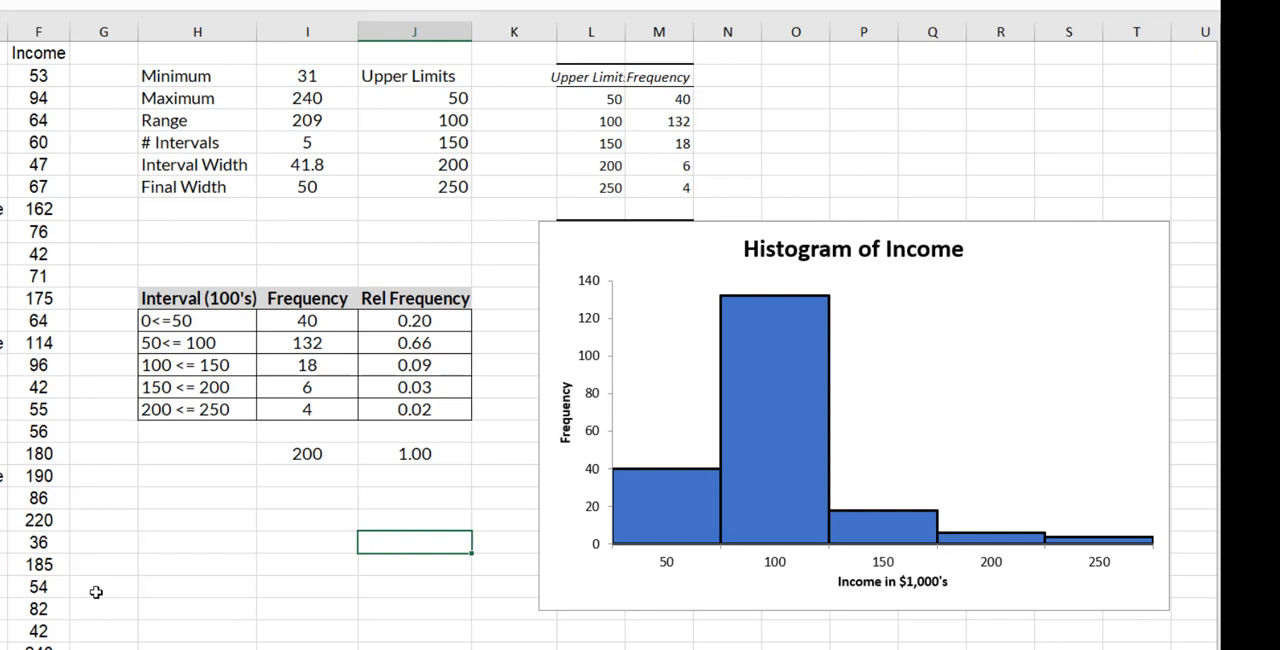